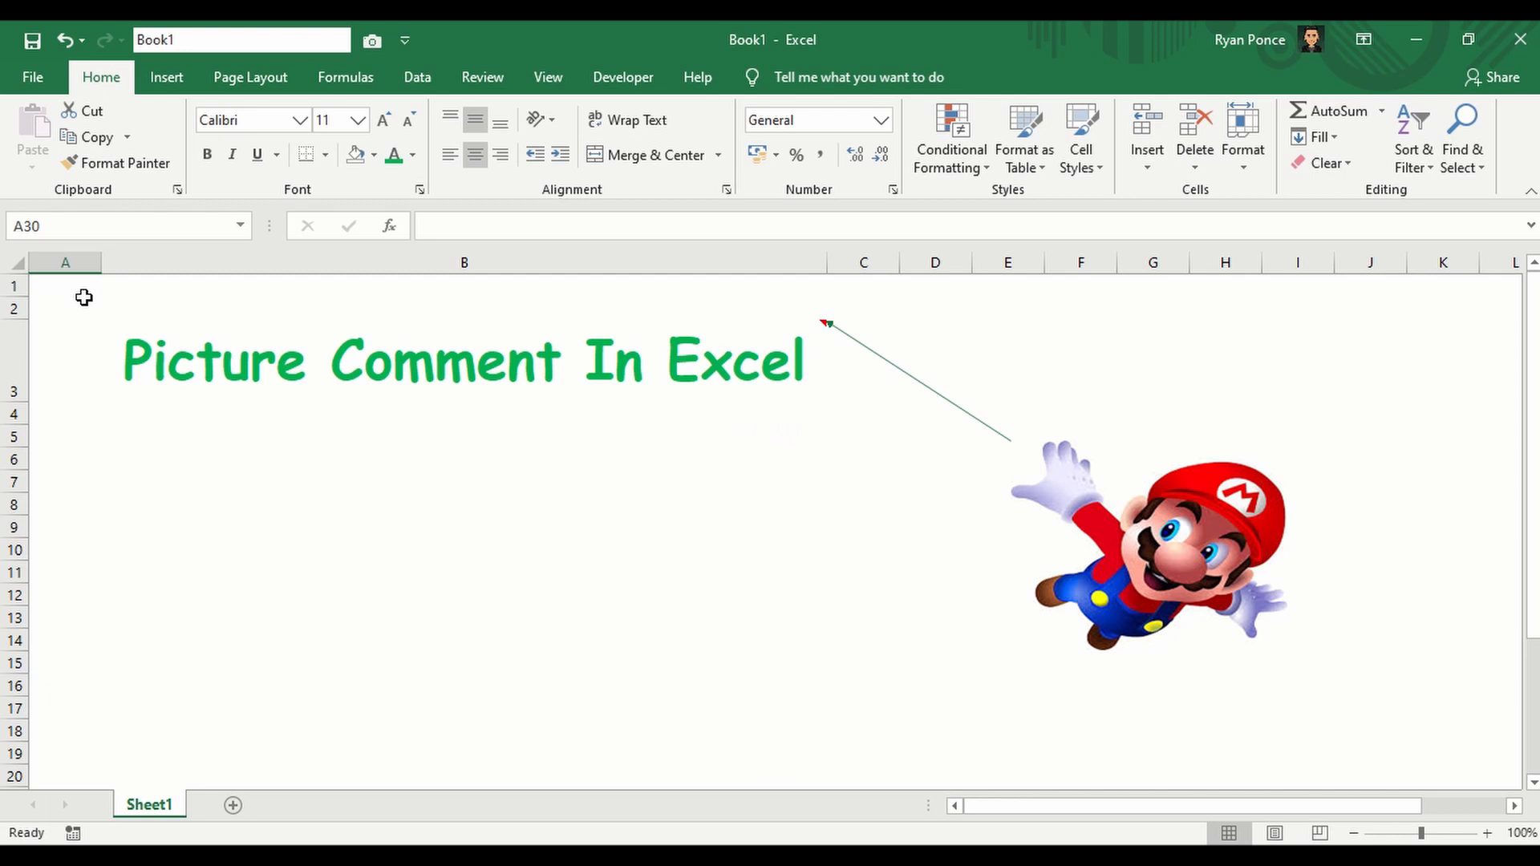
# Step: Scroll down the worksheet to an empty area below the title
pyautogui.scroll(-3)
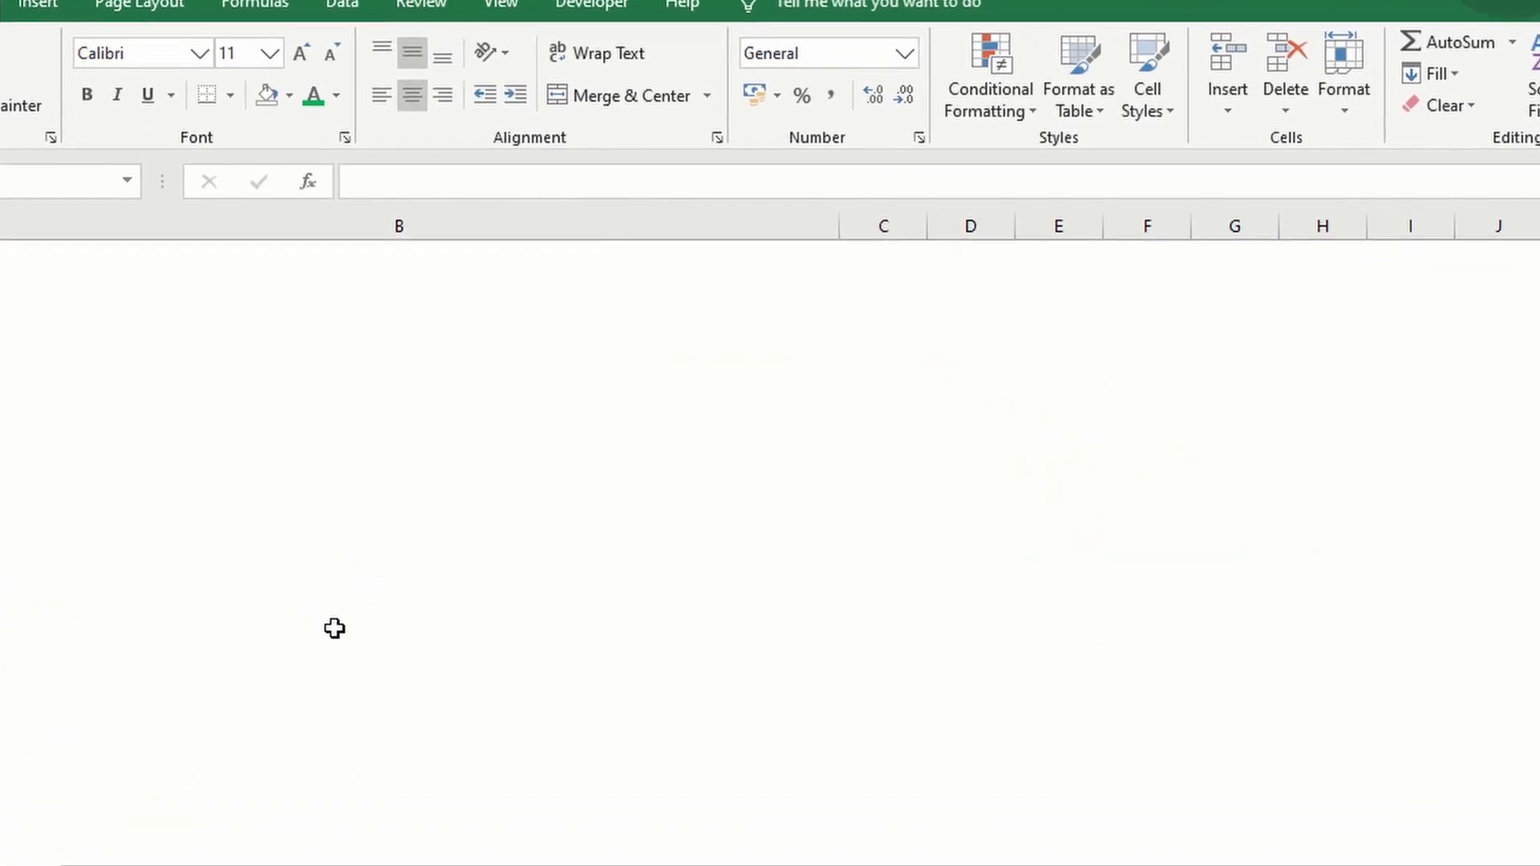
# Step: Insert a comment on cell B30 reading "This is my first comment."
pyautogui.rightClick(334, 629)
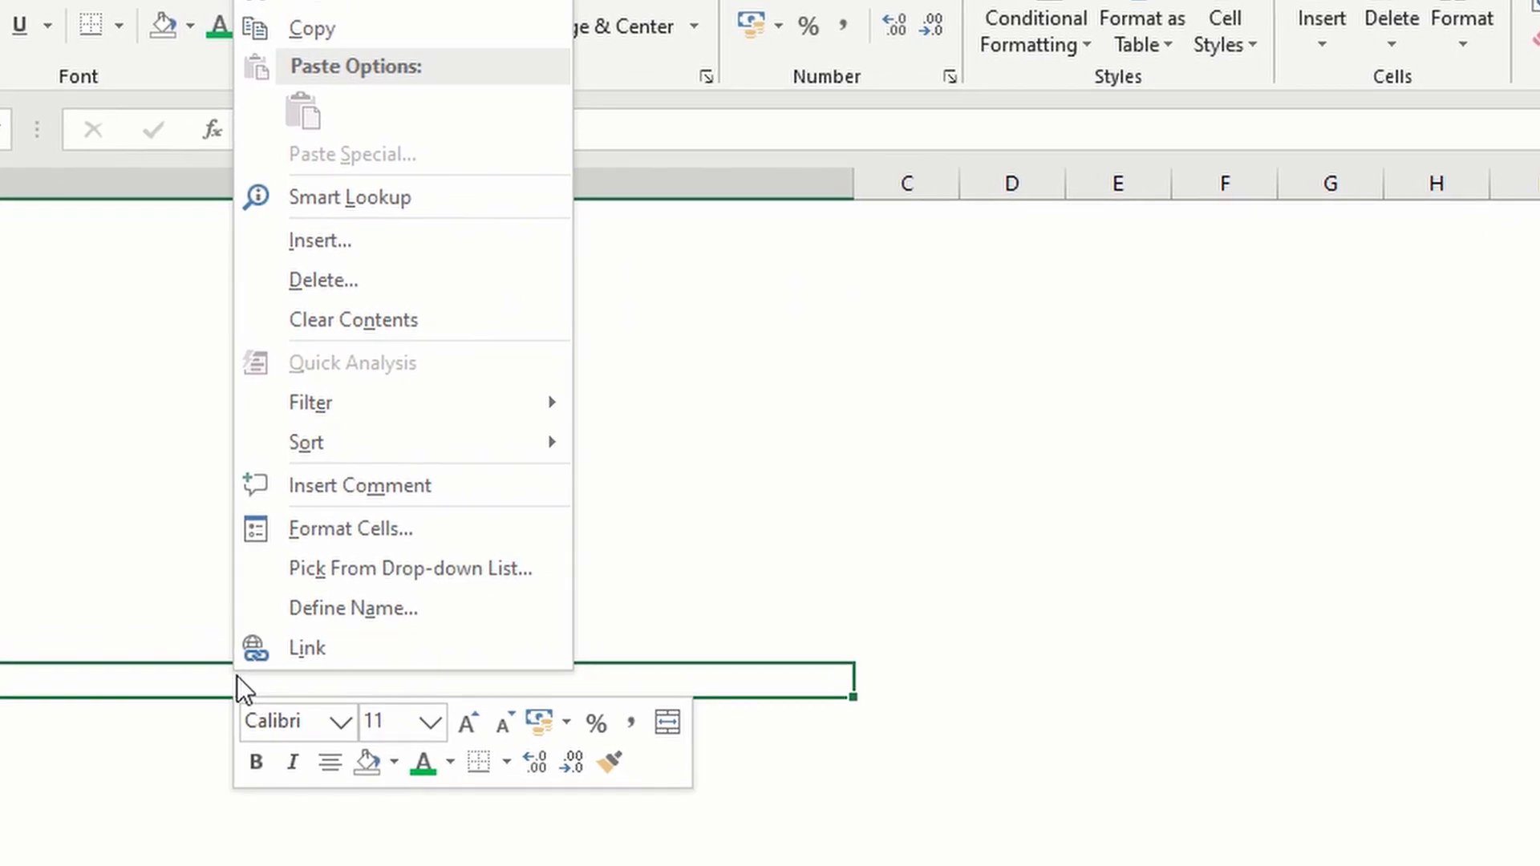
pyautogui.moveTo(354, 485)
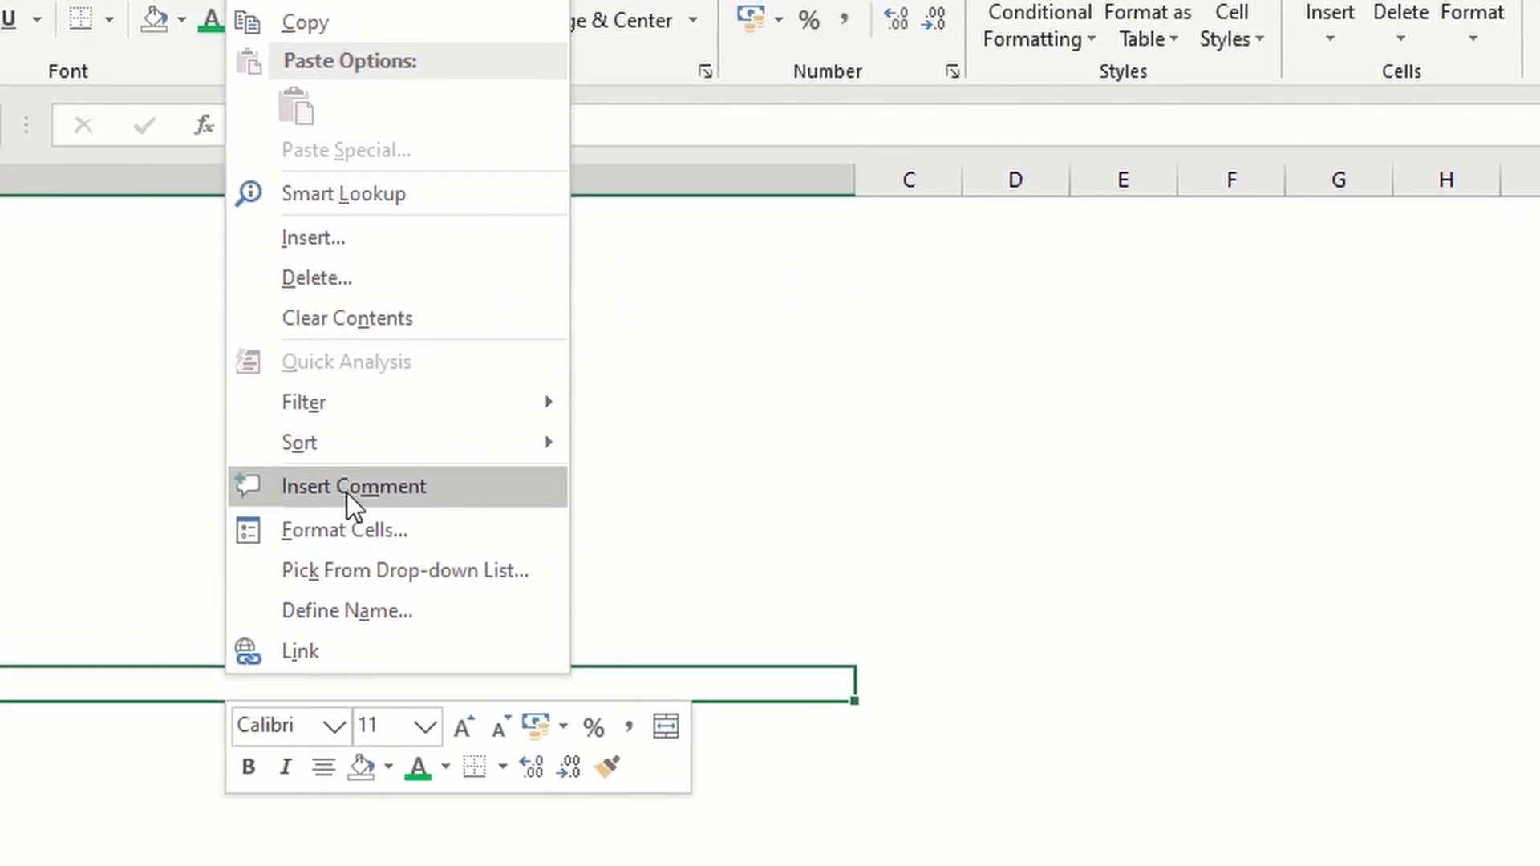
pyautogui.click(351, 486)
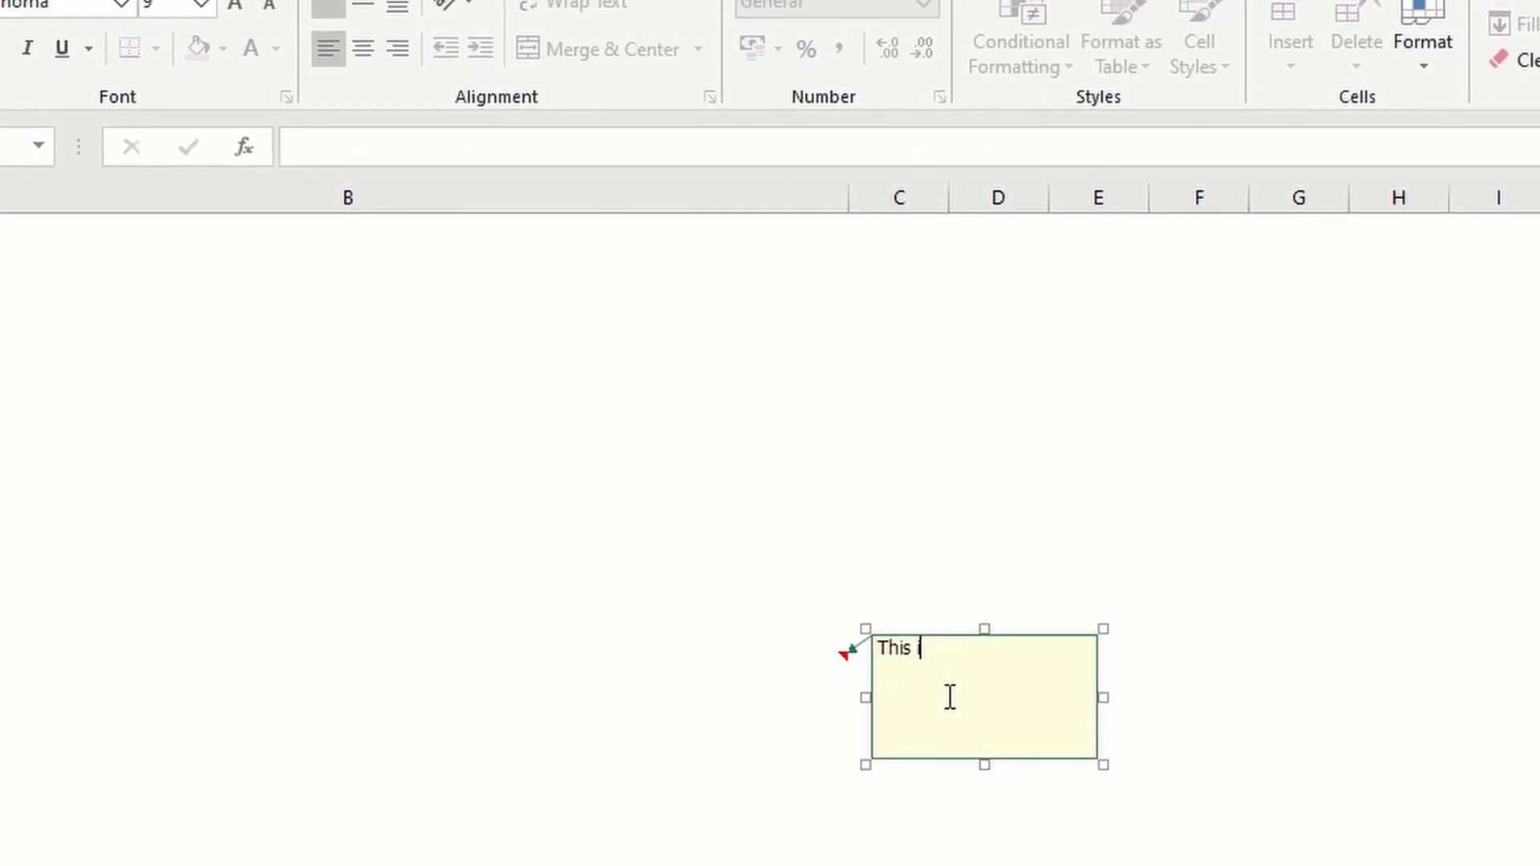
pyautogui.write('is my first')
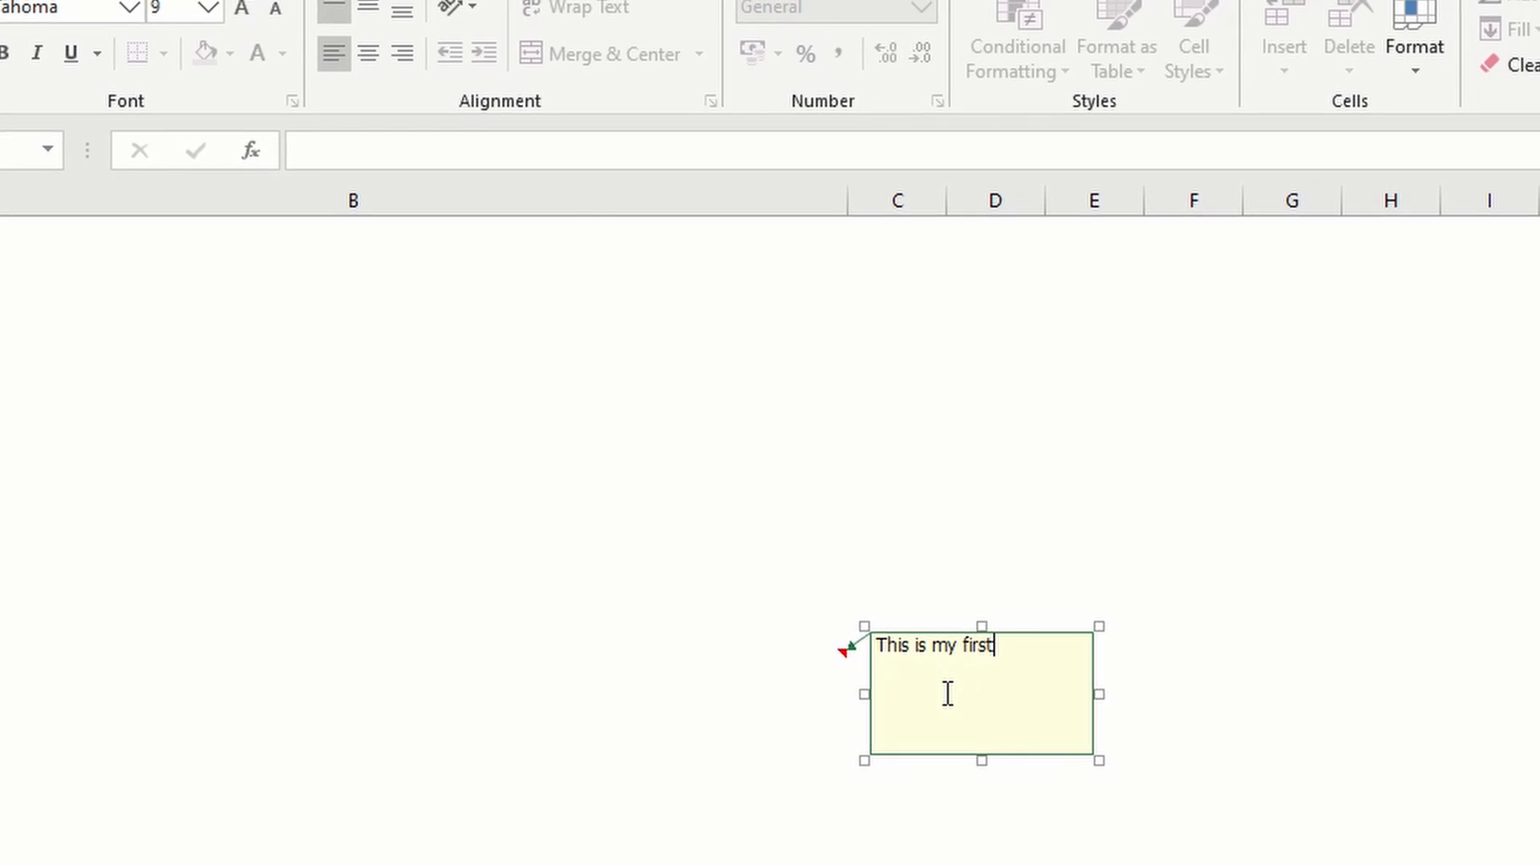
pyautogui.write('comment')
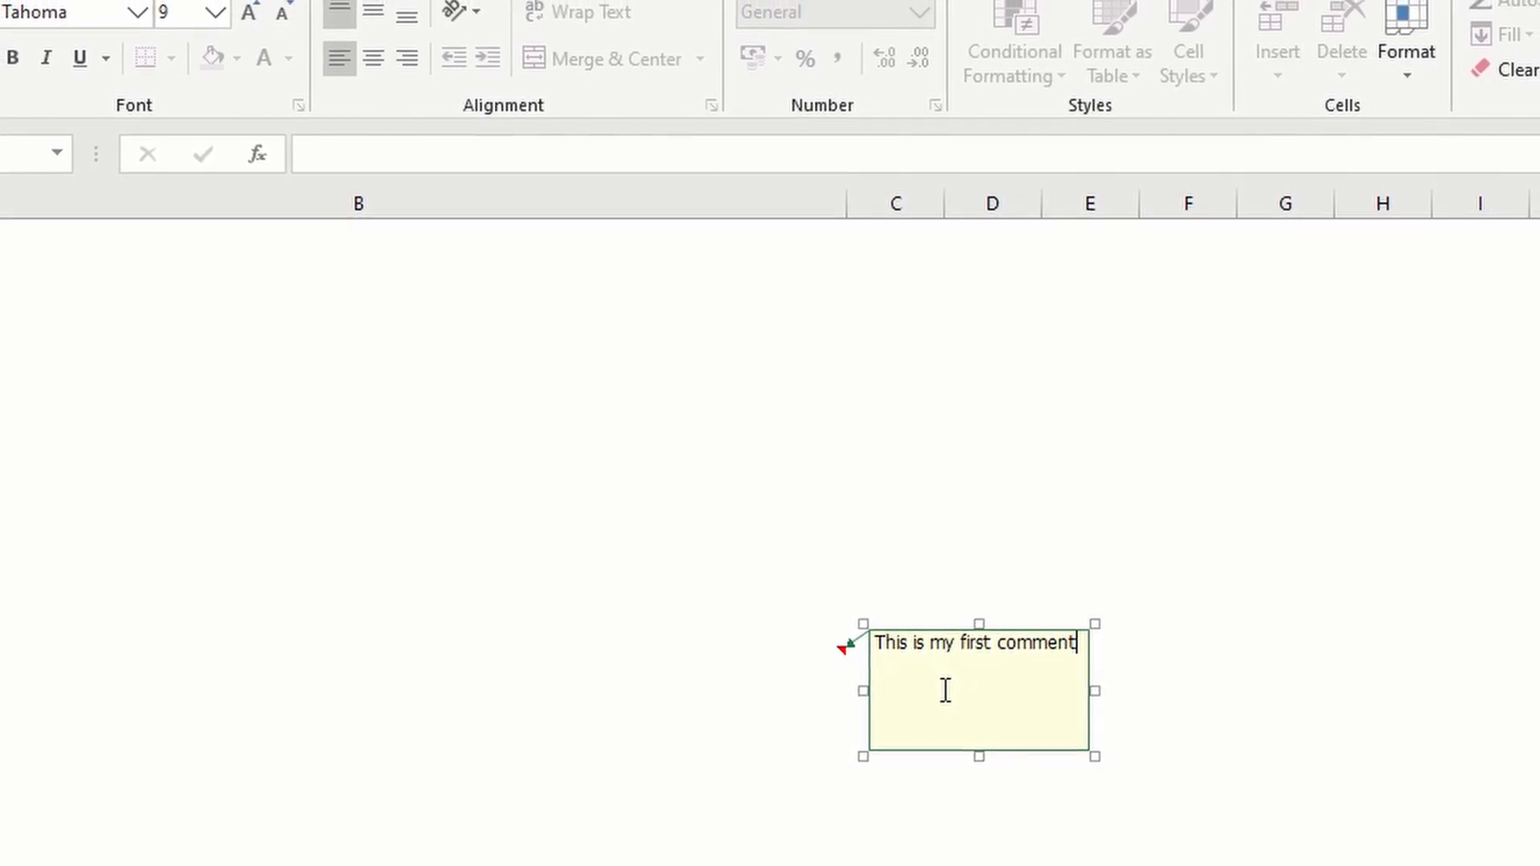
pyautogui.write('.')
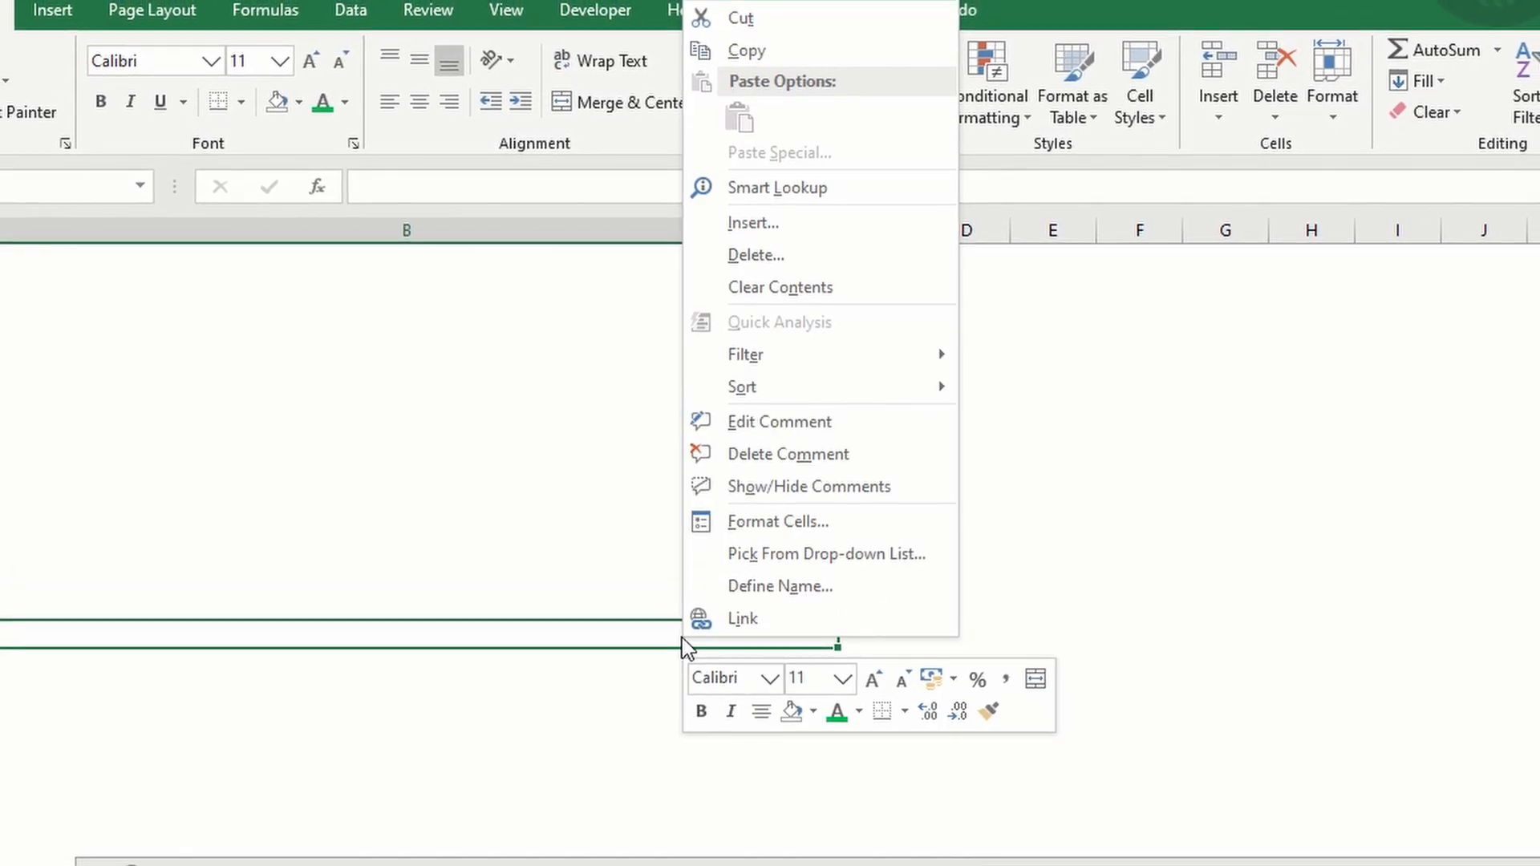
pyautogui.moveTo(809, 485)
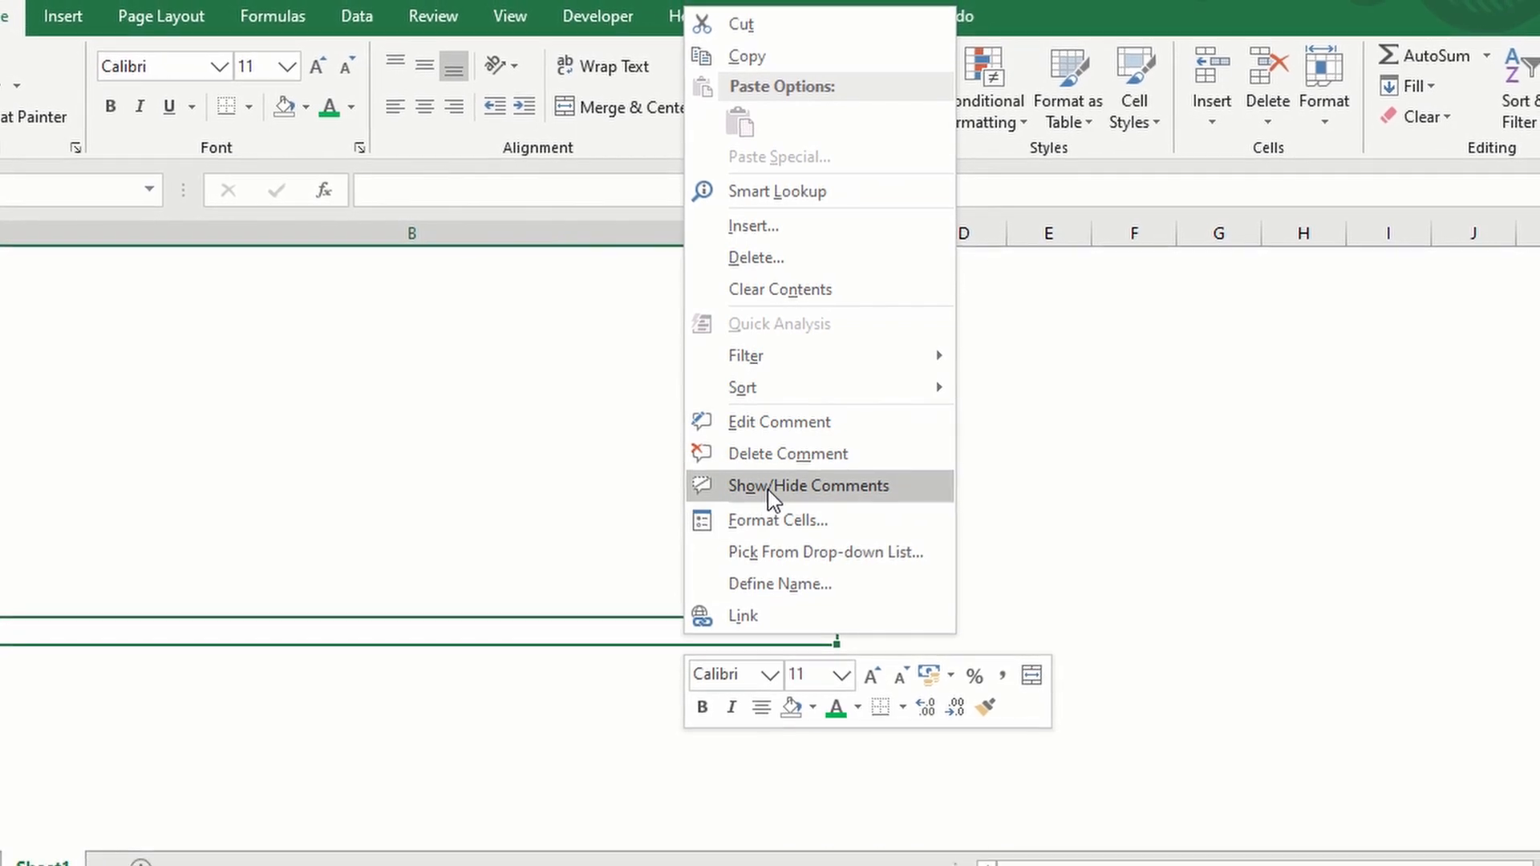
# Step: Set the B30 comment "This is my first comment." to always show
pyautogui.click(809, 485)
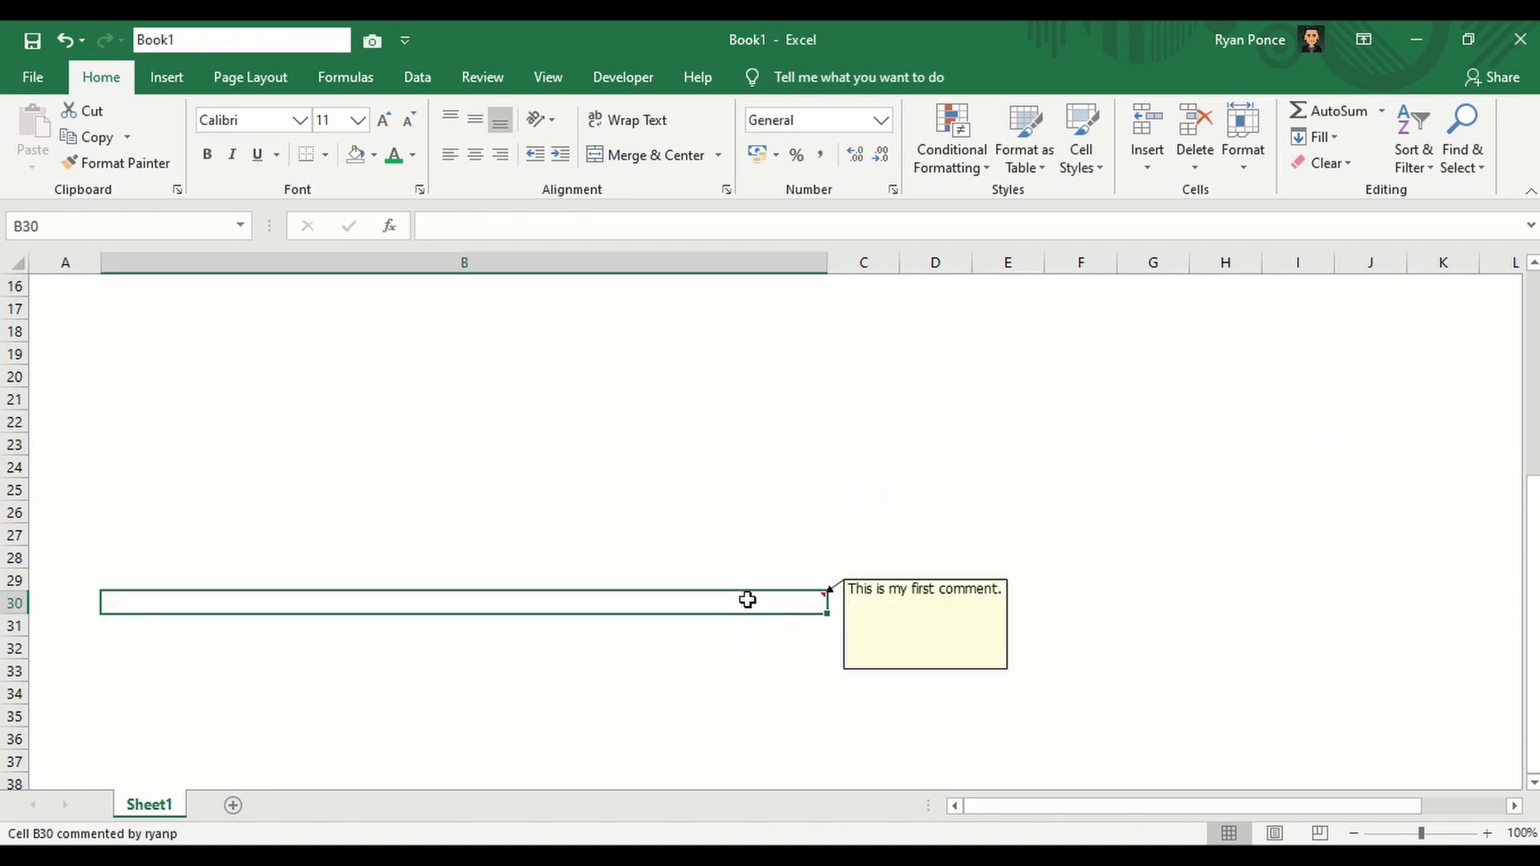
pyautogui.moveTo(719, 597)
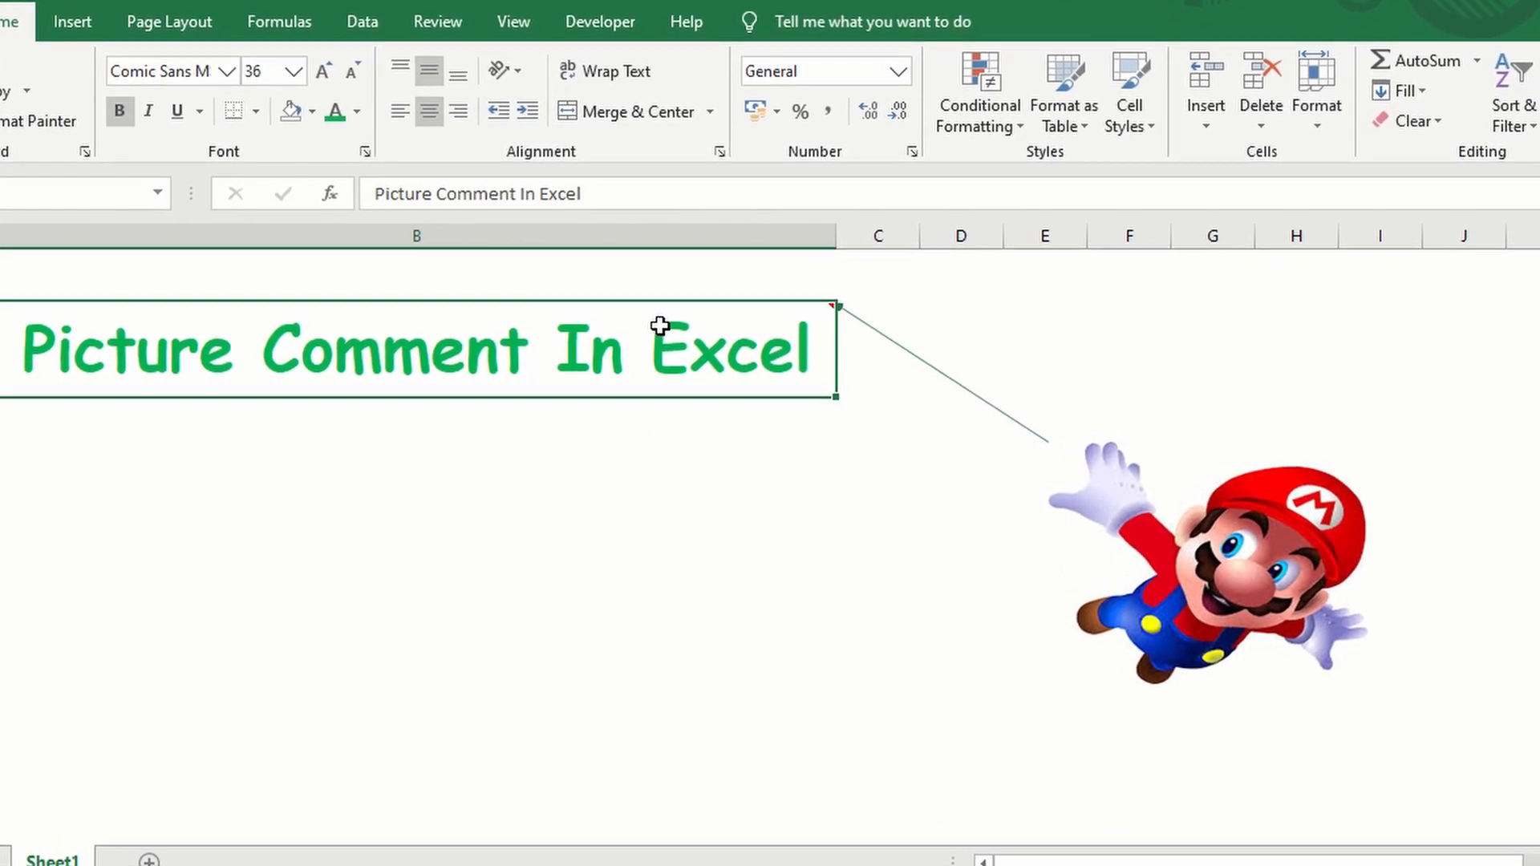
# Step: Hide the Mario picture comment on the "Picture Comment In Excel" title cell
pyautogui.rightClick(664, 324)
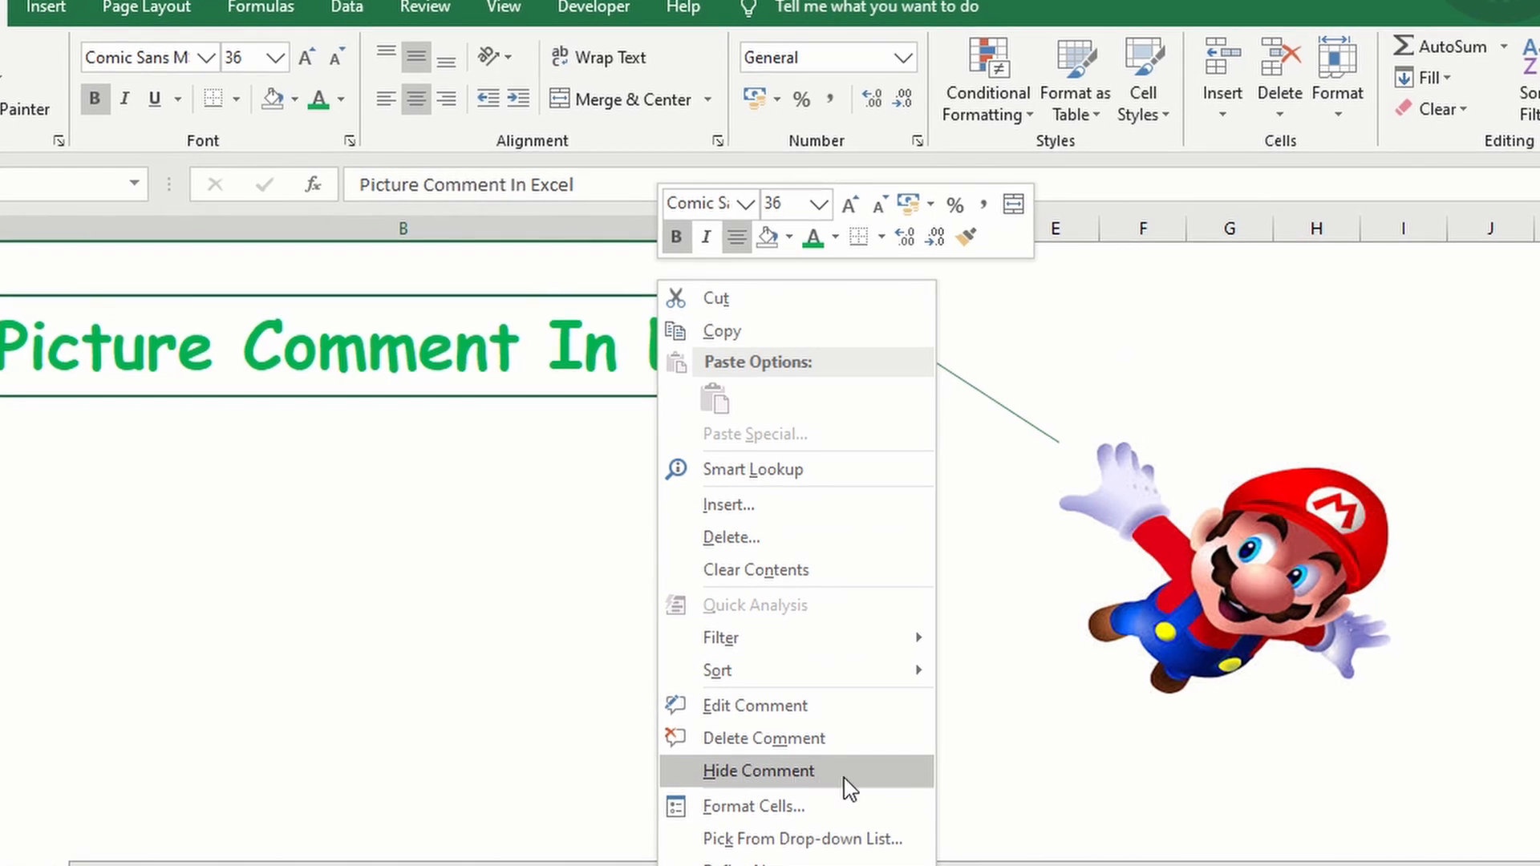
pyautogui.click(758, 771)
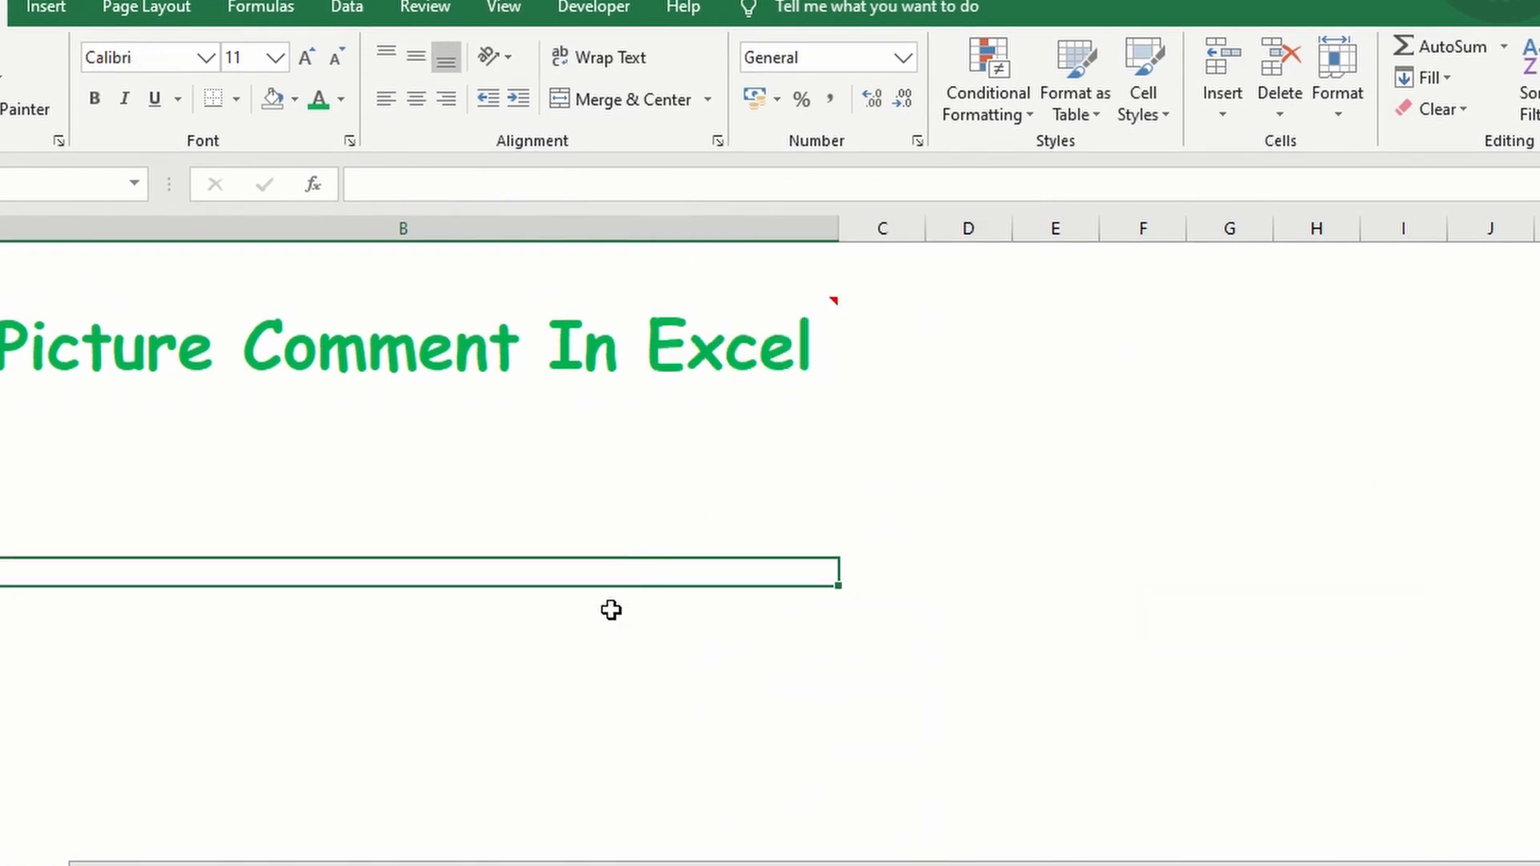
pyautogui.moveTo(472, 529)
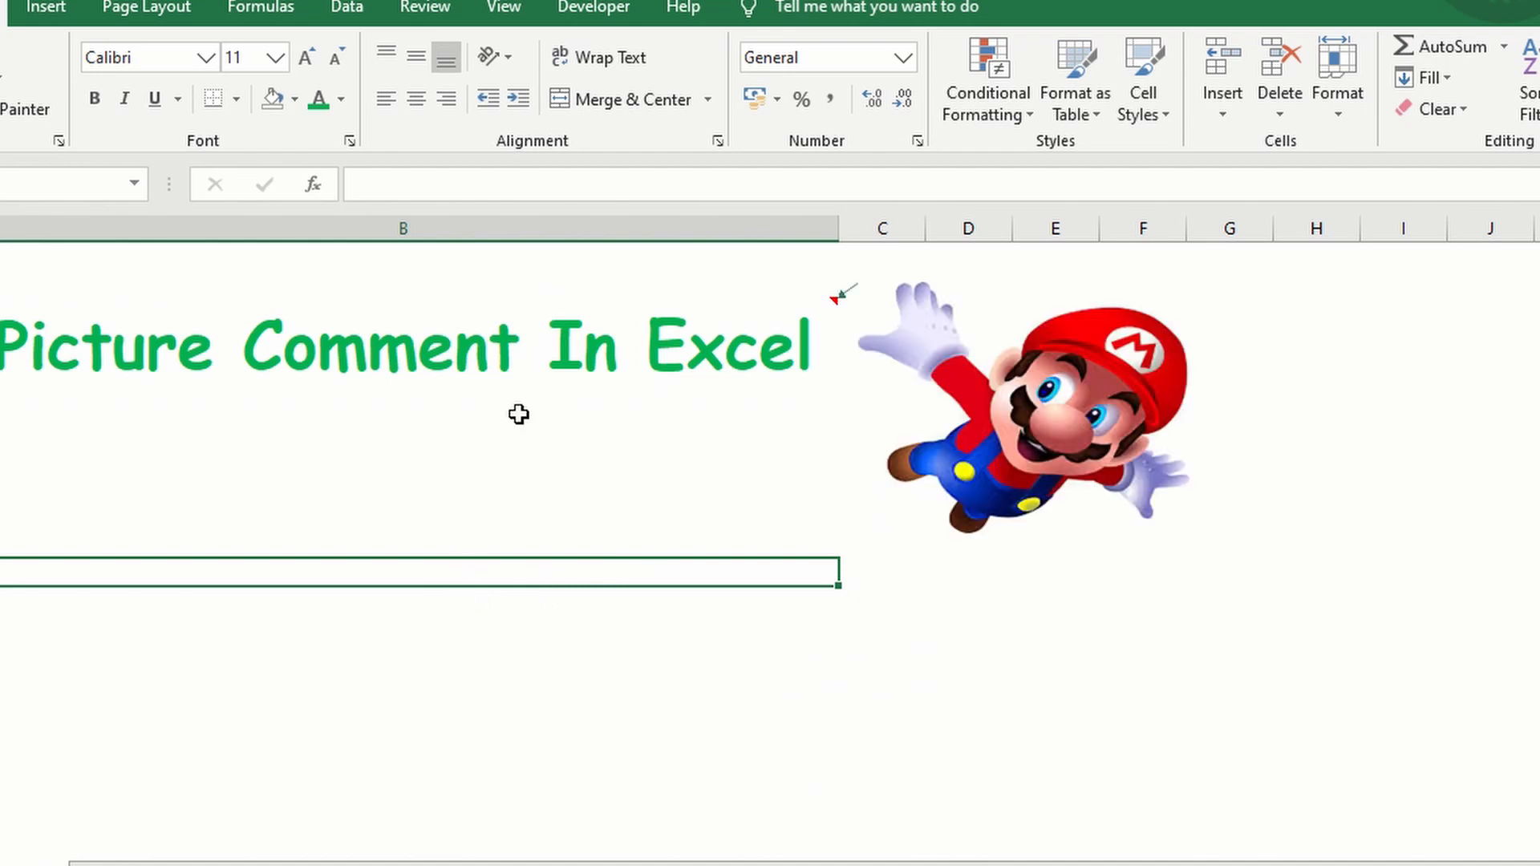
pyautogui.moveTo(543, 342)
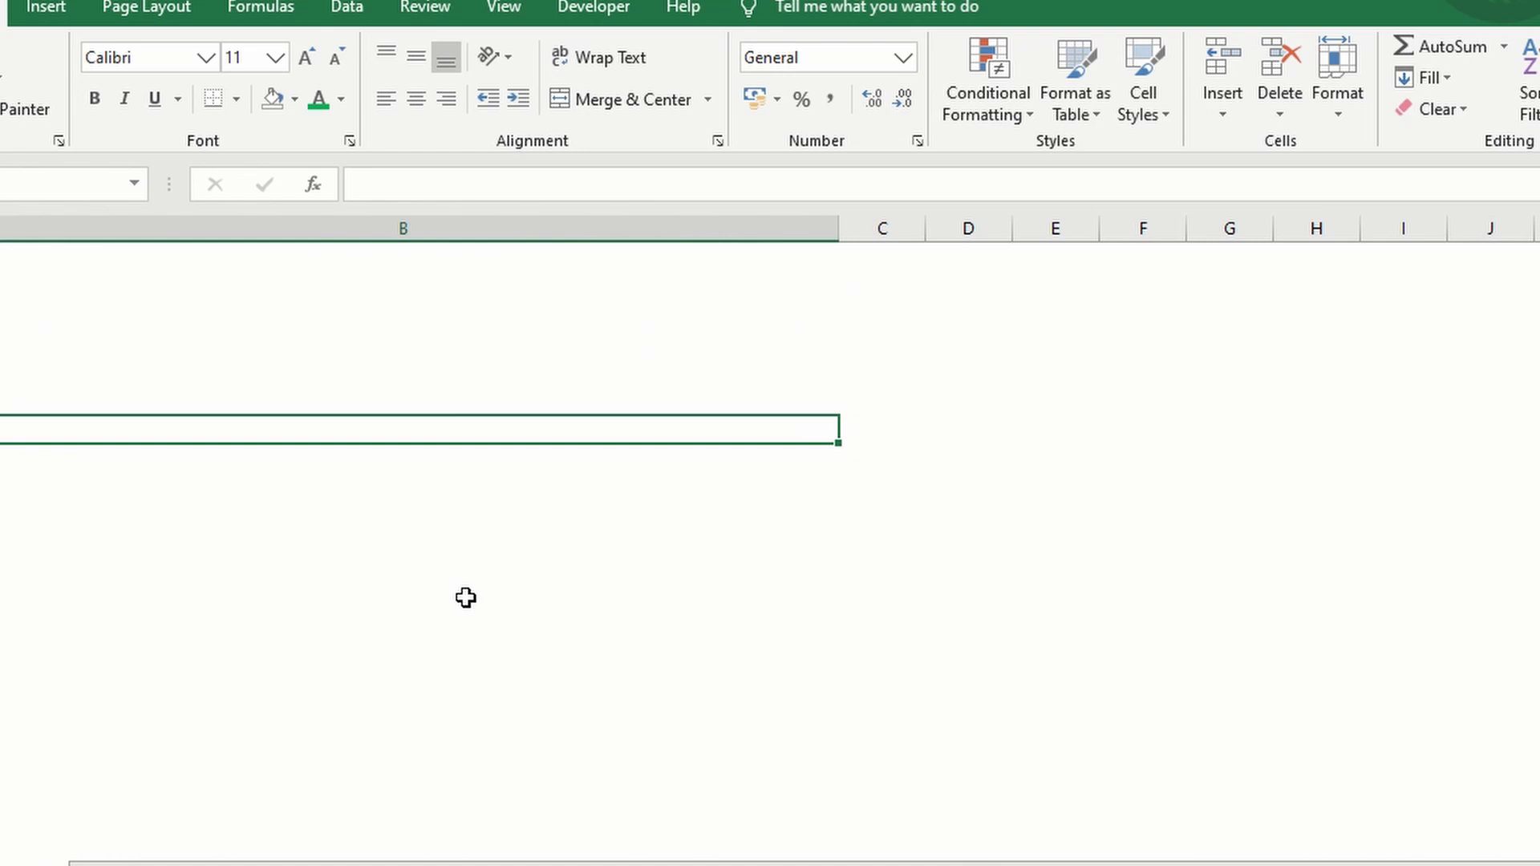
# Step: Insert a new blank comment on an empty cell below the title
pyautogui.rightClick(465, 474)
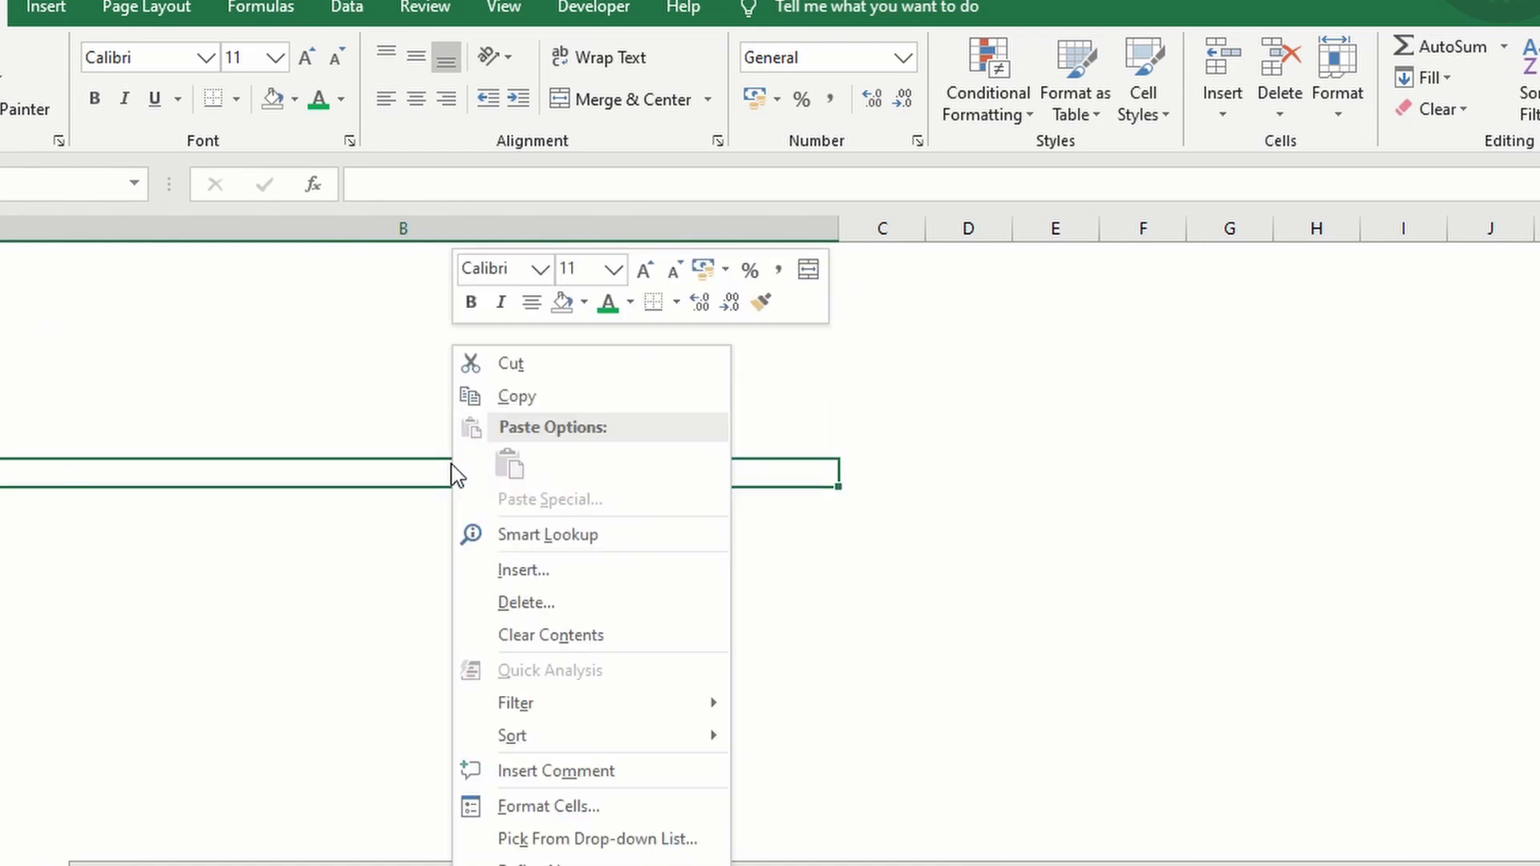
pyautogui.moveTo(570, 726)
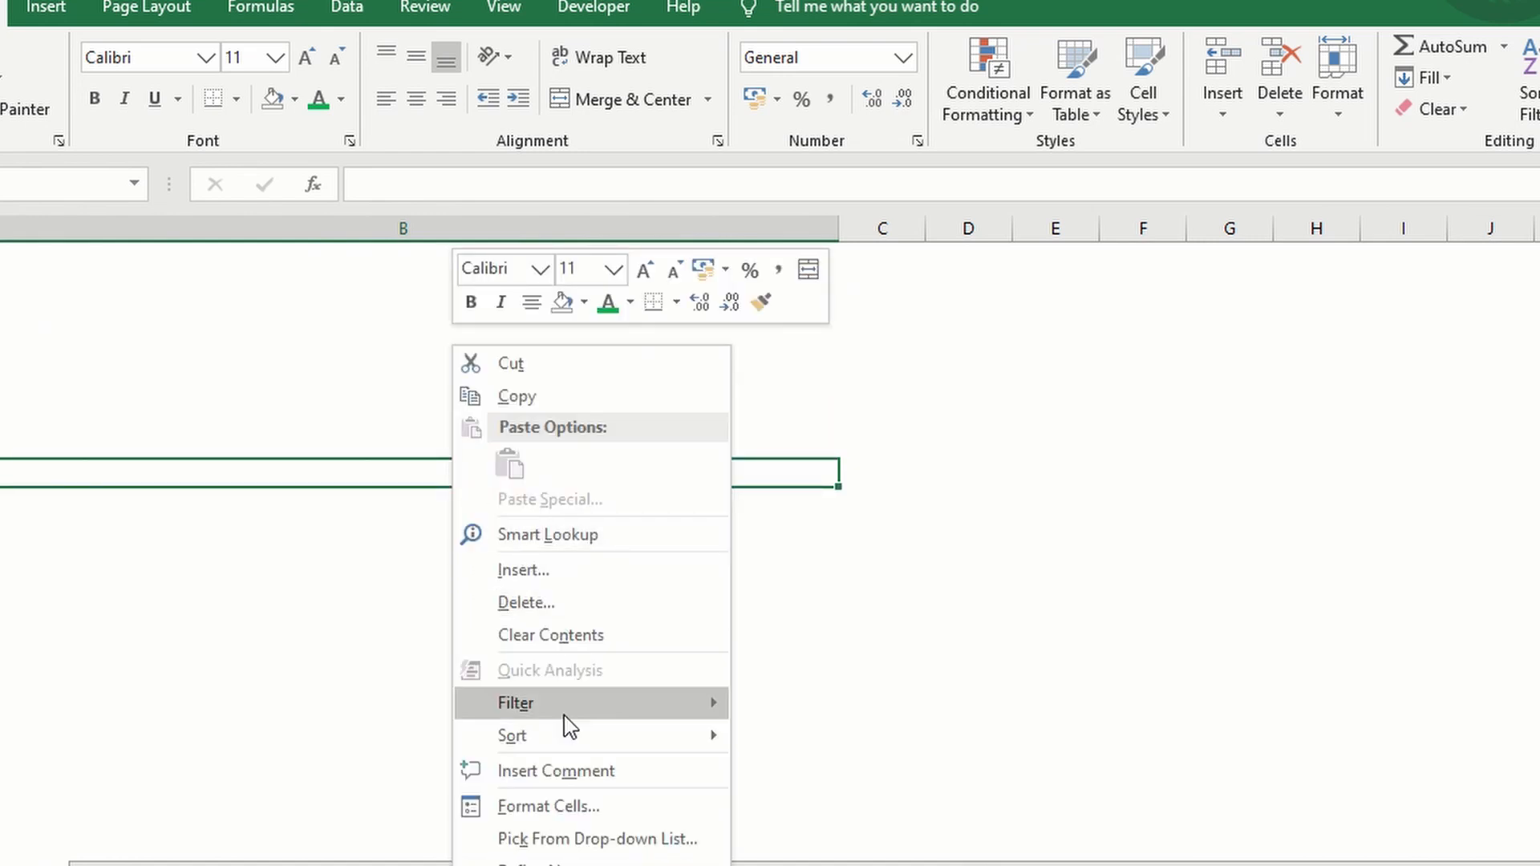
pyautogui.click(555, 771)
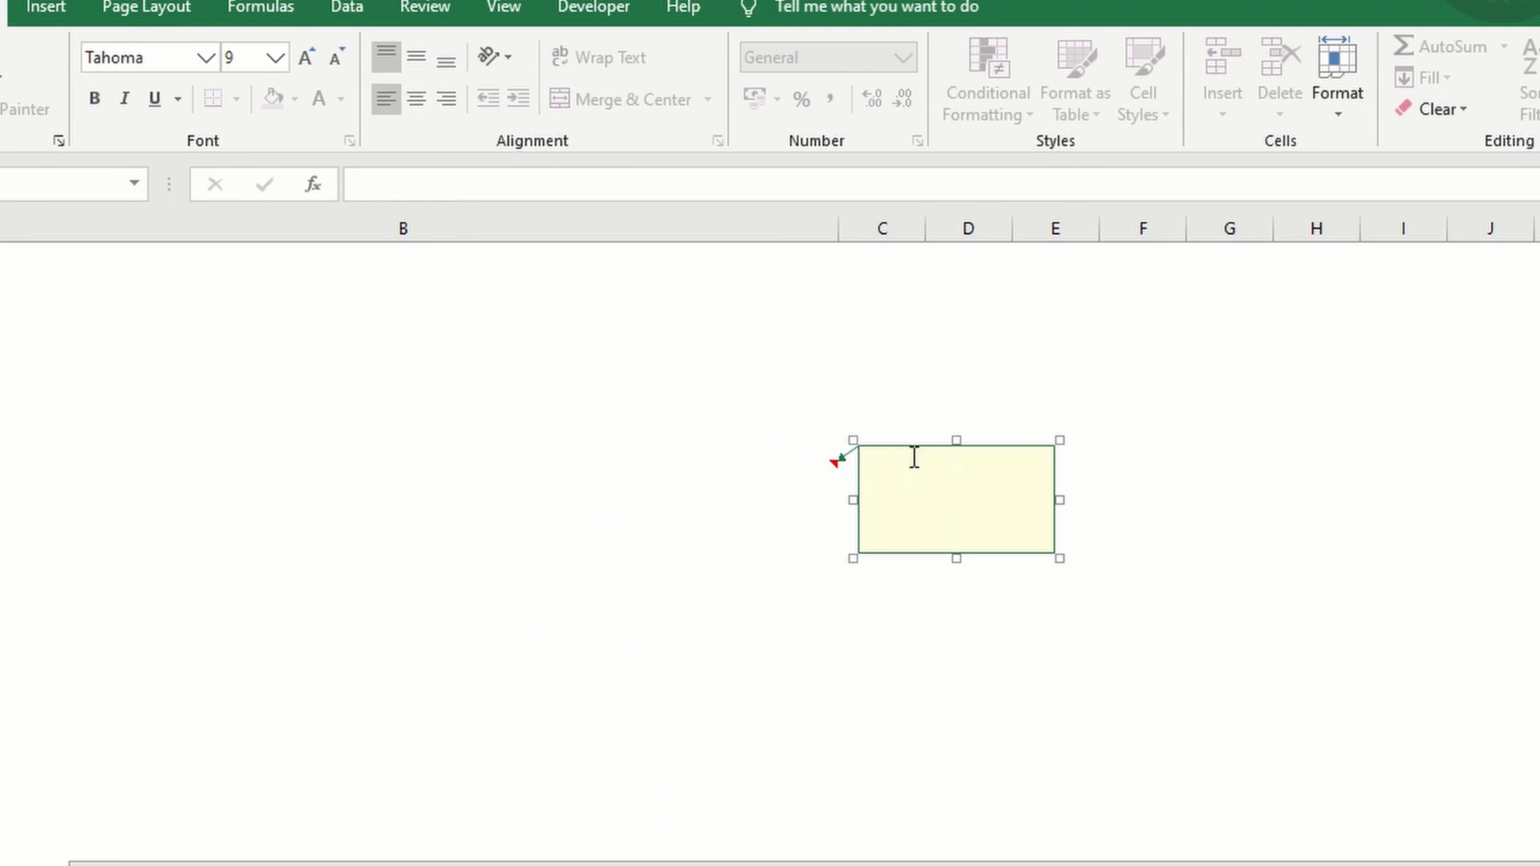
pyautogui.moveTo(912, 452)
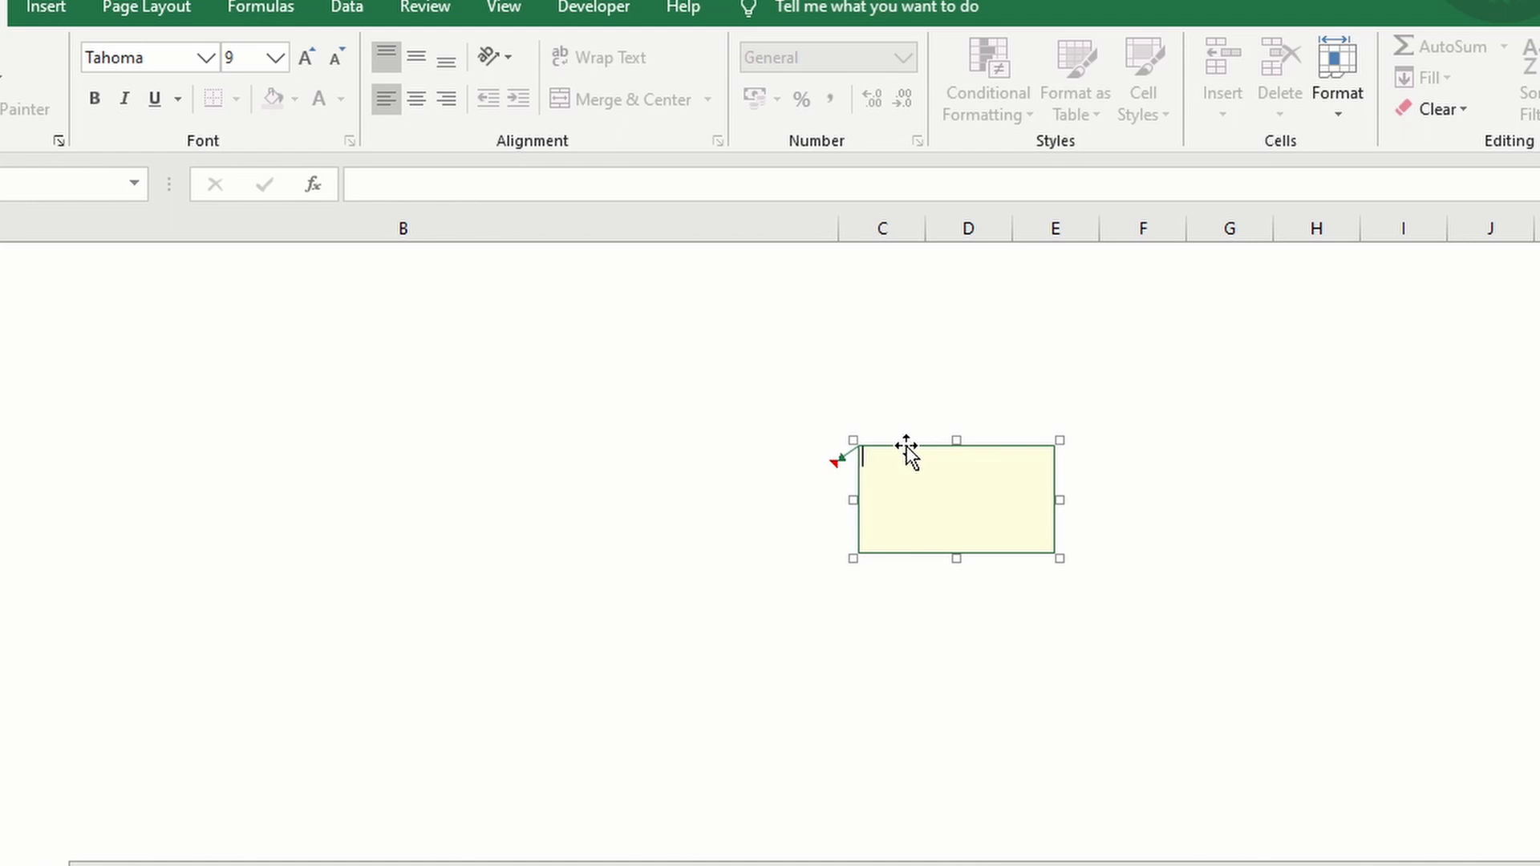
# Step: Open Format Comment's Colors and Lines fill colour options and Fill Effects
pyautogui.rightClick(906, 457)
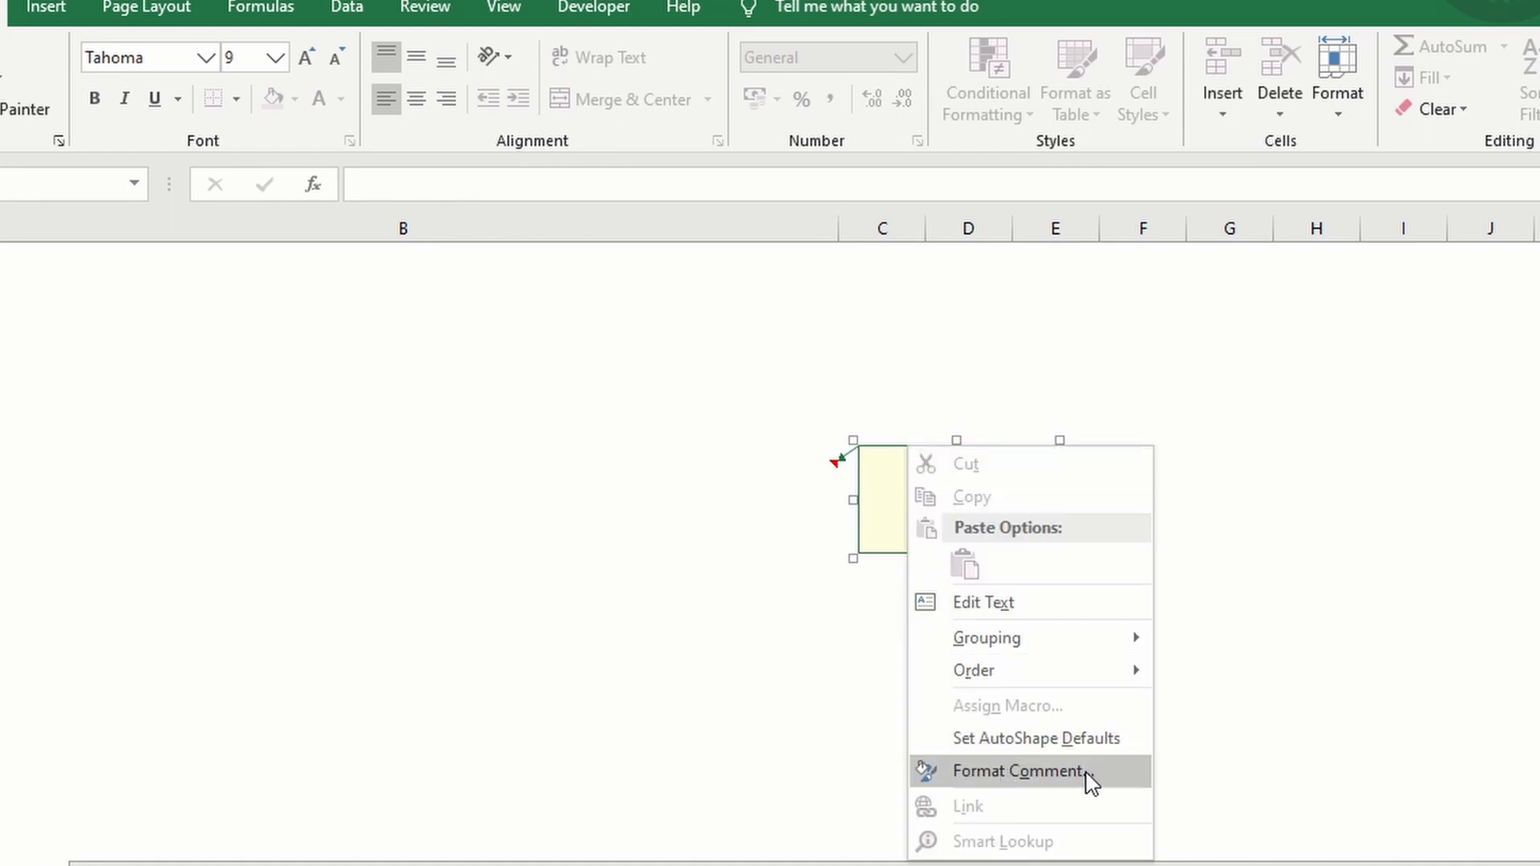
pyautogui.click(1020, 771)
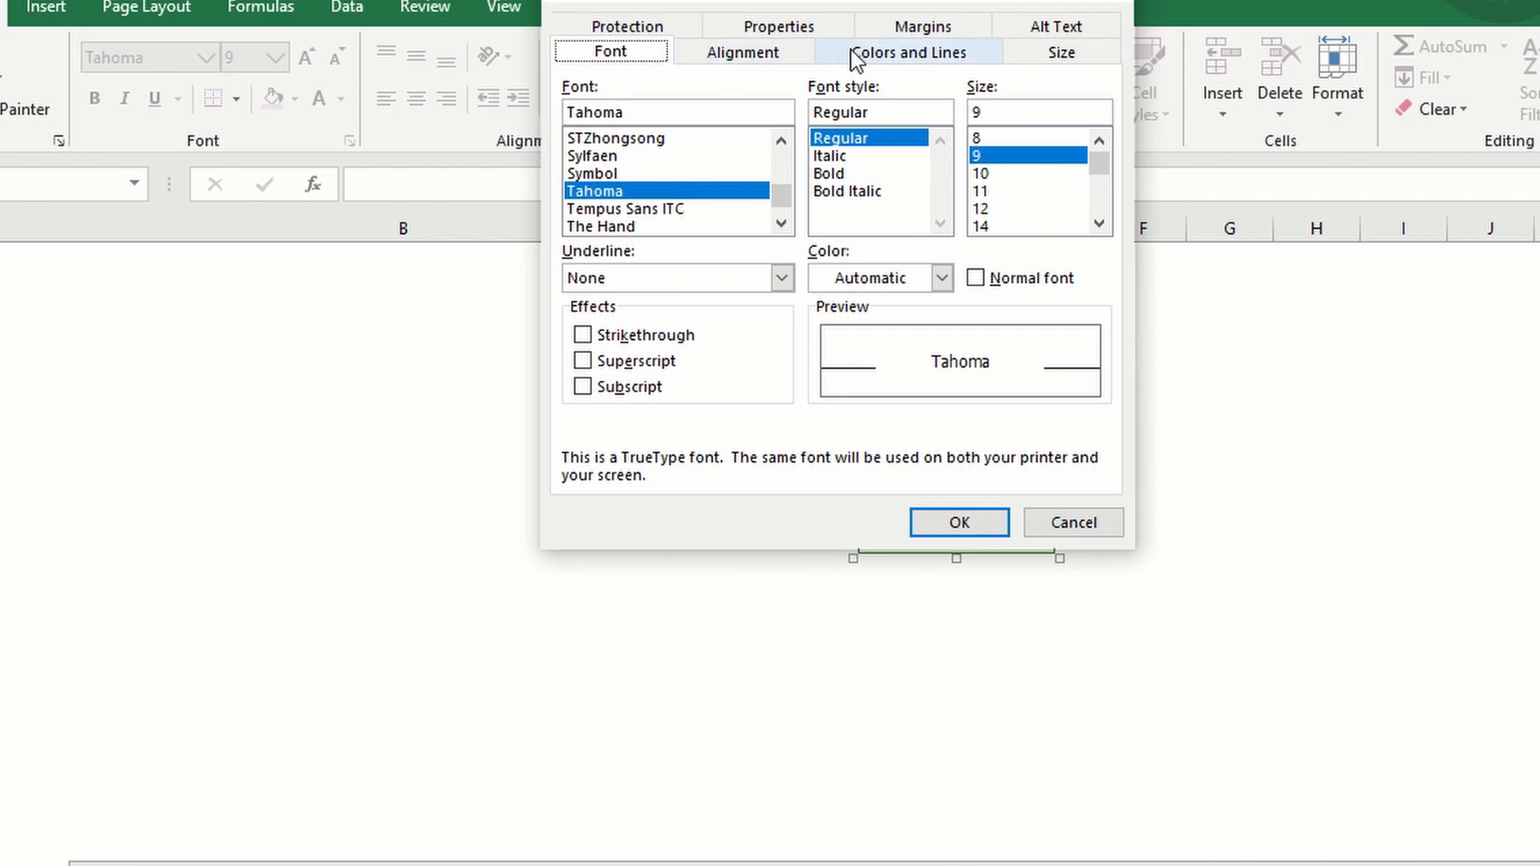
pyautogui.moveTo(944, 66)
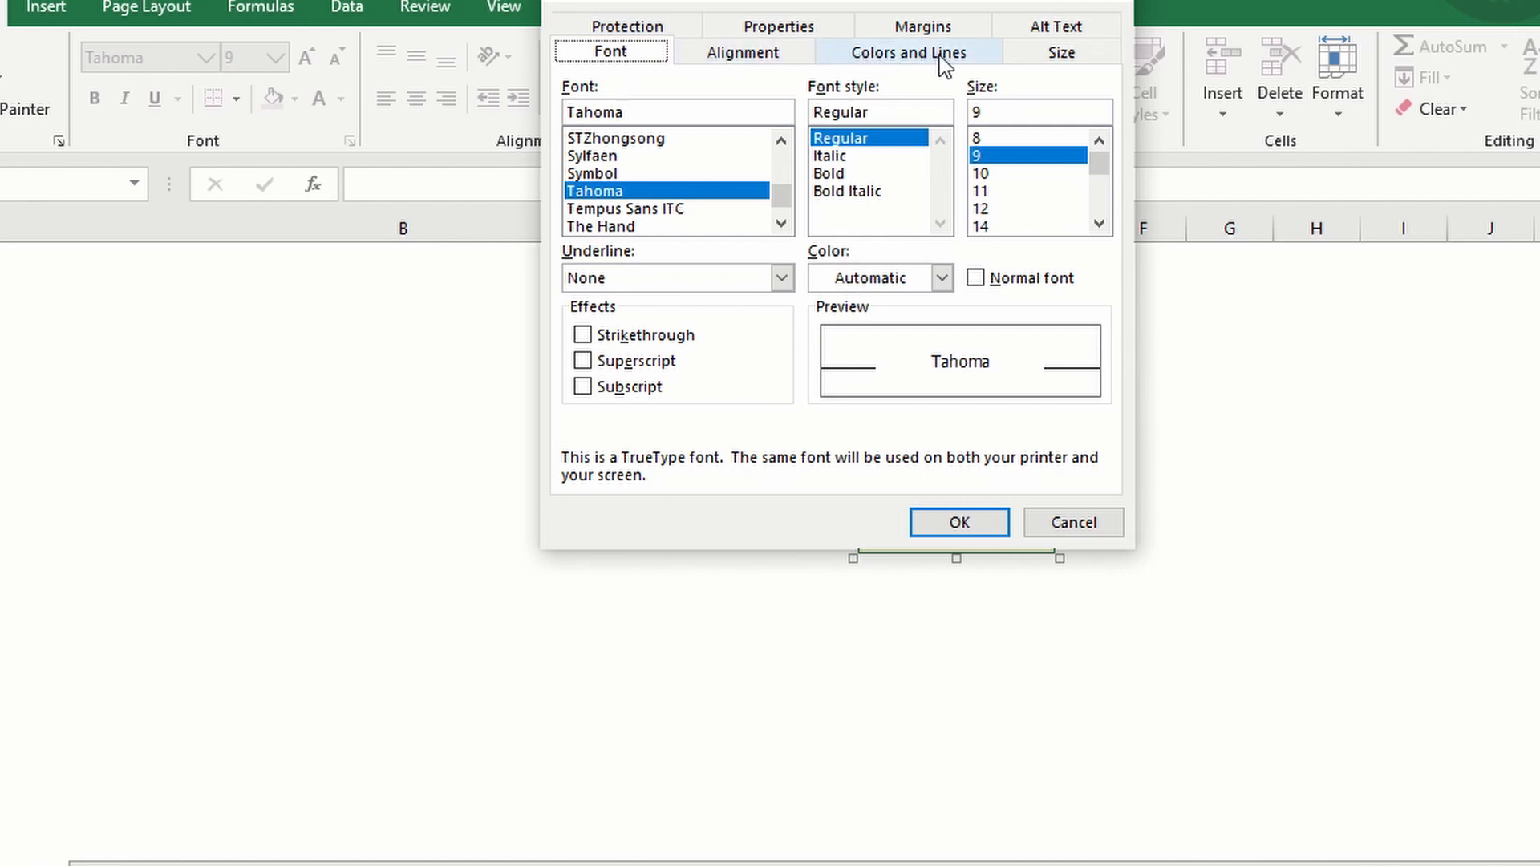
pyautogui.click(907, 51)
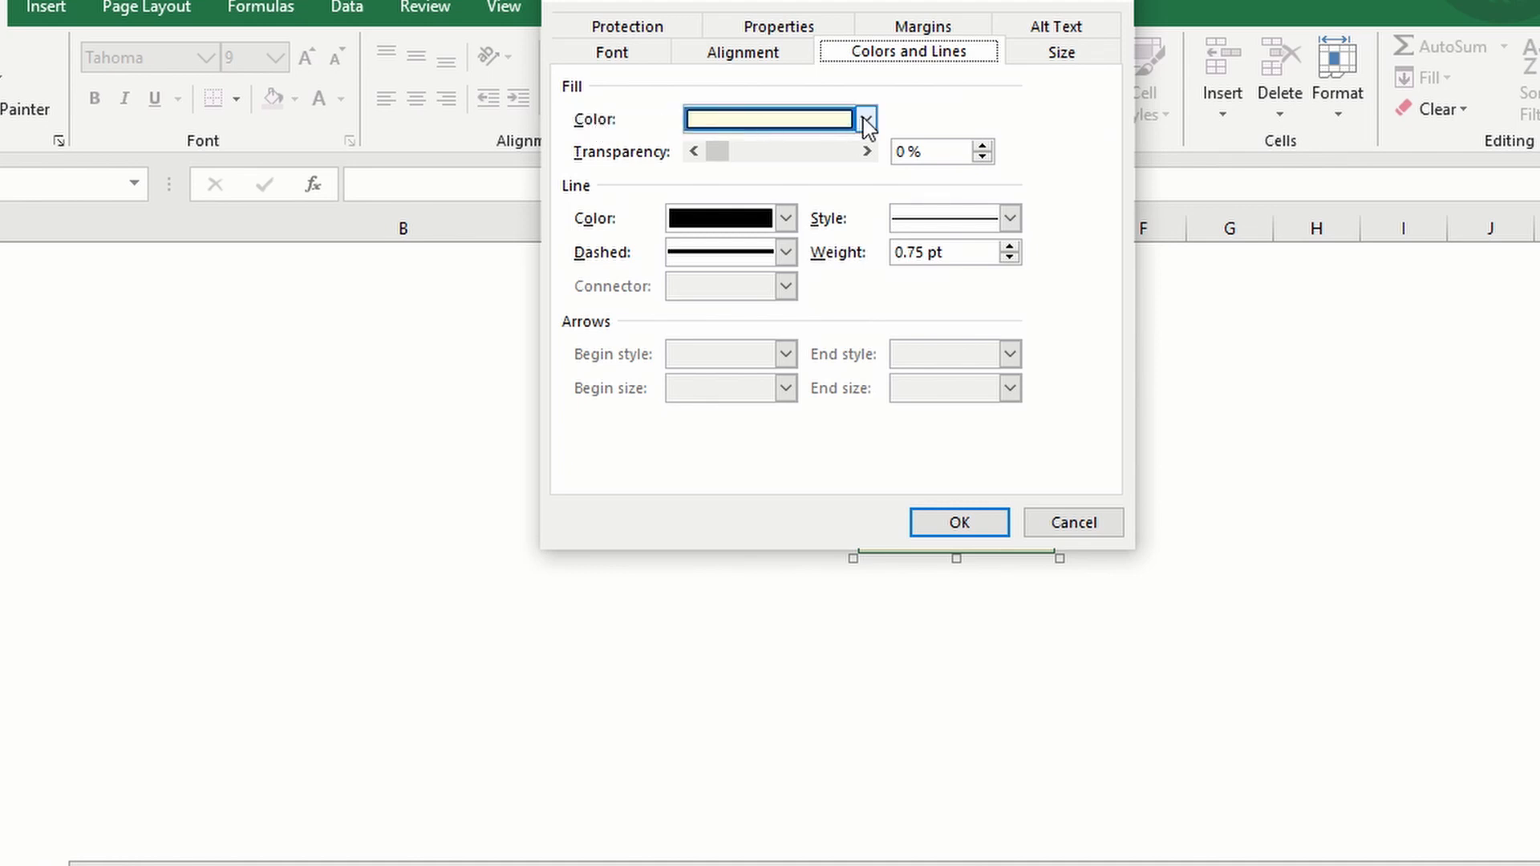
pyautogui.click(863, 119)
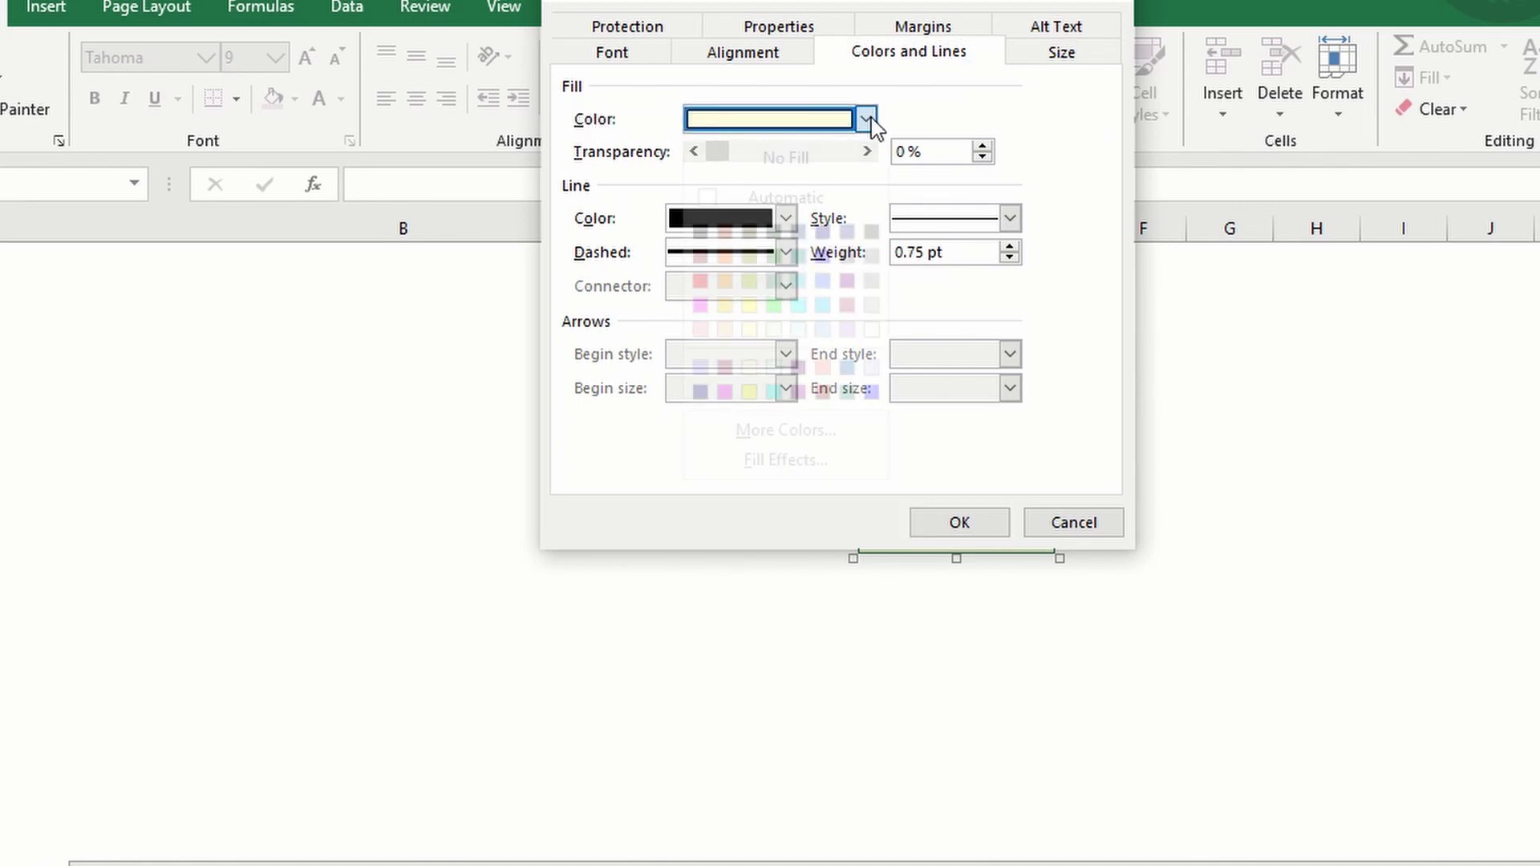
pyautogui.click(864, 118)
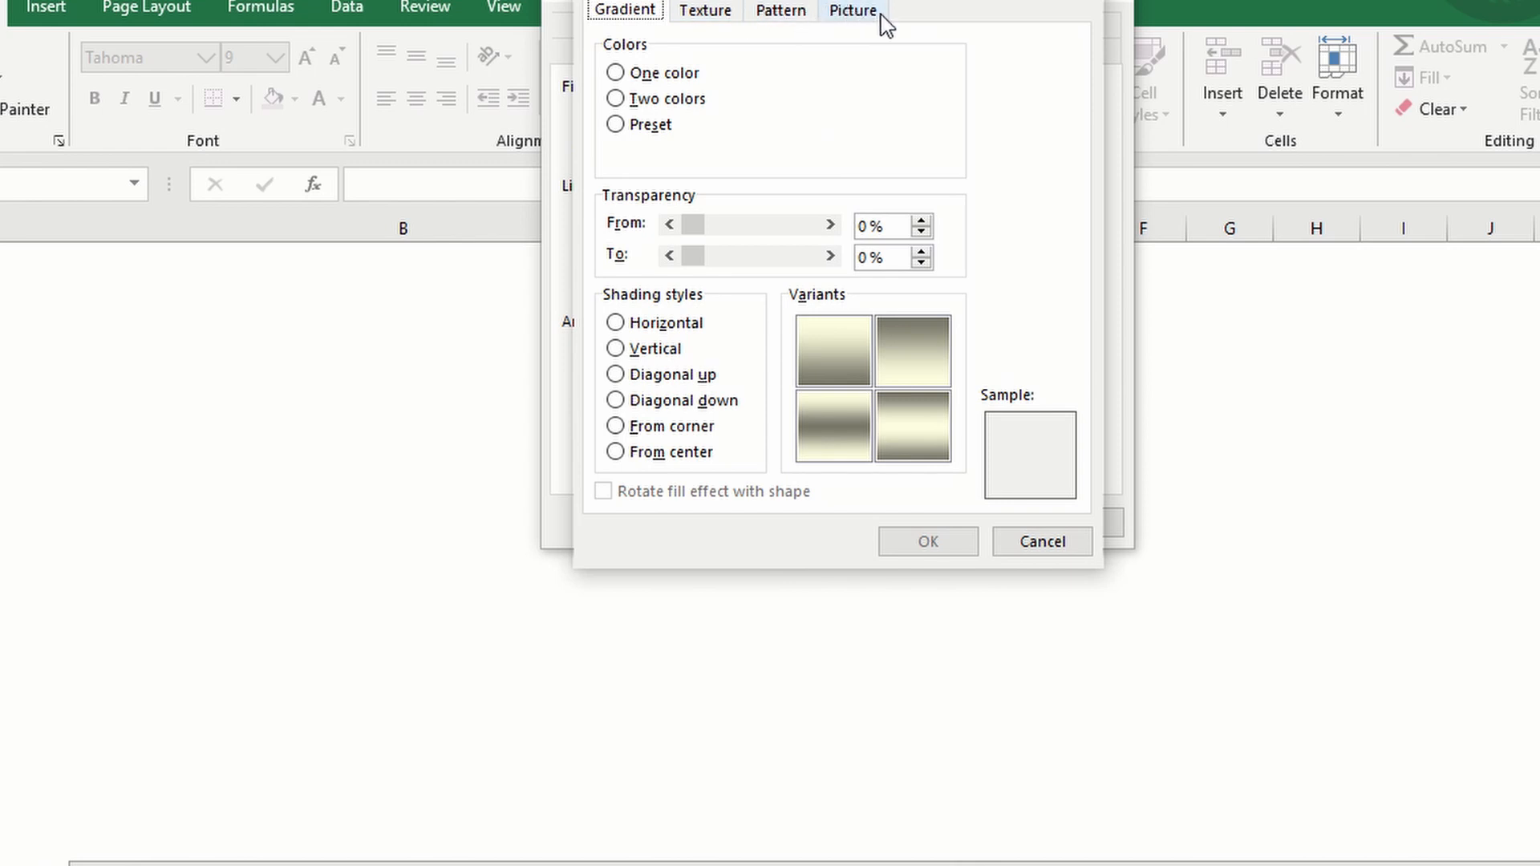
# Step: Fill the new comment's background with the excel.png picture from file
pyautogui.click(853, 10)
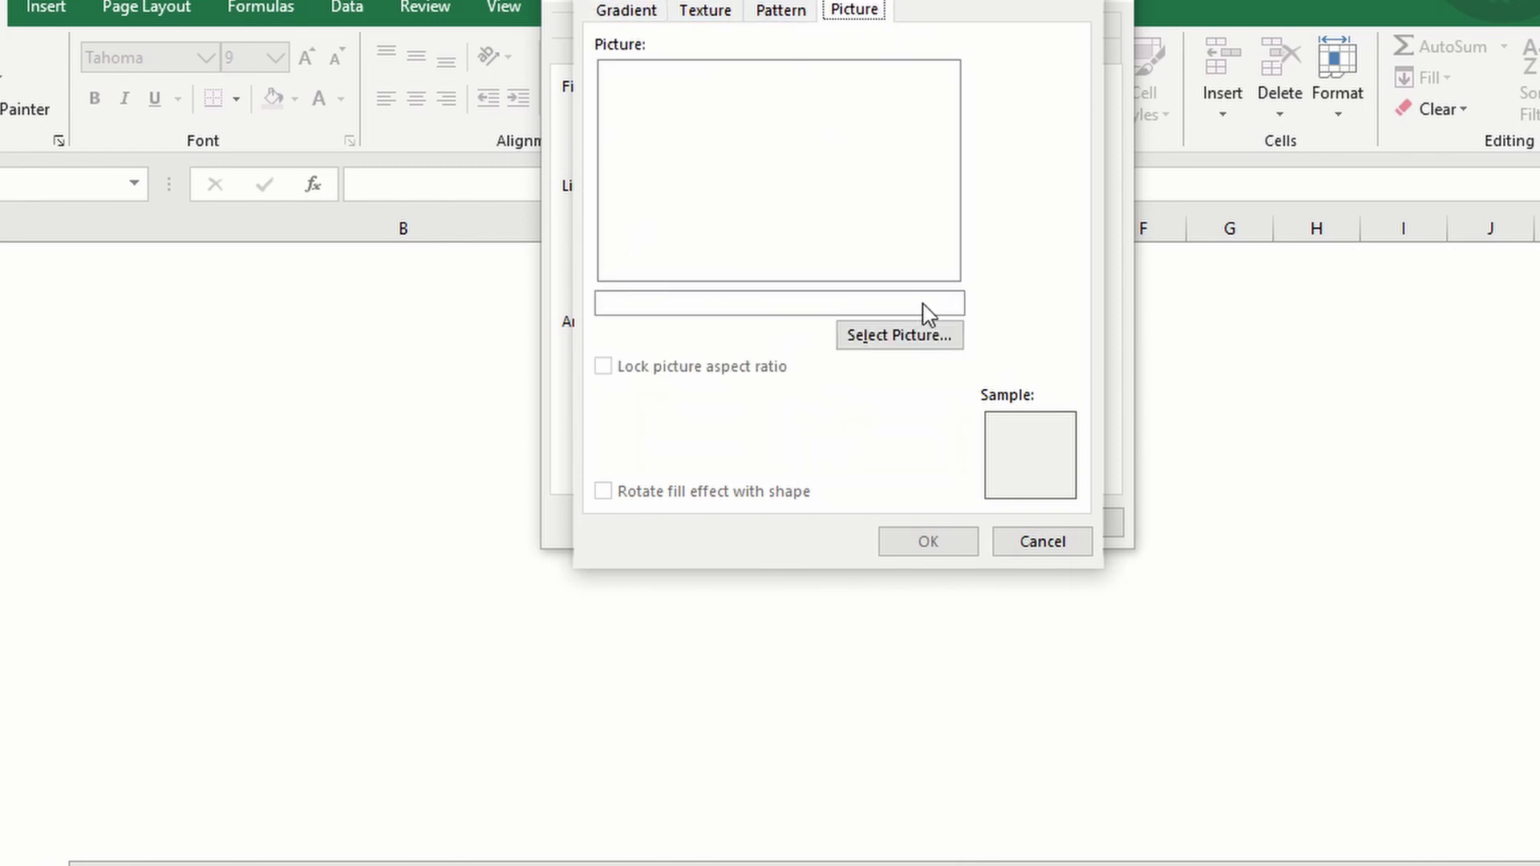
pyautogui.click(897, 335)
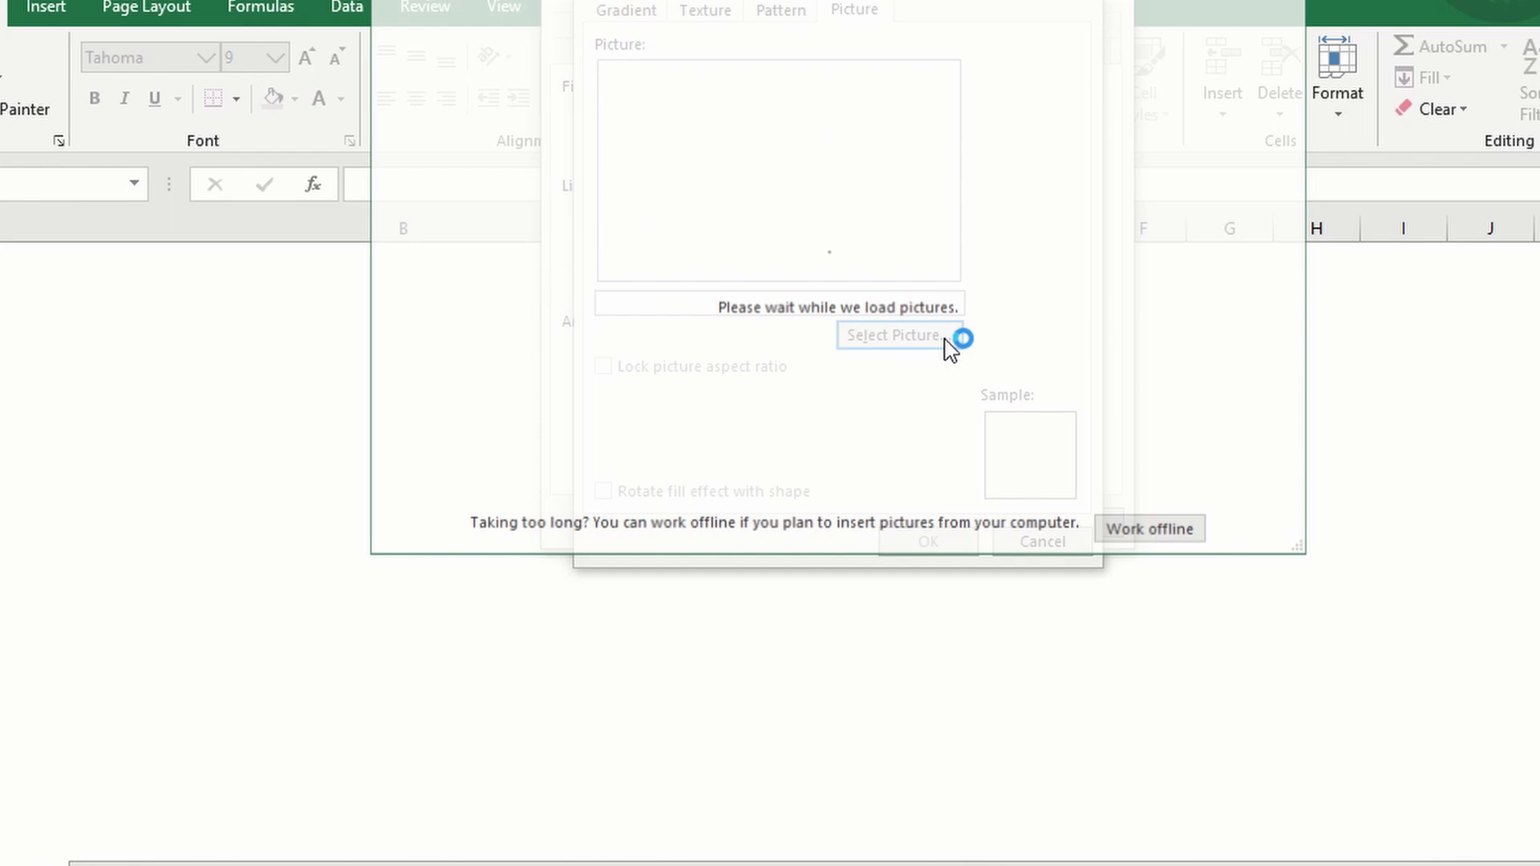
pyautogui.click(892, 336)
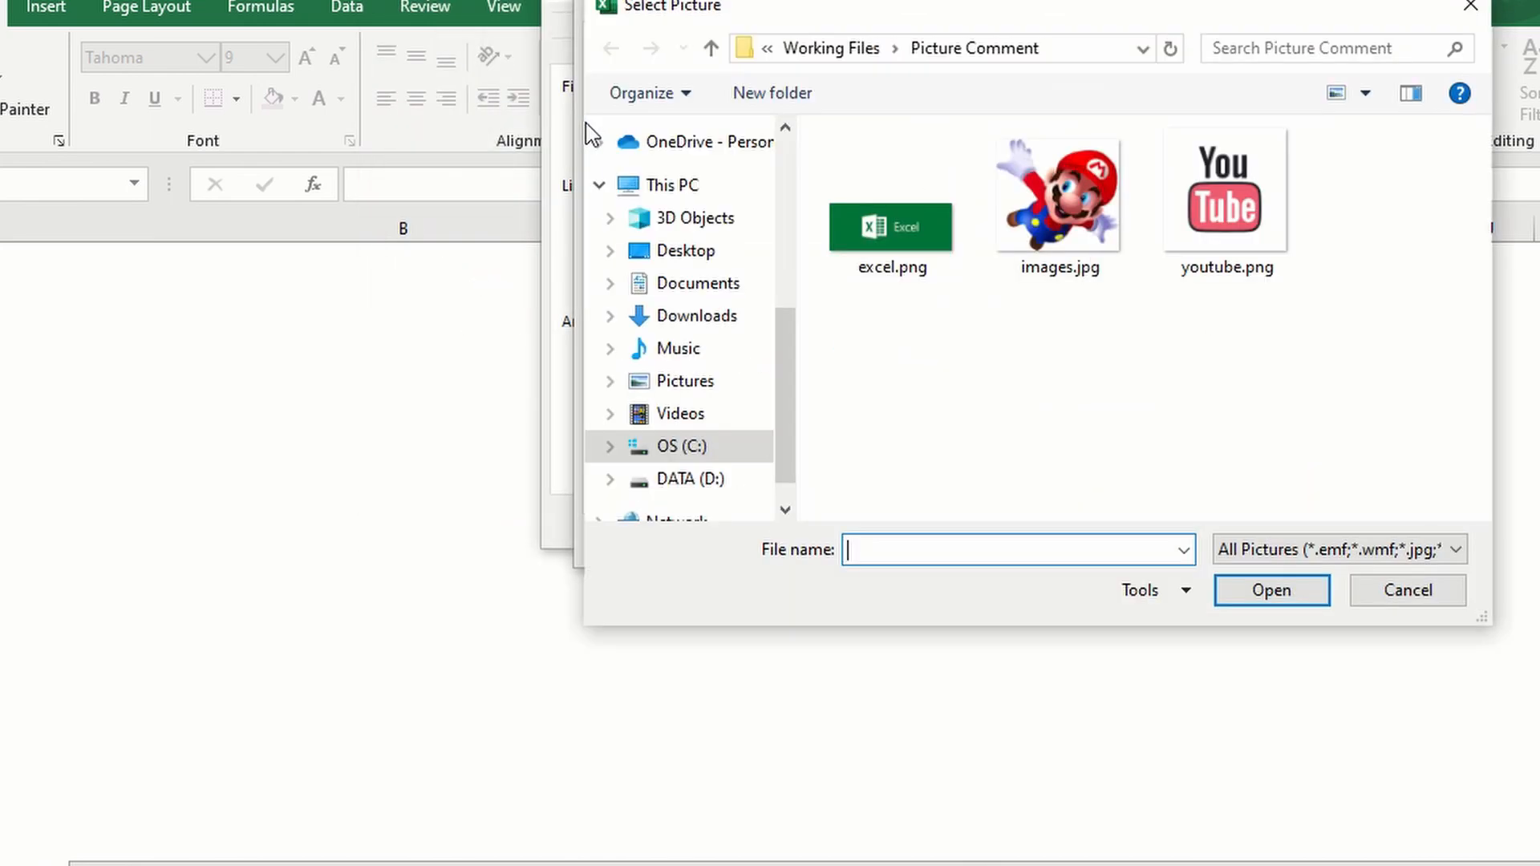
pyautogui.click(889, 203)
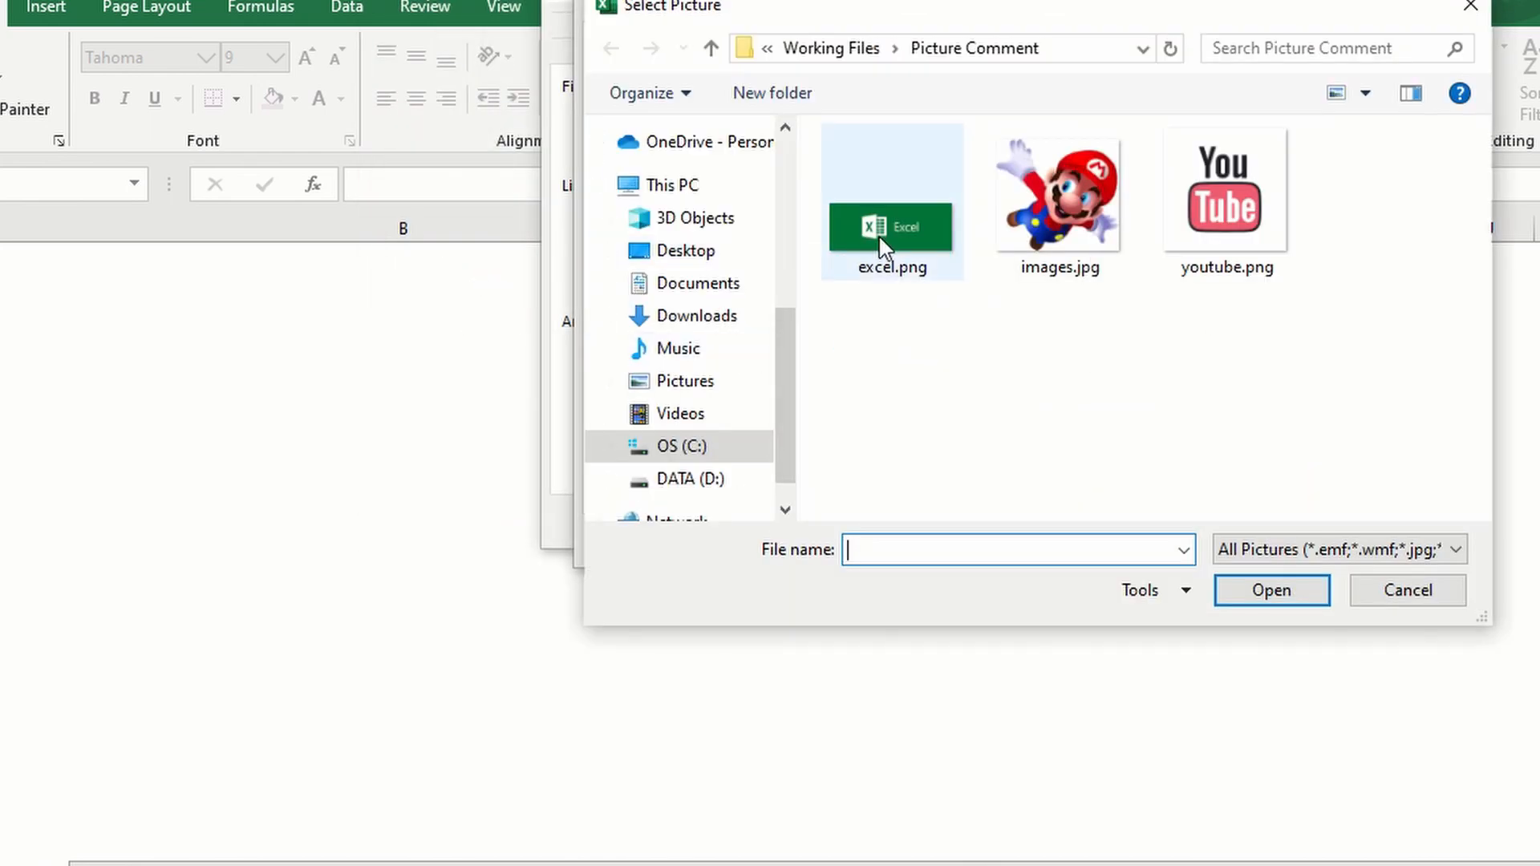
pyautogui.click(892, 197)
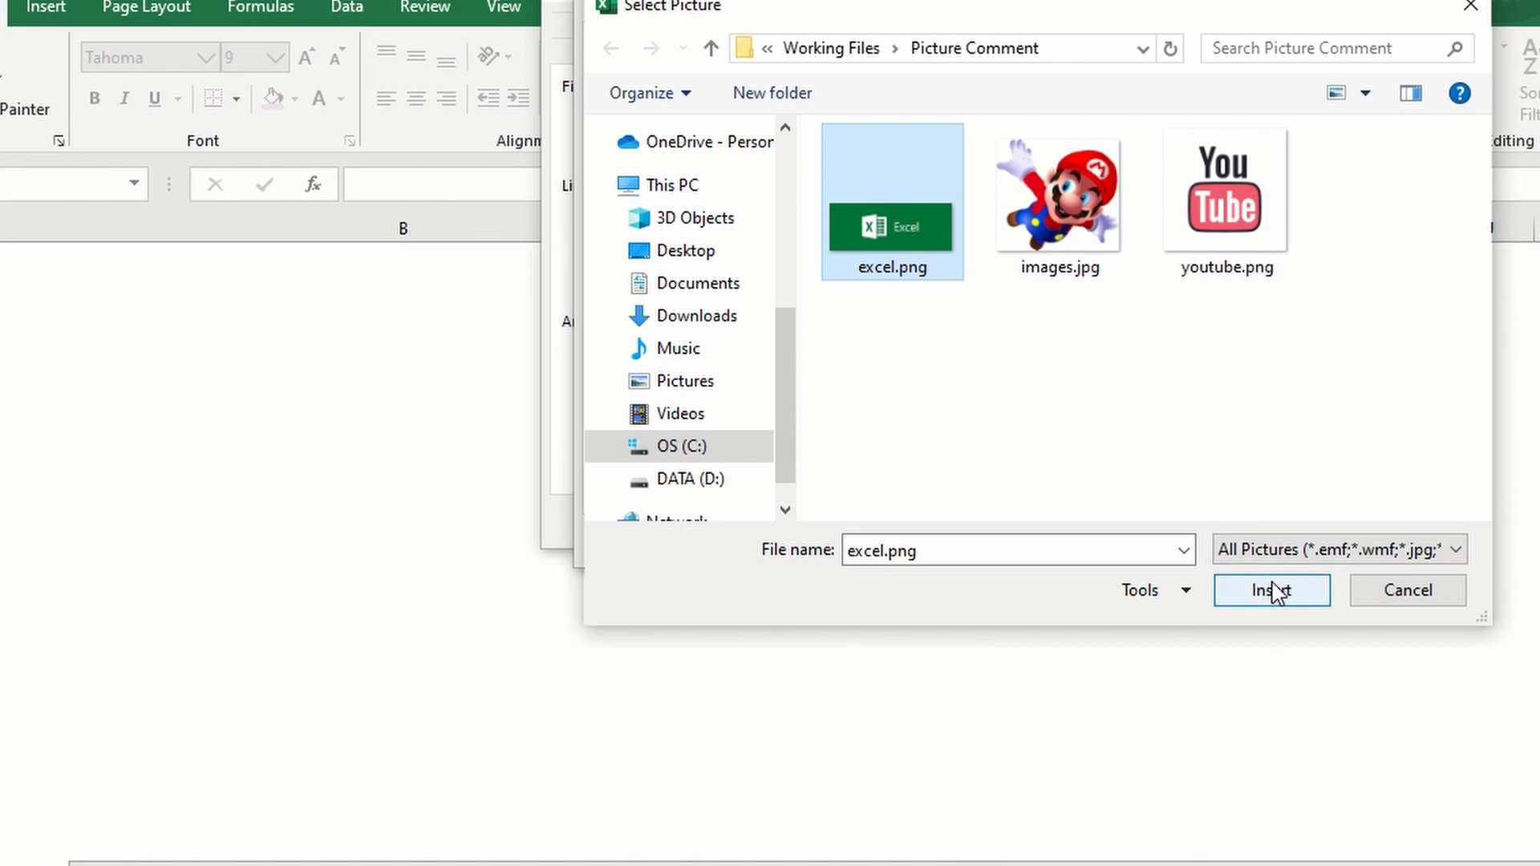
pyautogui.click(1271, 590)
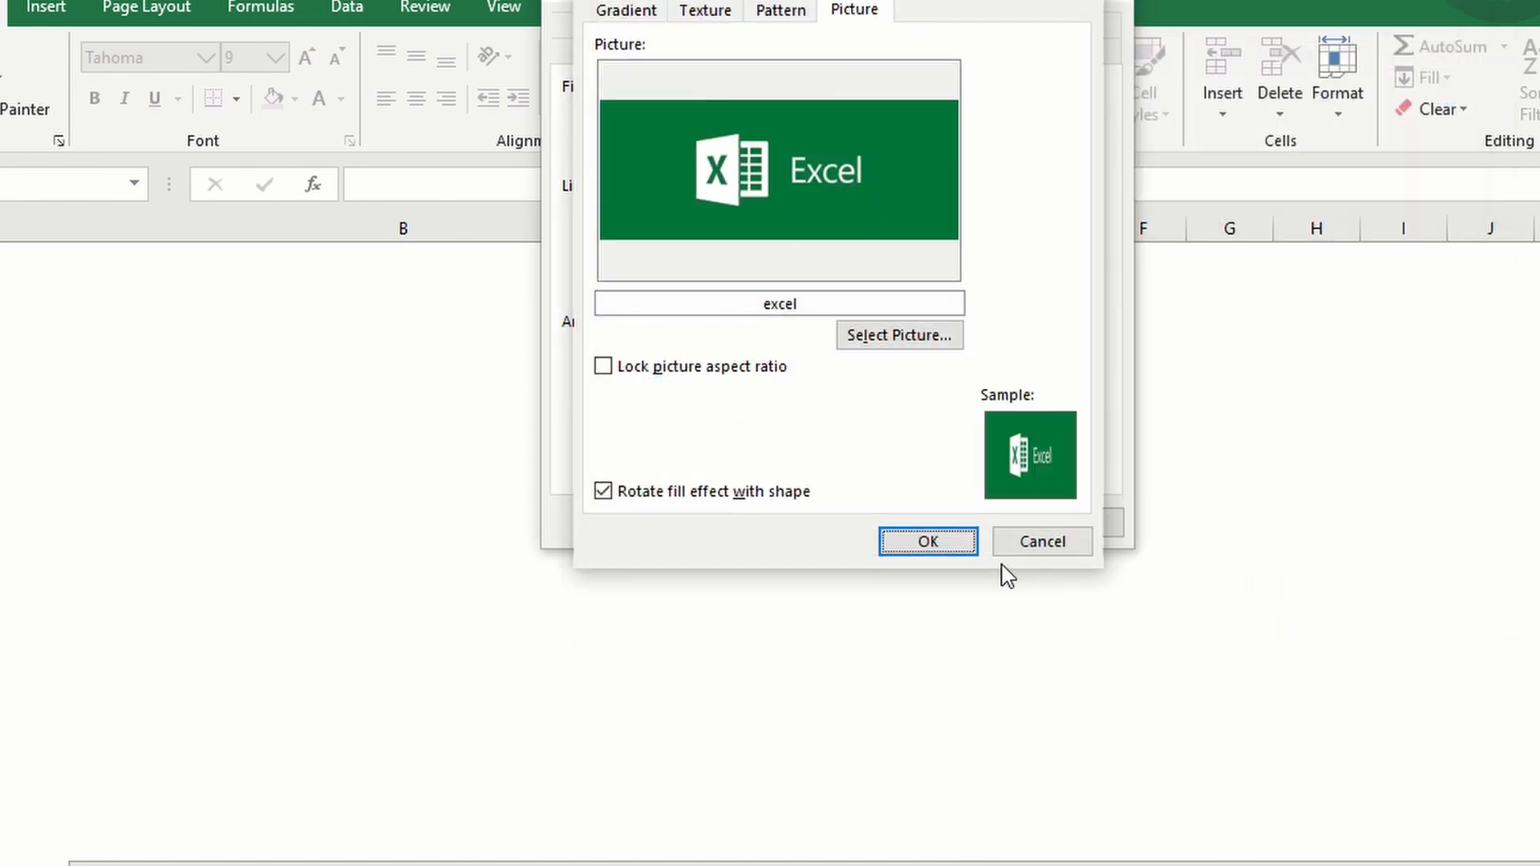
pyautogui.click(927, 542)
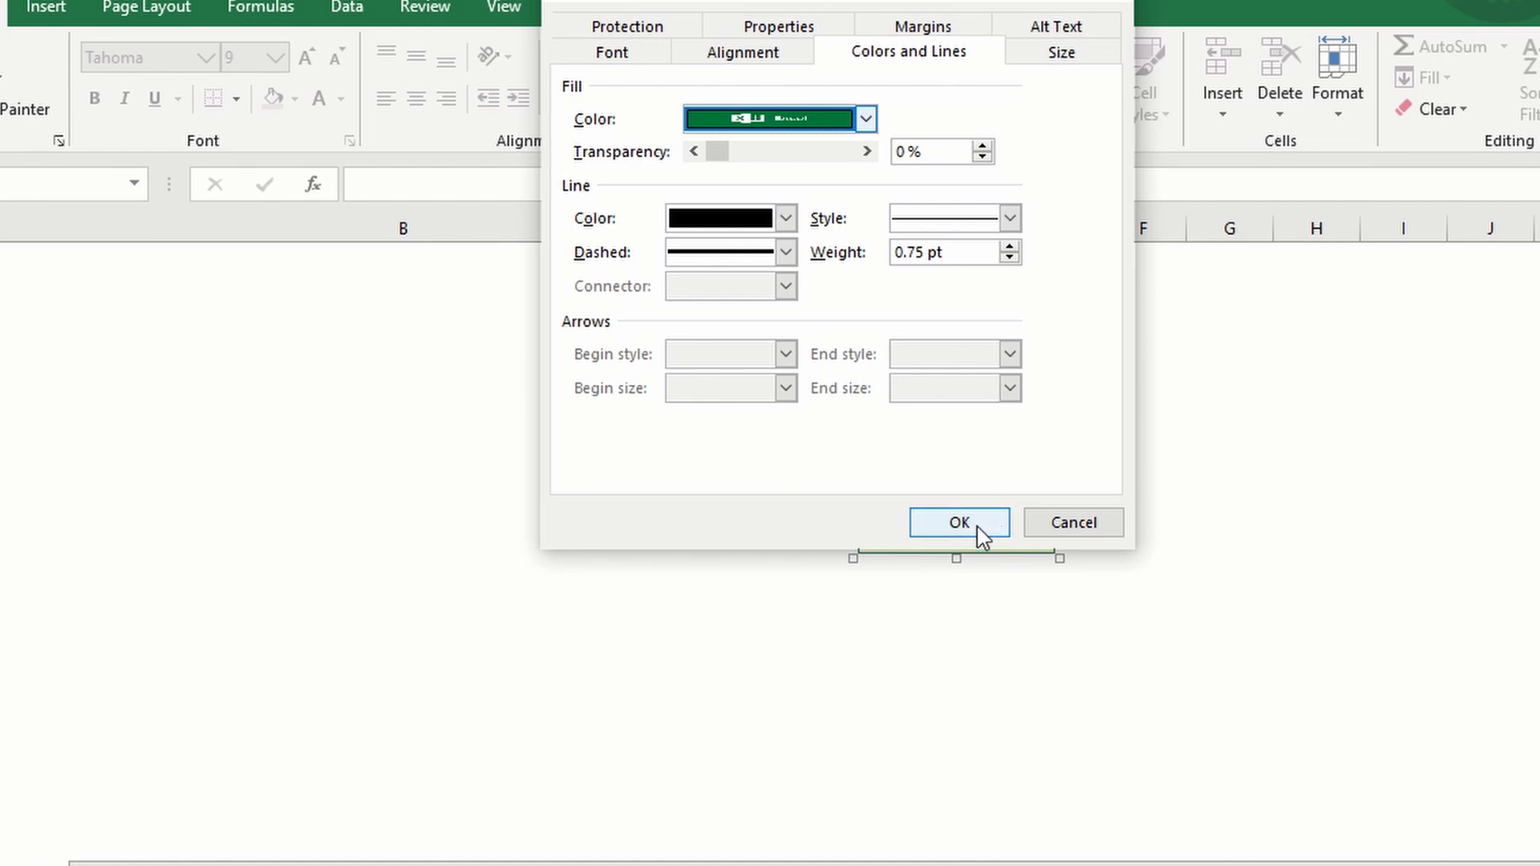
pyautogui.click(958, 521)
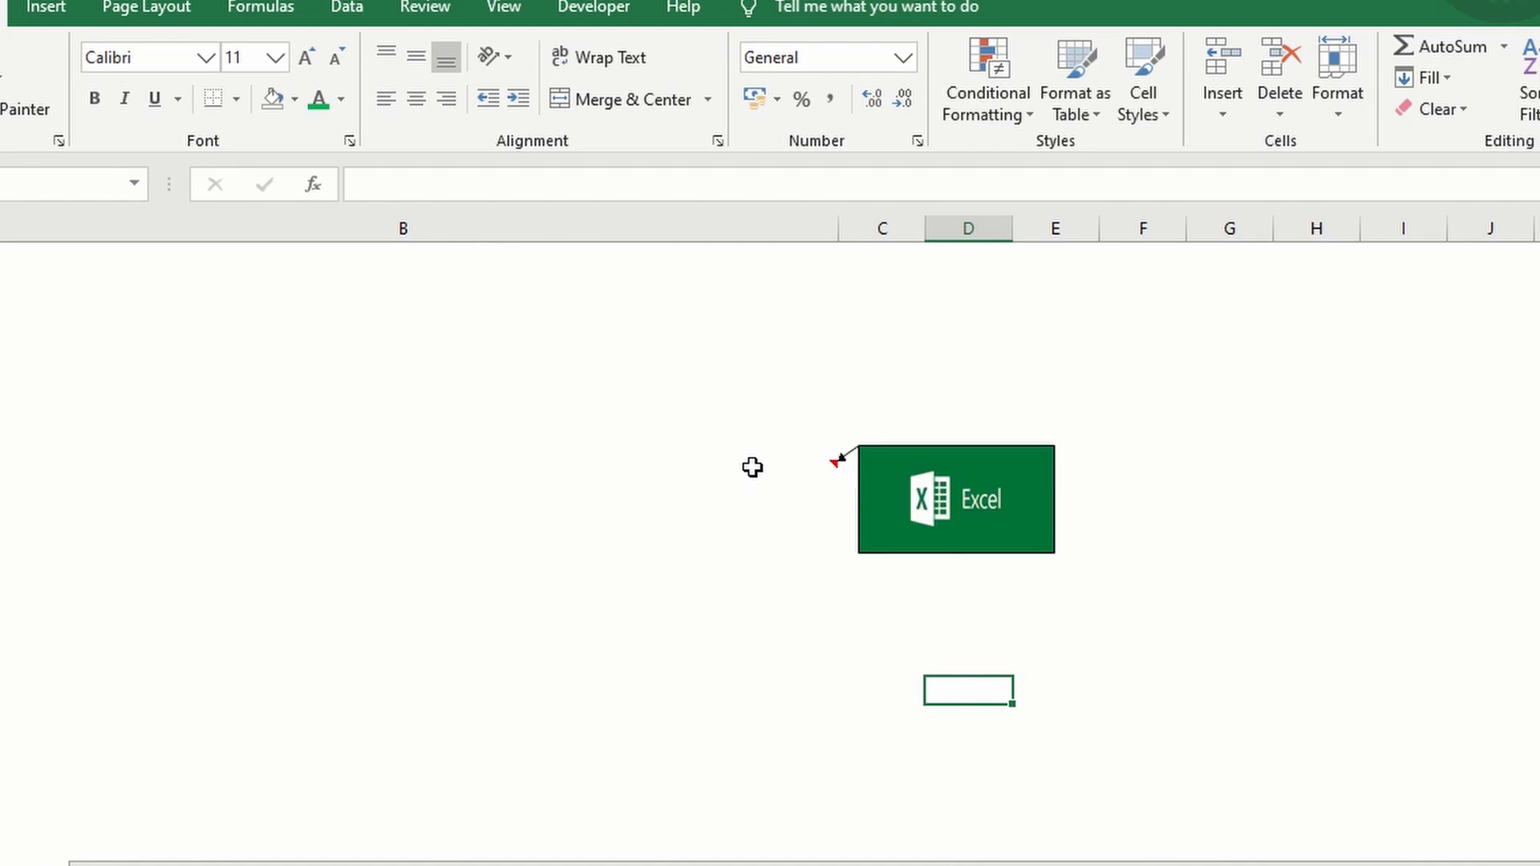
pyautogui.moveTo(773, 467)
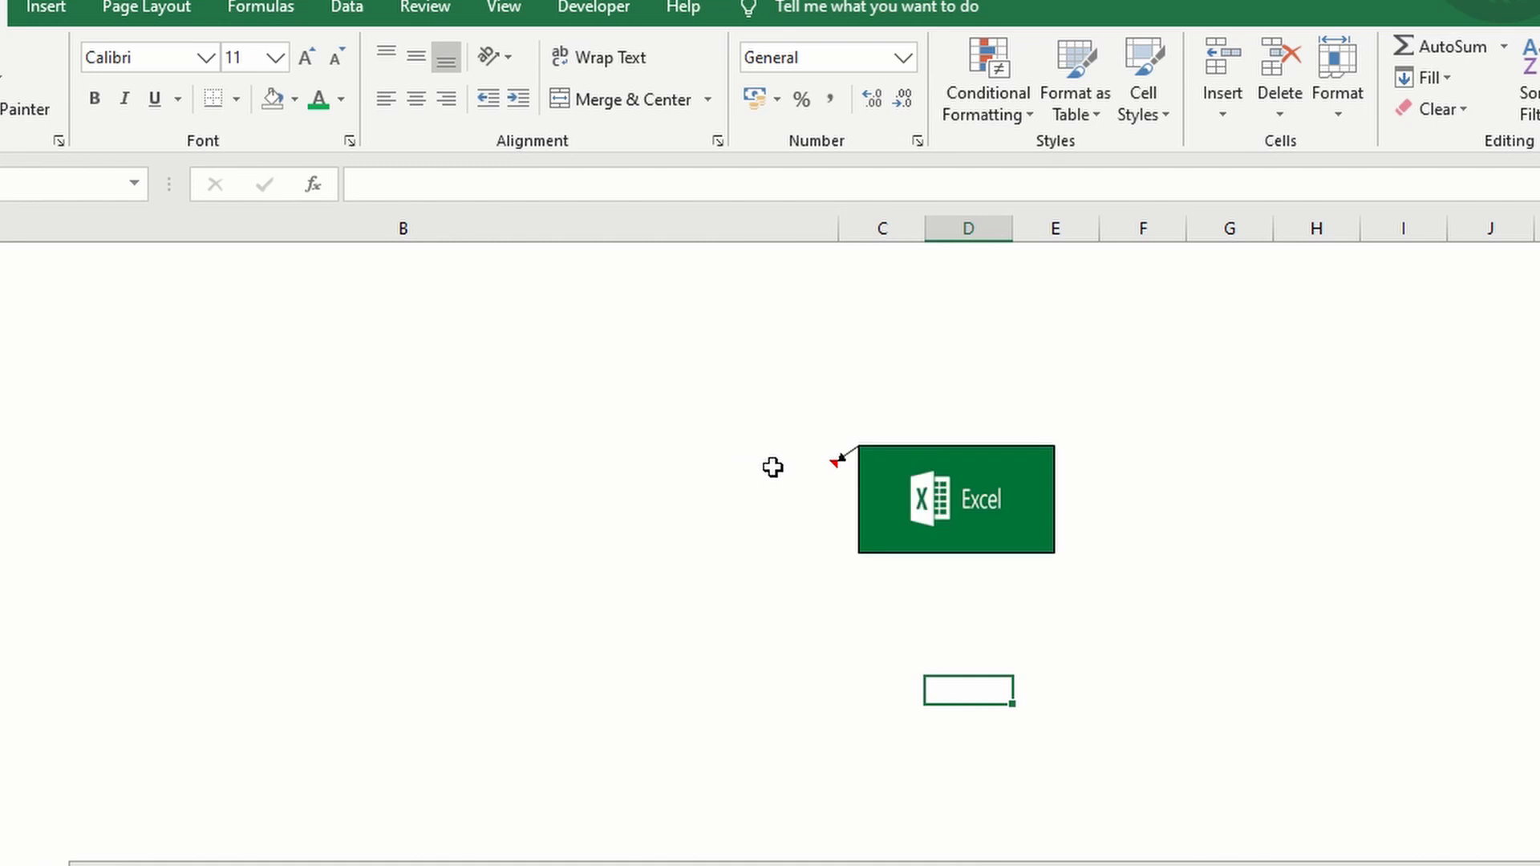
# Step: Open the context menu of the cell holding the Excel logo comment
pyautogui.rightClick(732, 472)
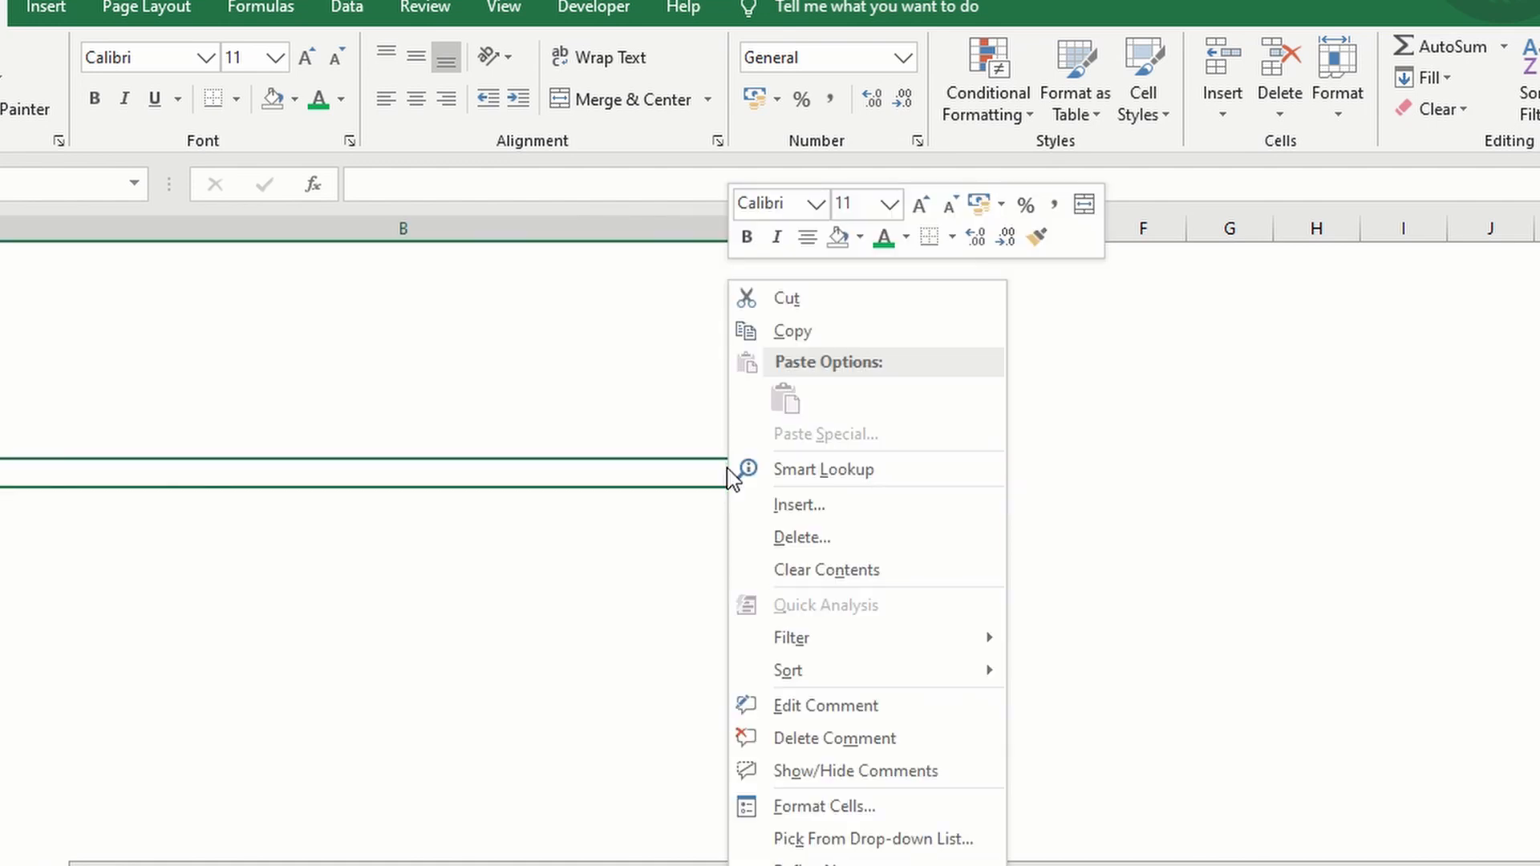
pyautogui.moveTo(832, 705)
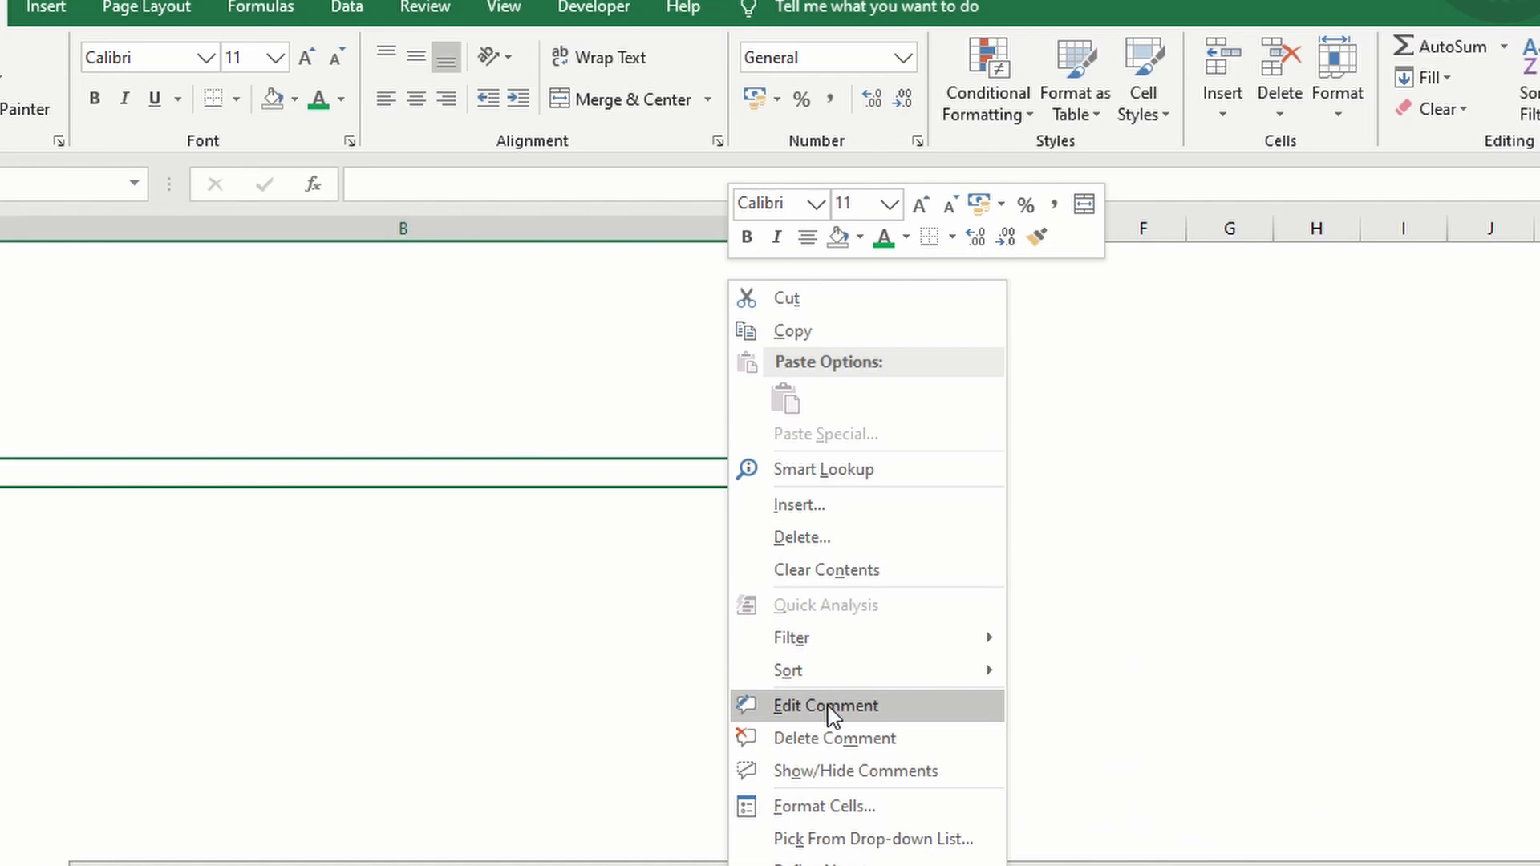
# Step: Put the Excel logo comment into edit mode and bring up its formatting options
pyautogui.click(825, 705)
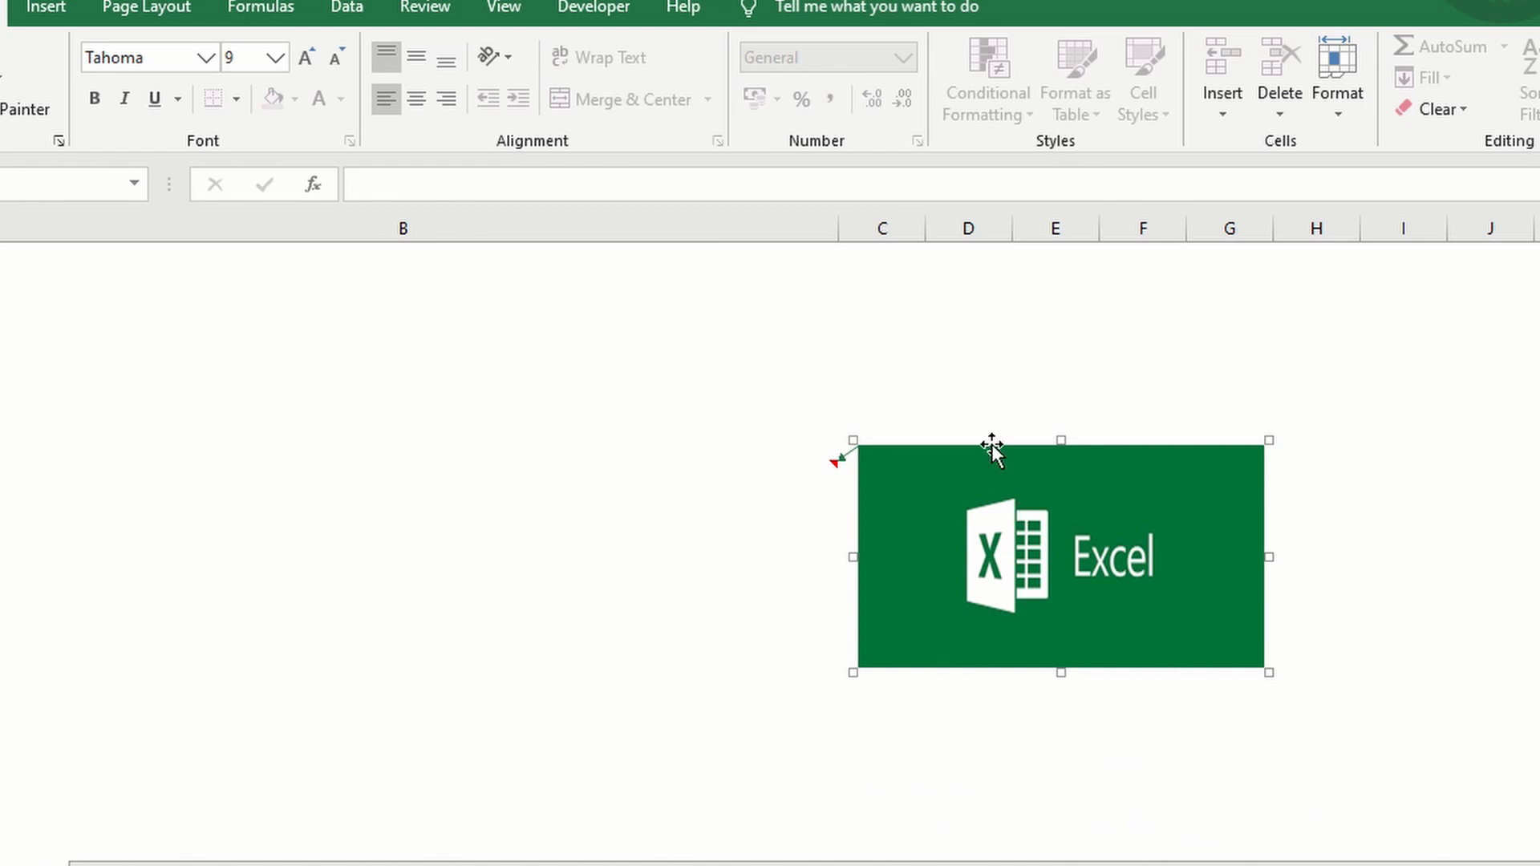
pyautogui.moveTo(963, 450)
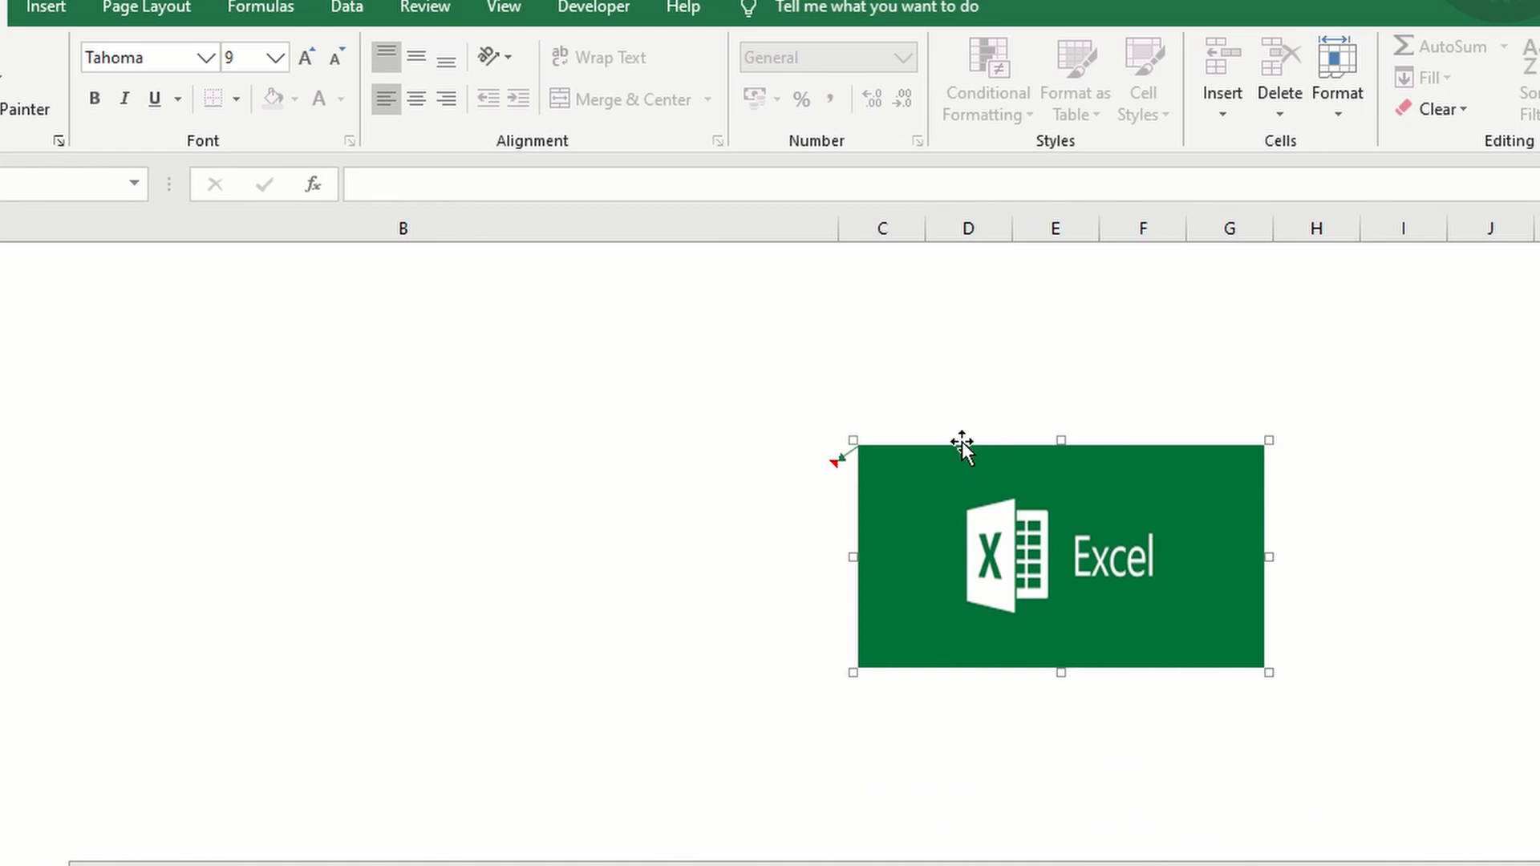
pyautogui.rightClick(963, 450)
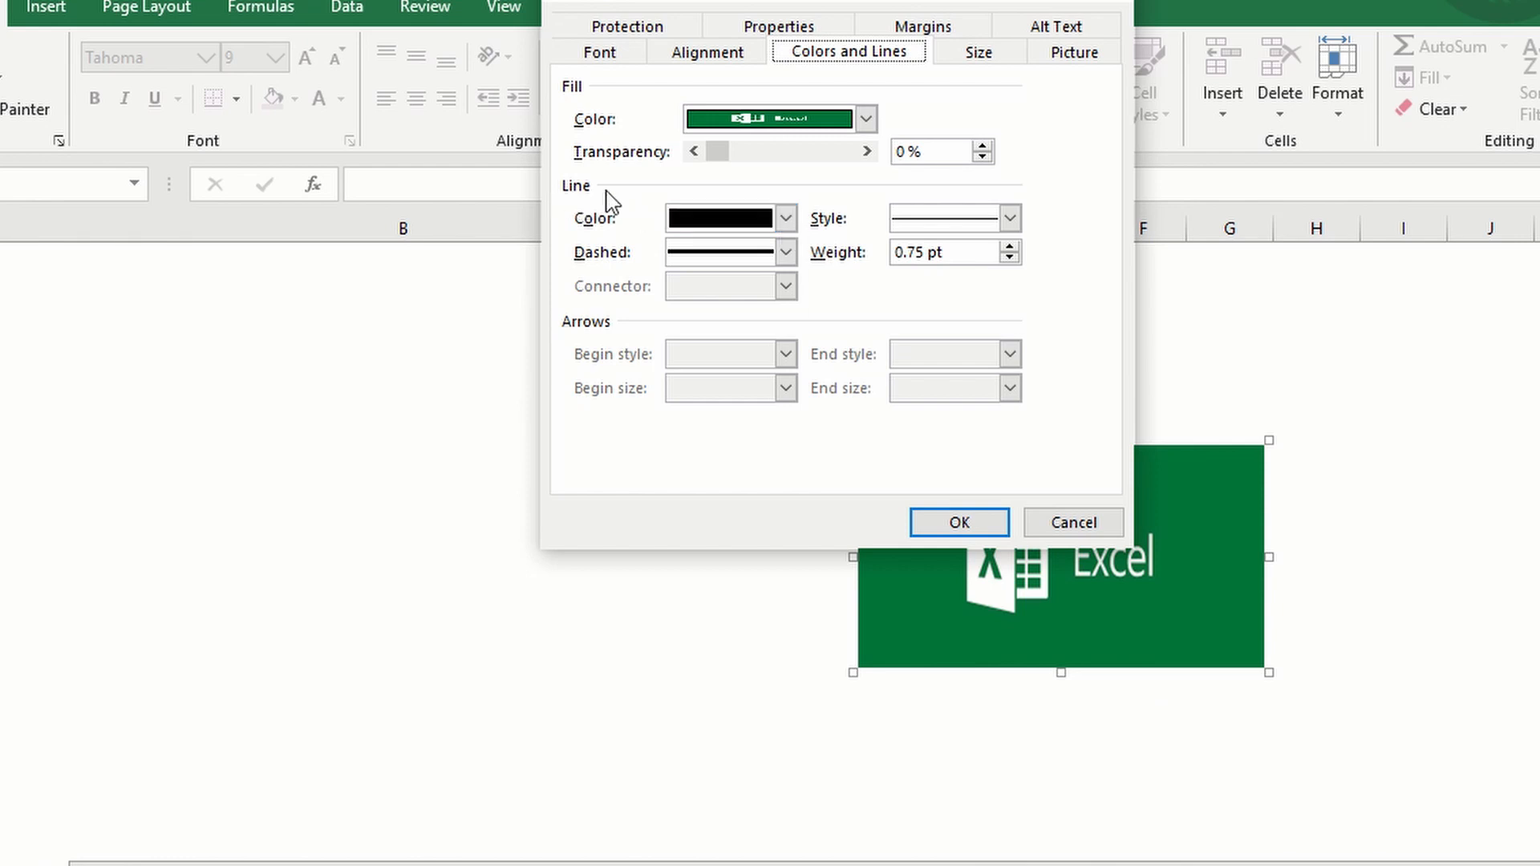
# Step: Set the Excel logo comment's line colour to No Line and apply
pyautogui.click(783, 218)
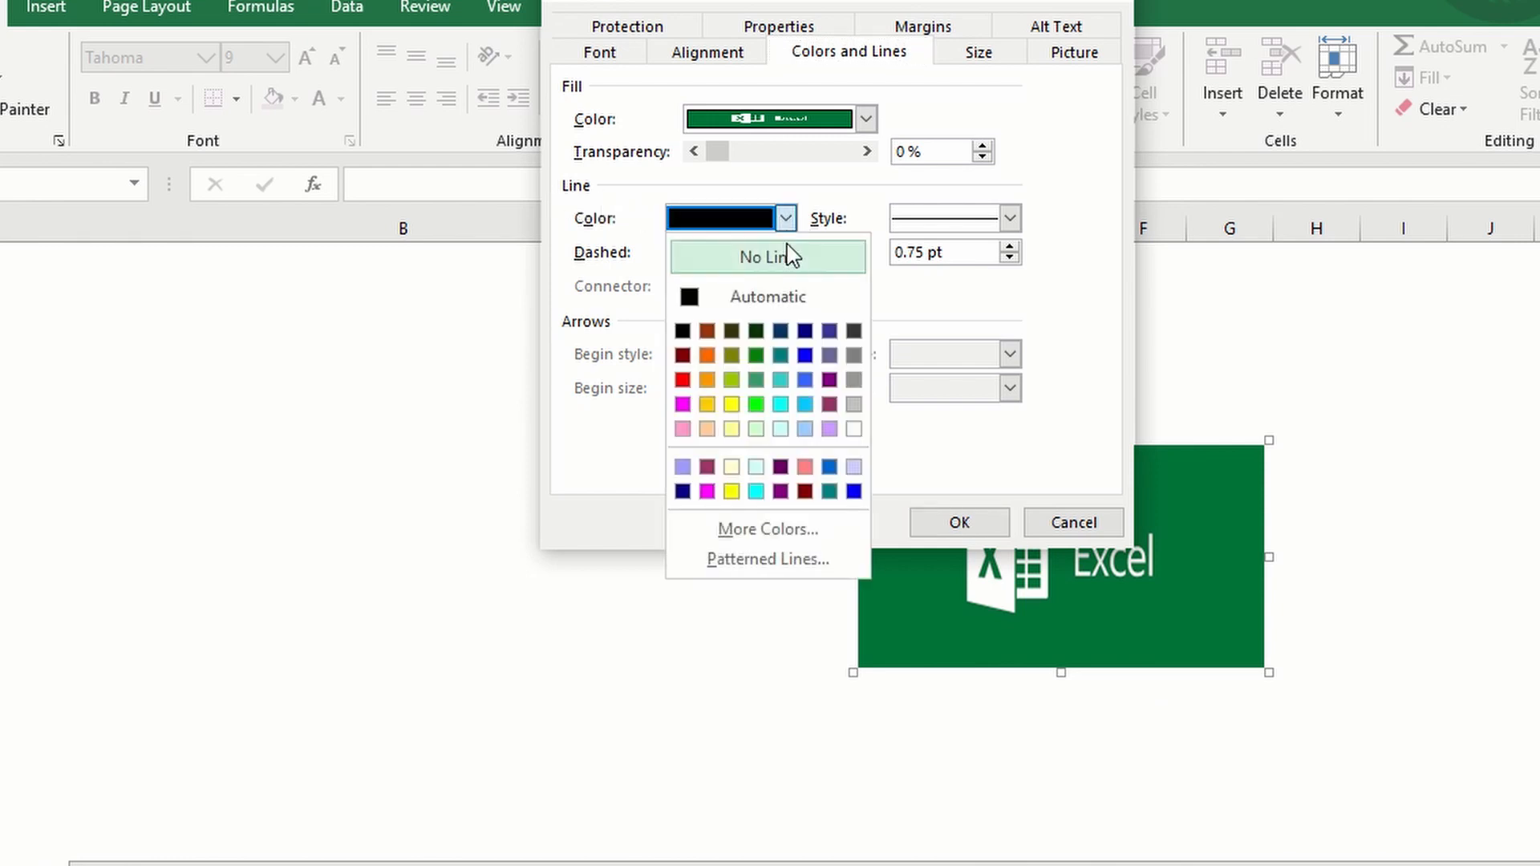
pyautogui.moveTo(788, 266)
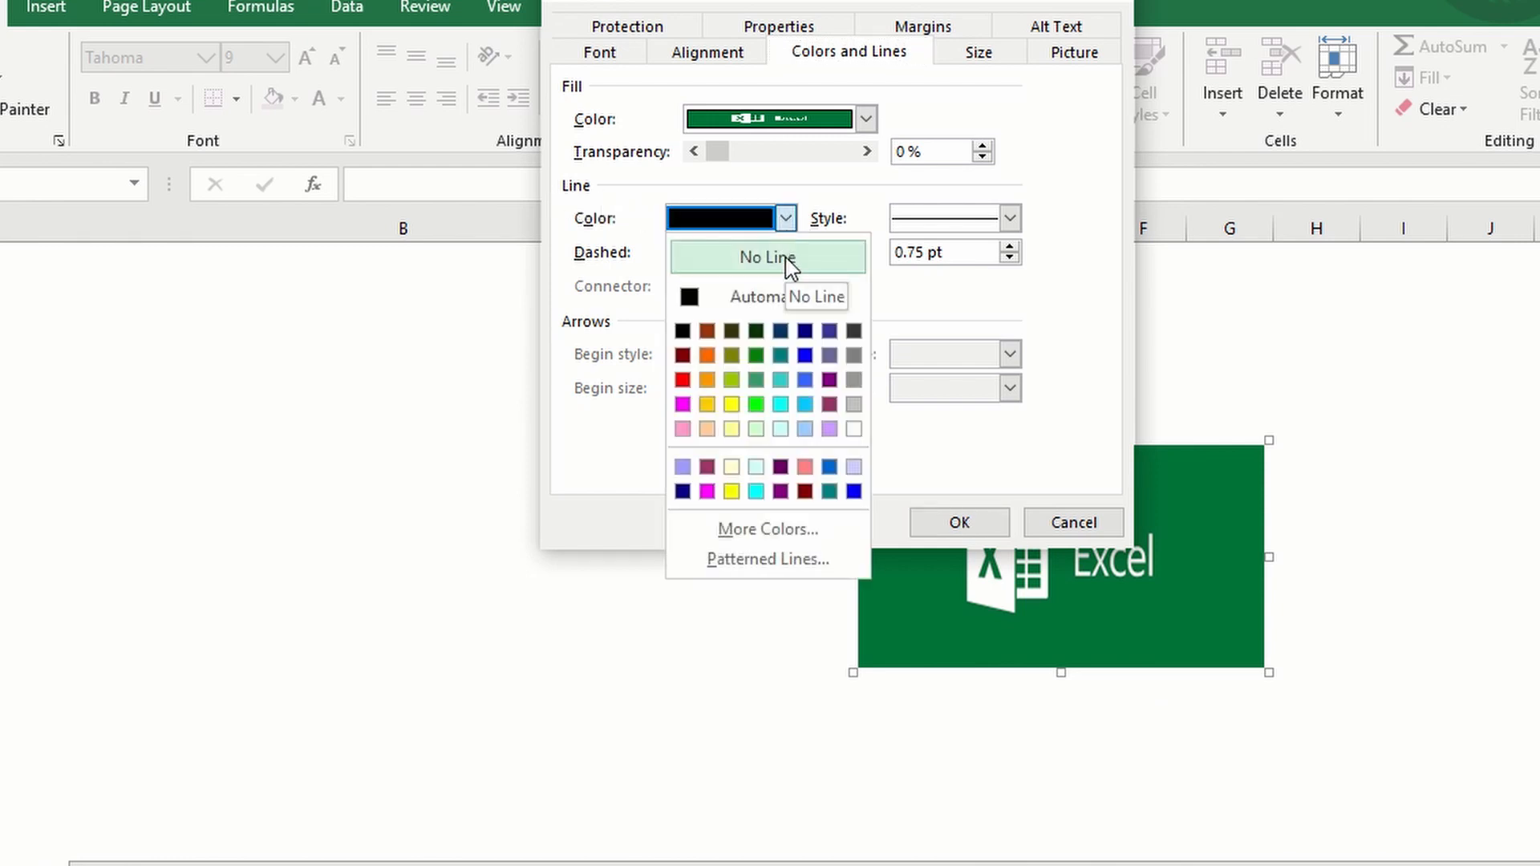
pyautogui.click(767, 257)
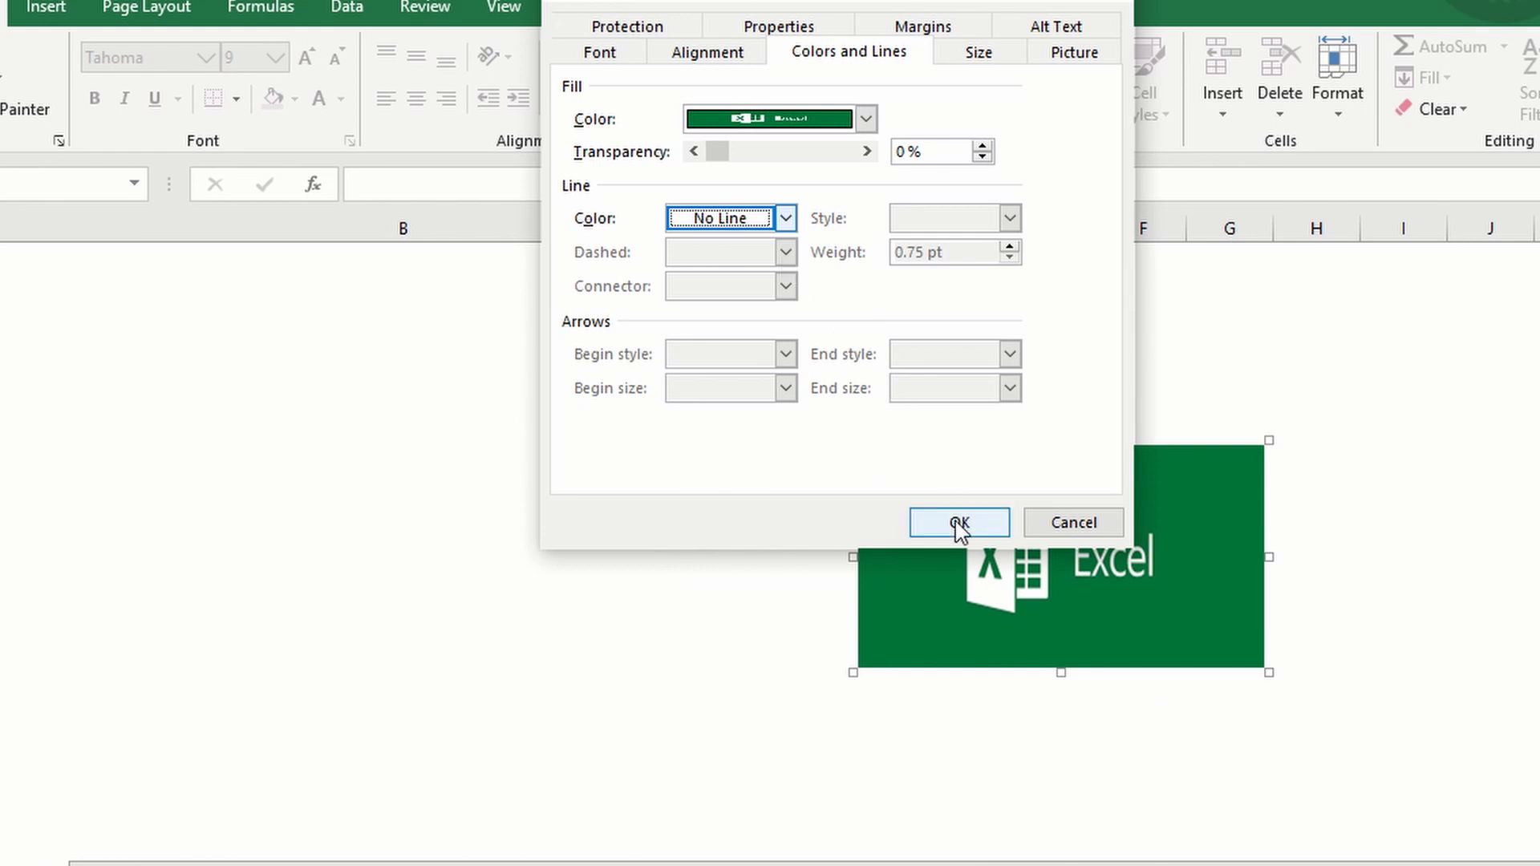
pyautogui.click(958, 521)
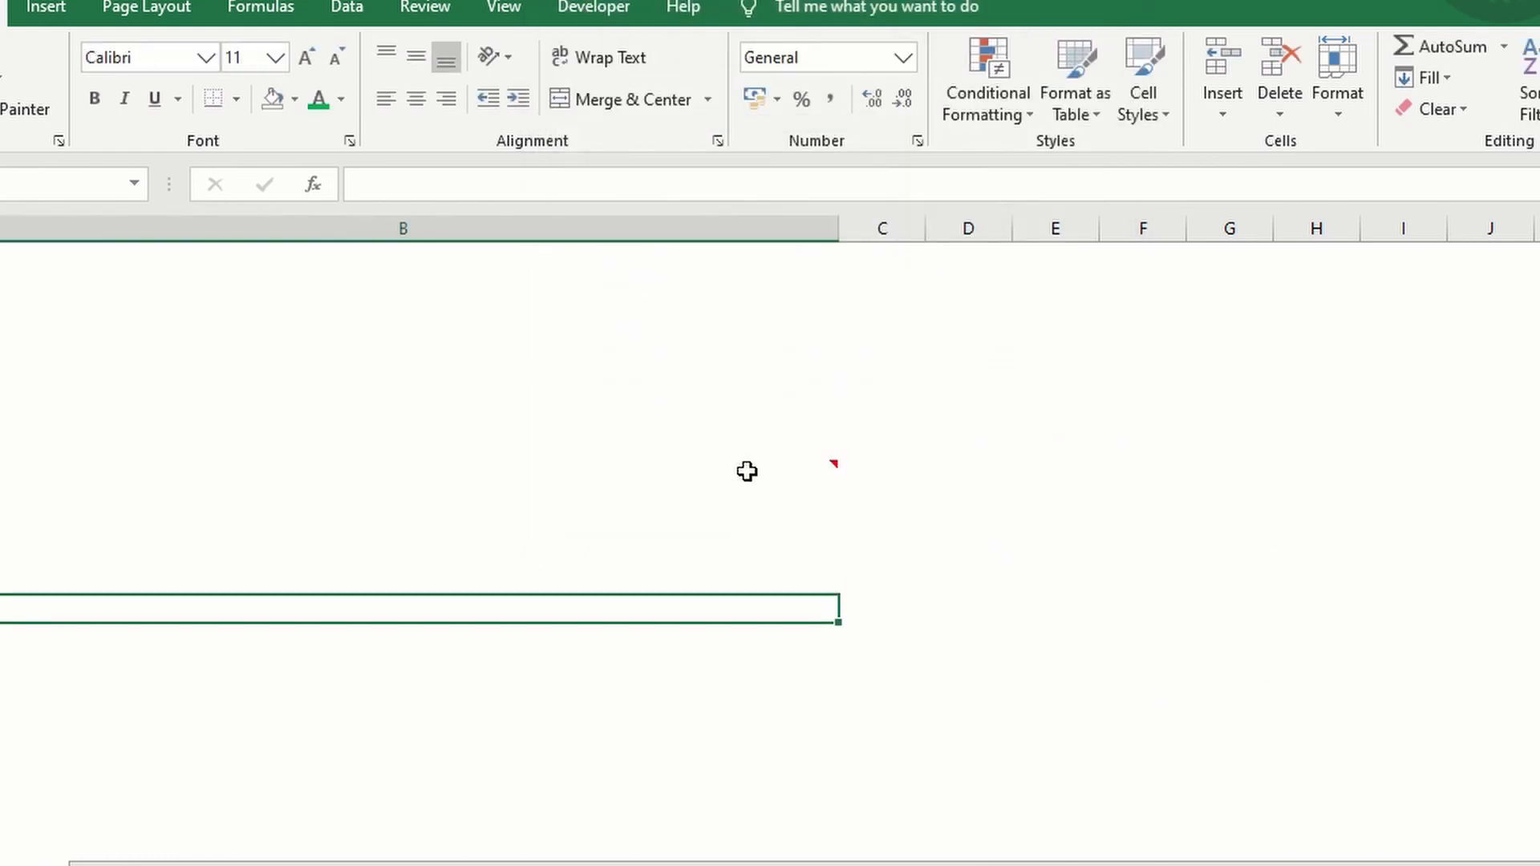
pyautogui.moveTo(740, 469)
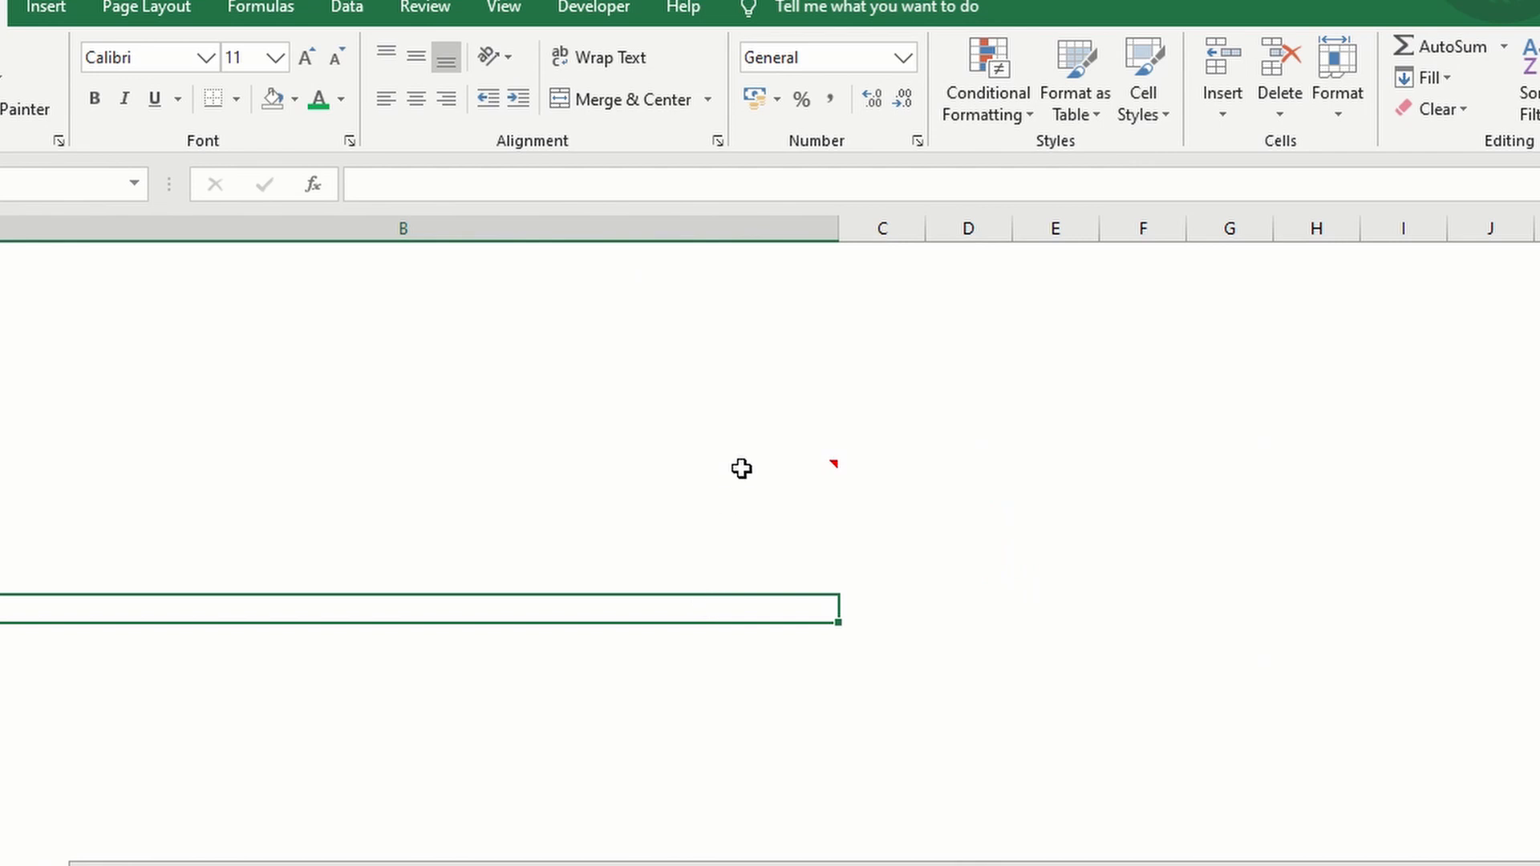
# Step: Set the Excel logo comment to stay visible with Show/Hide Comments
pyautogui.rightClick(741, 469)
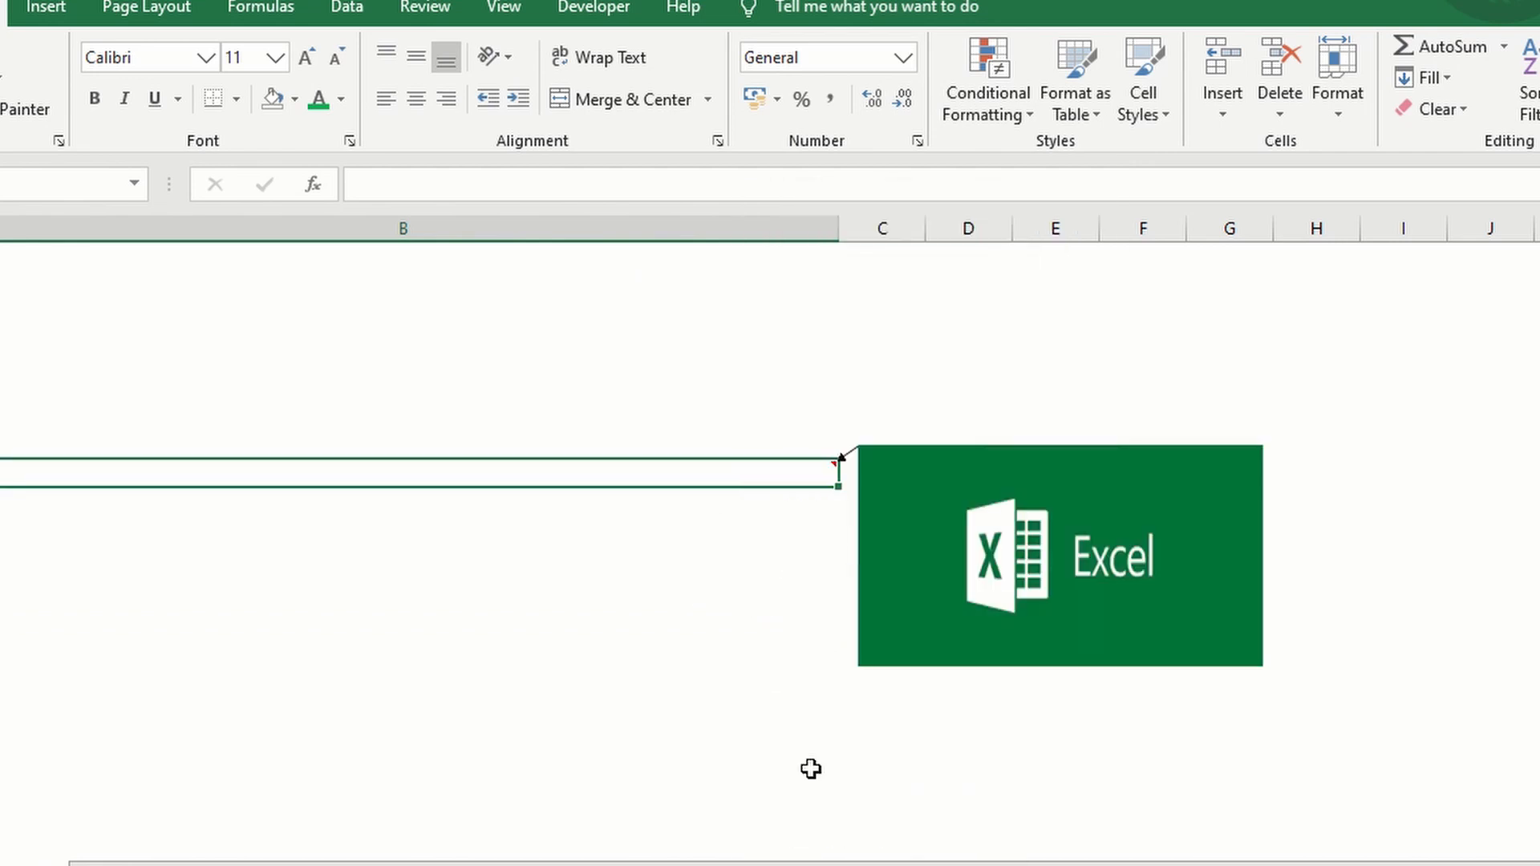
pyautogui.moveTo(714, 470)
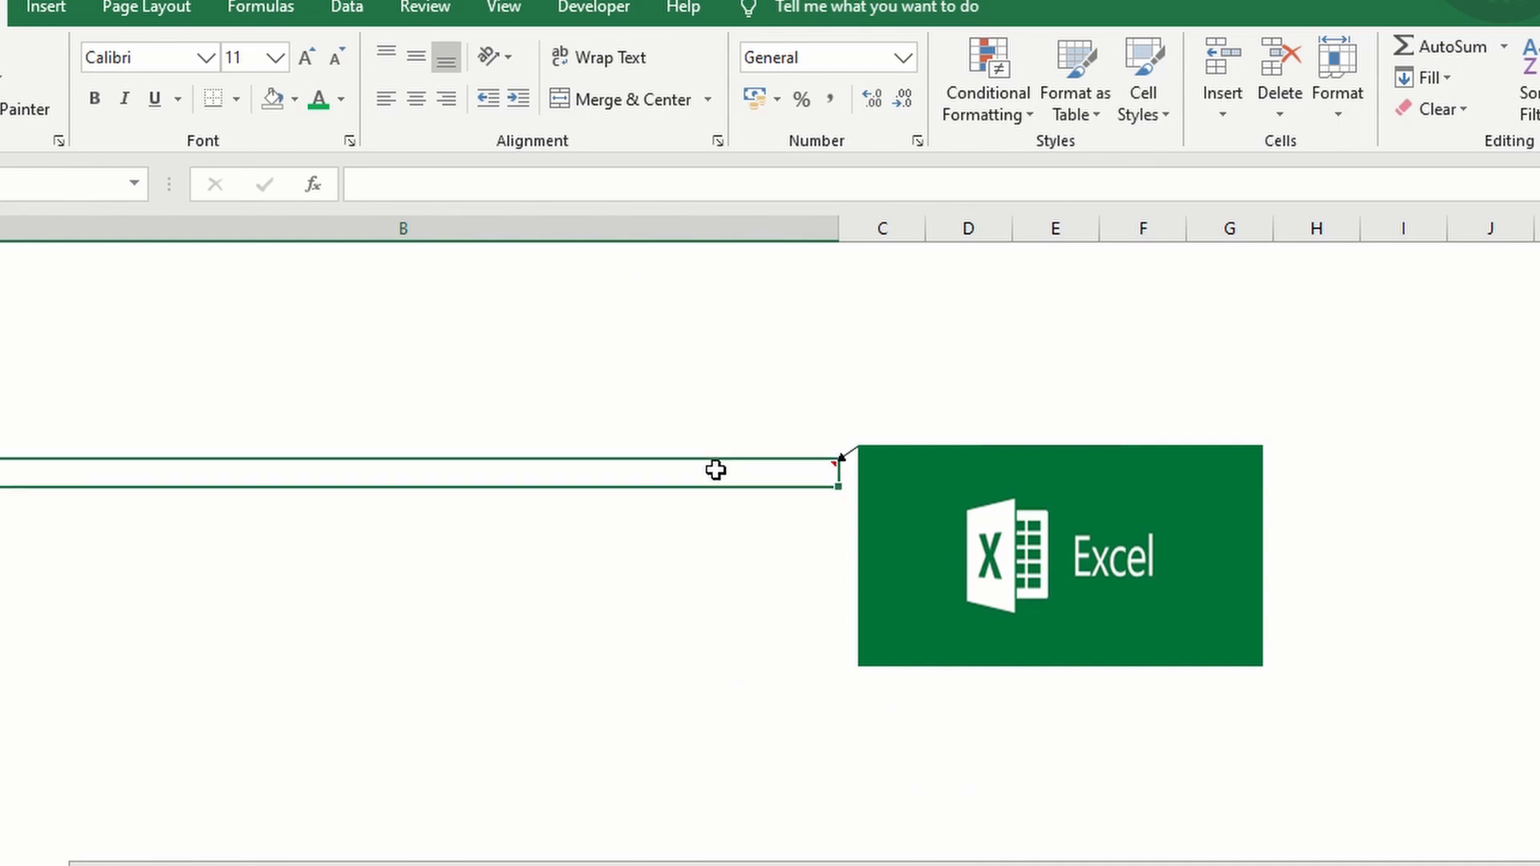
pyautogui.moveTo(727, 477)
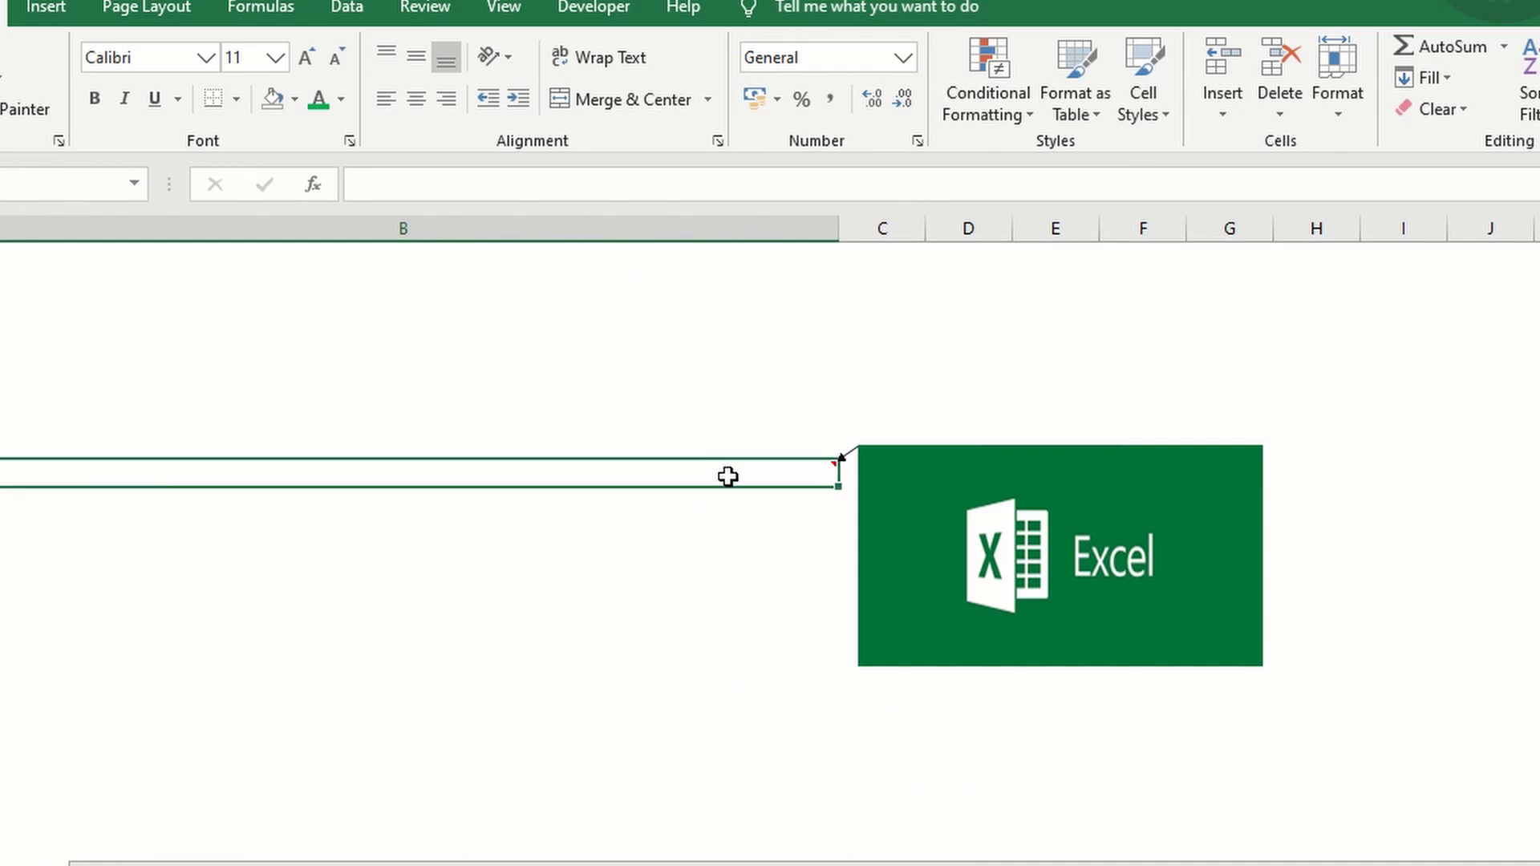
pyautogui.moveTo(722, 702)
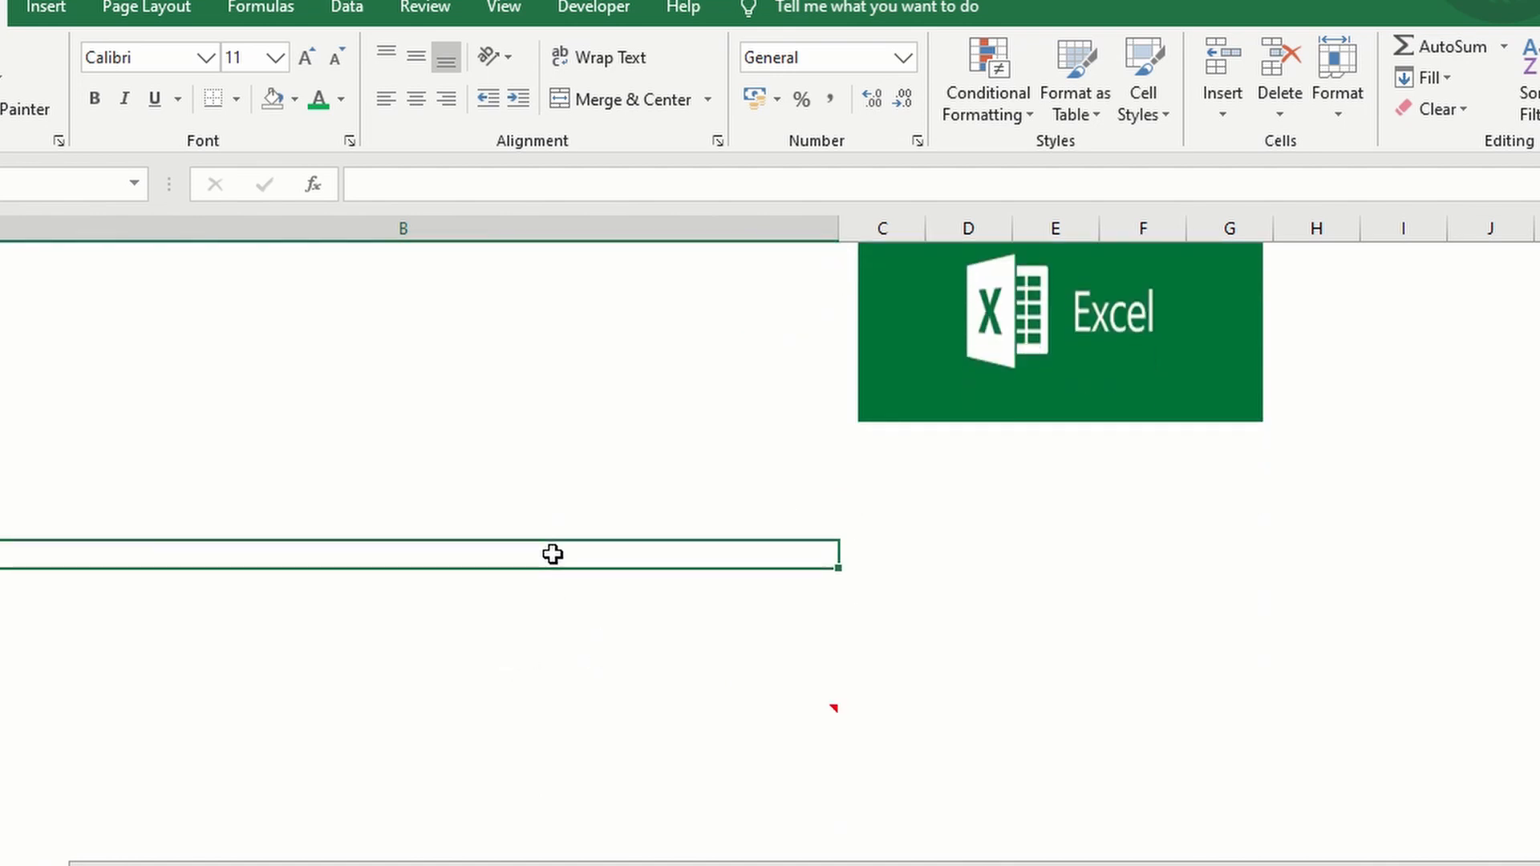
# Step: Insert an empty comment on the column B cell below the logo comment
pyautogui.rightClick(552, 554)
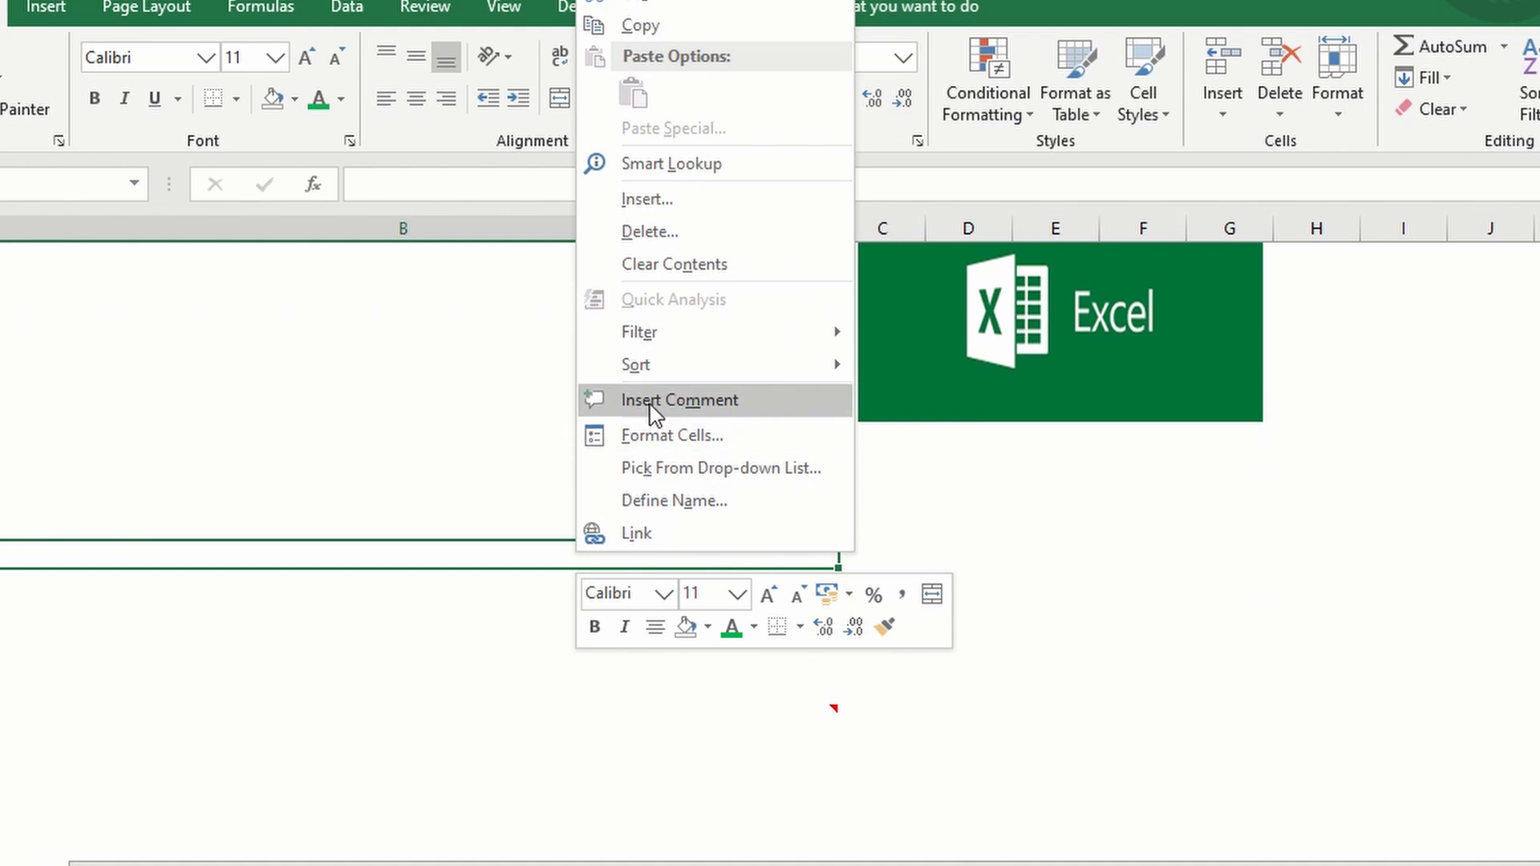
pyautogui.click(678, 400)
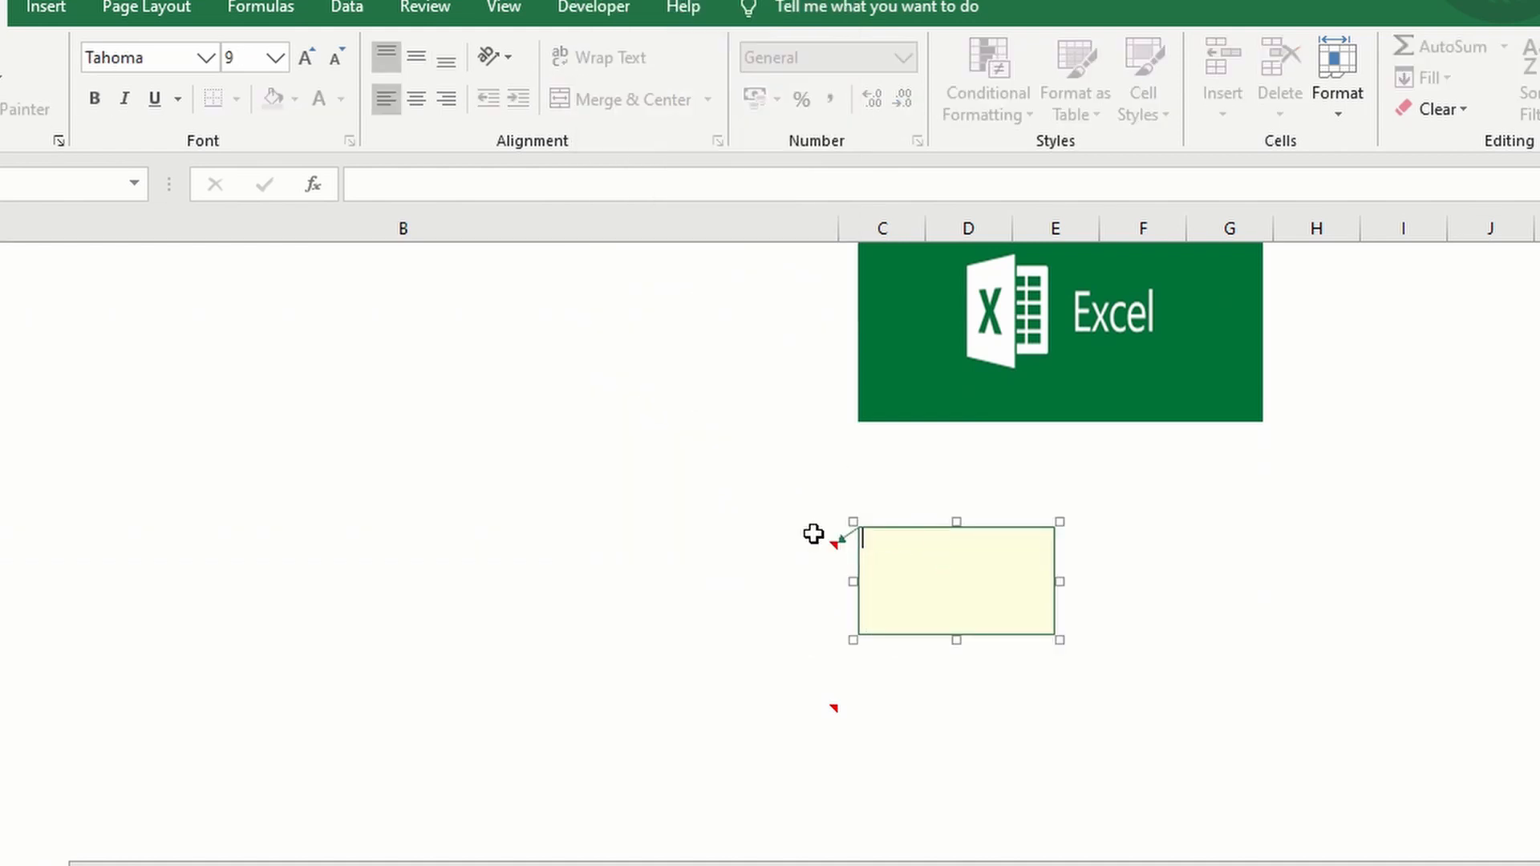
pyautogui.moveTo(904, 530)
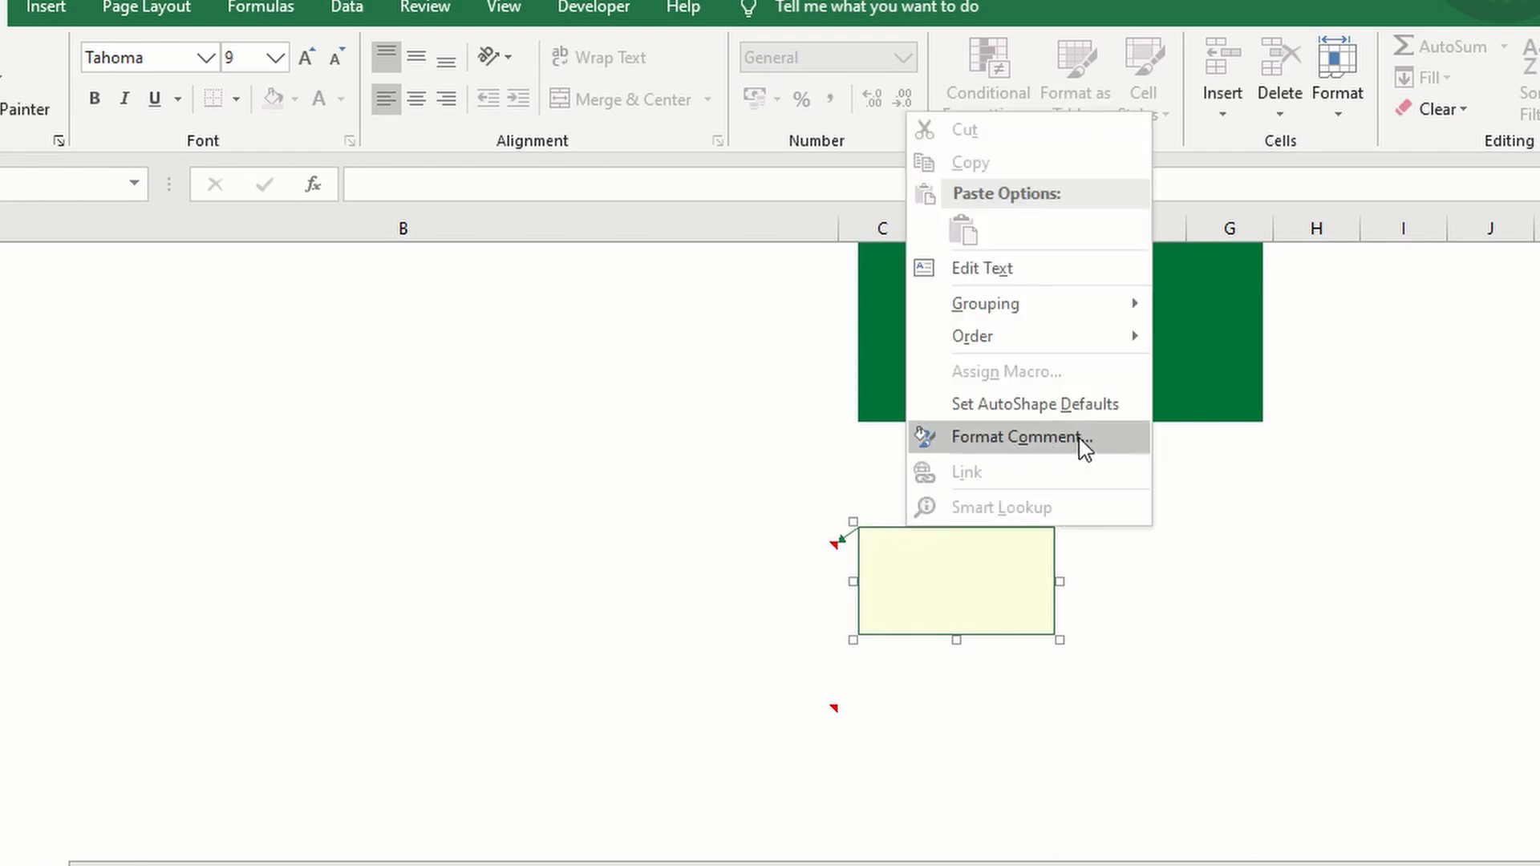
# Step: Fill the new comment with the youtube.png picture via Format Comment fill effects
pyautogui.click(1020, 437)
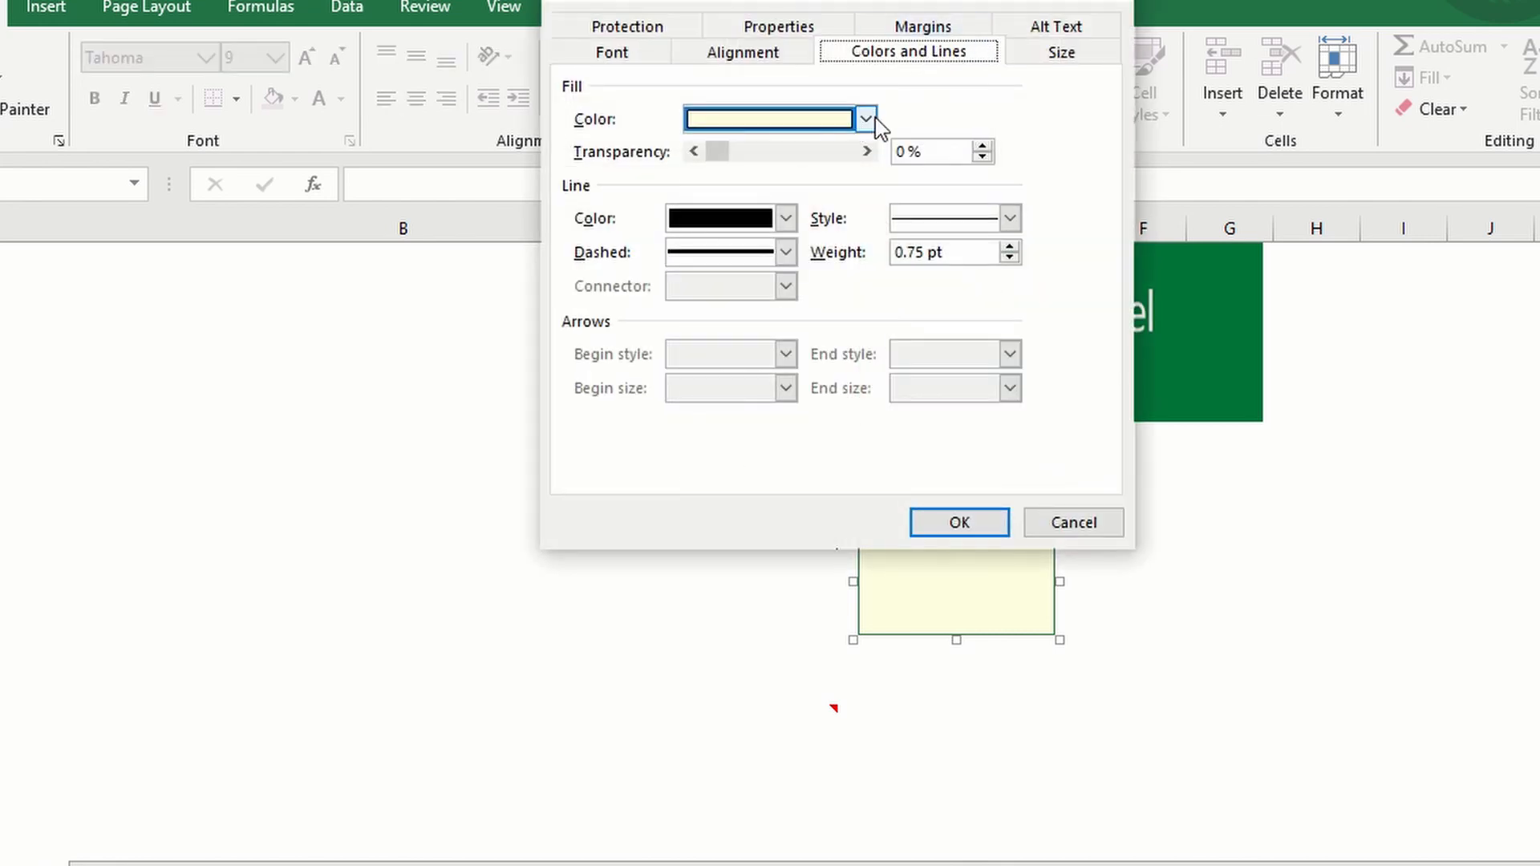
pyautogui.click(863, 118)
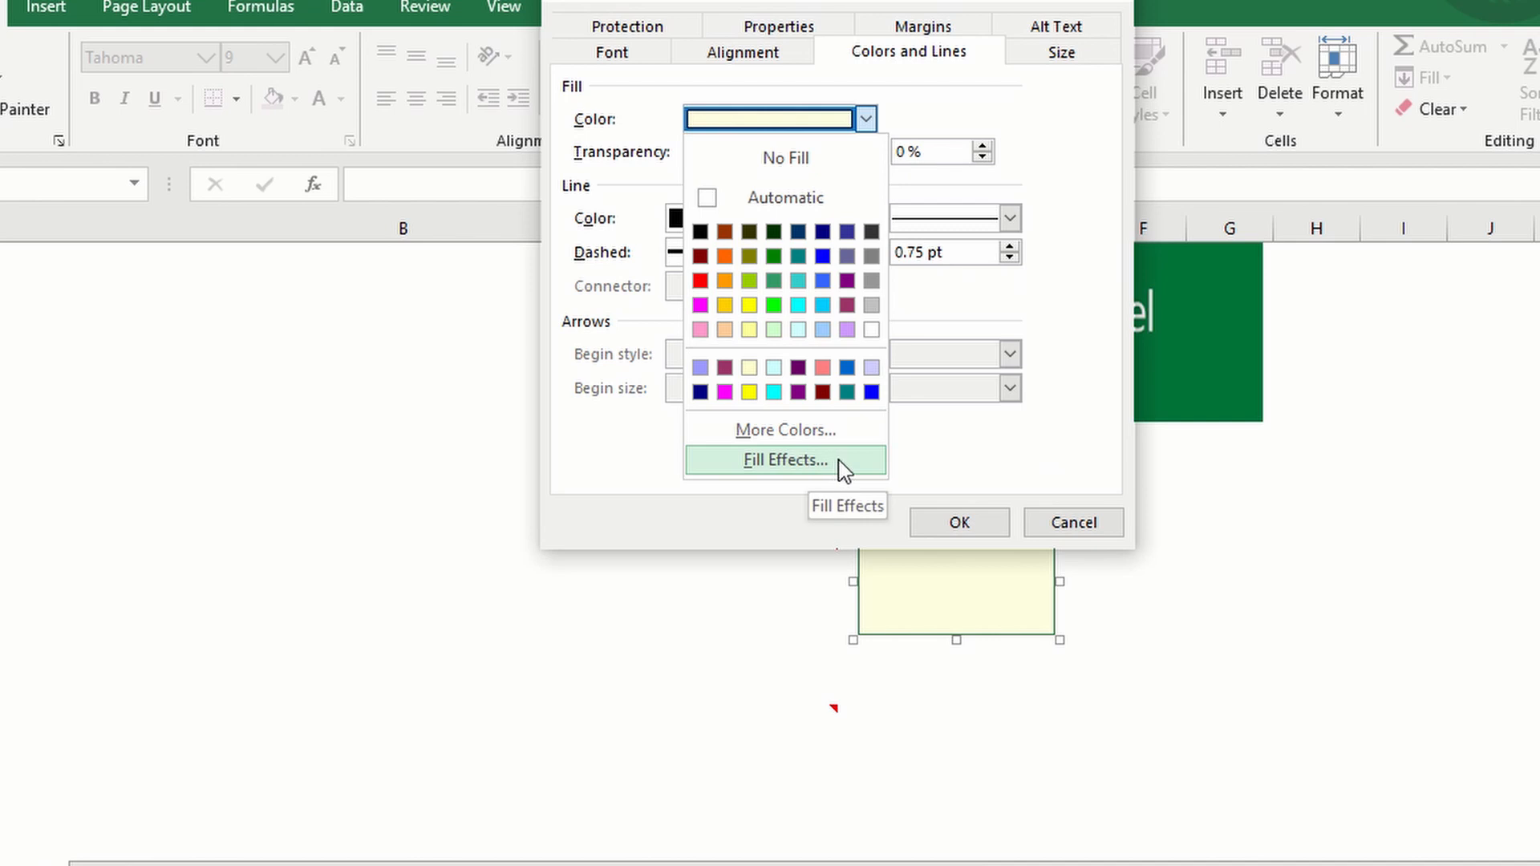
pyautogui.click(784, 460)
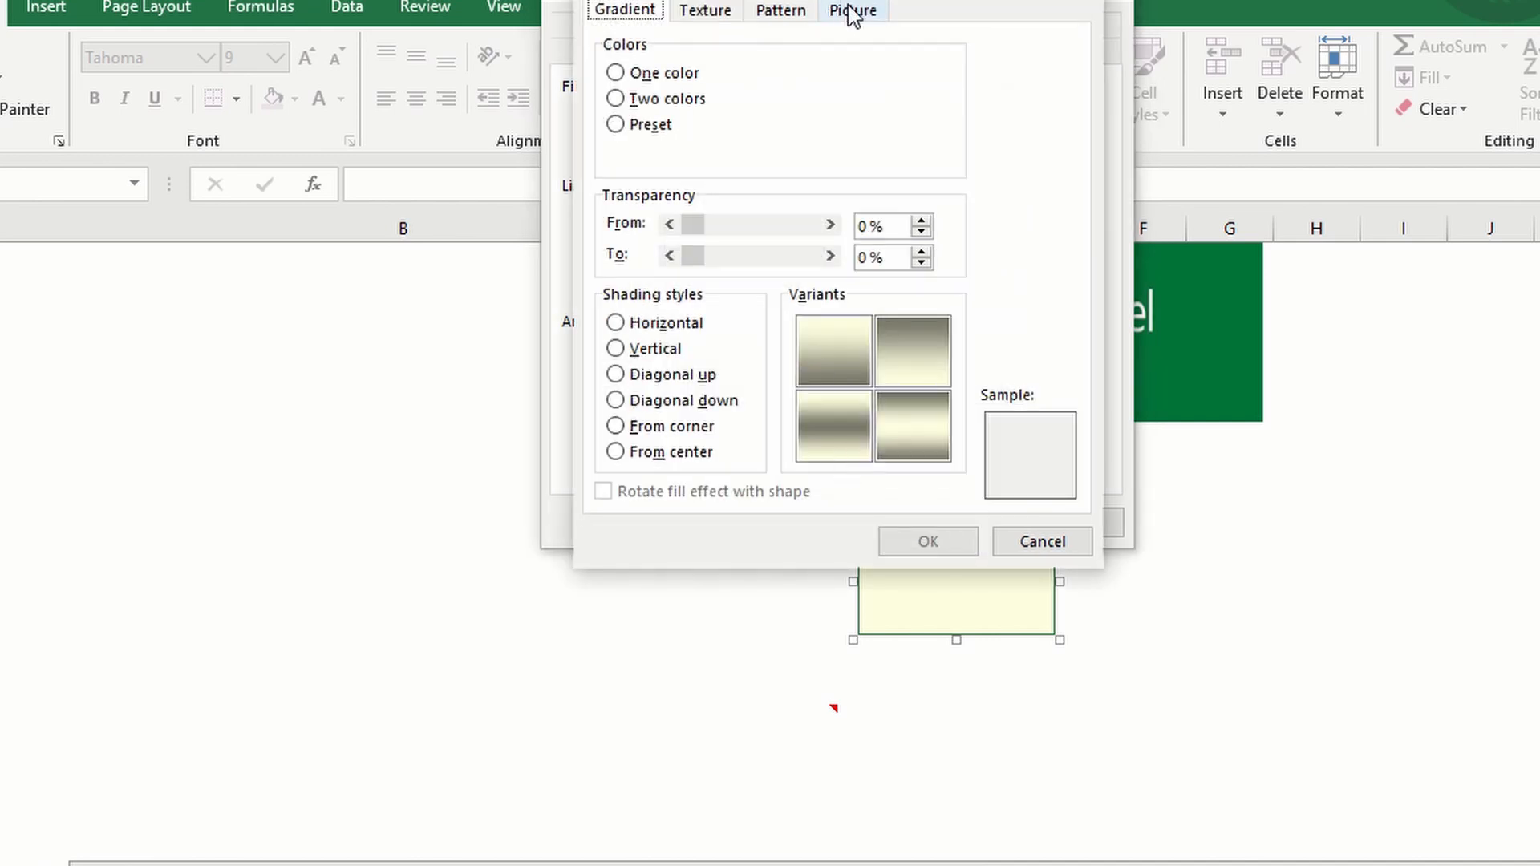
pyautogui.click(854, 11)
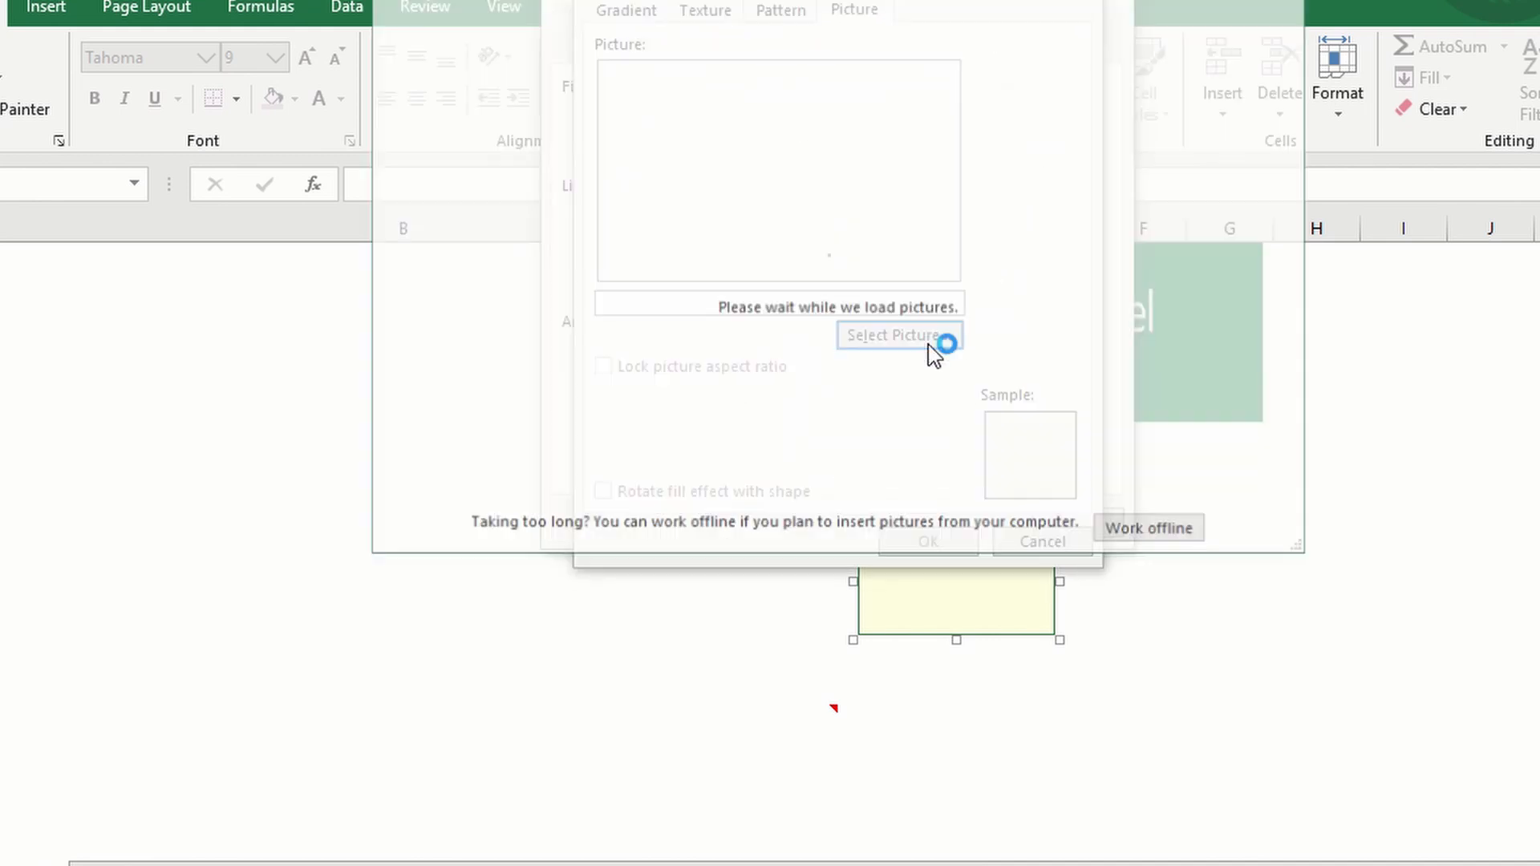
pyautogui.click(897, 335)
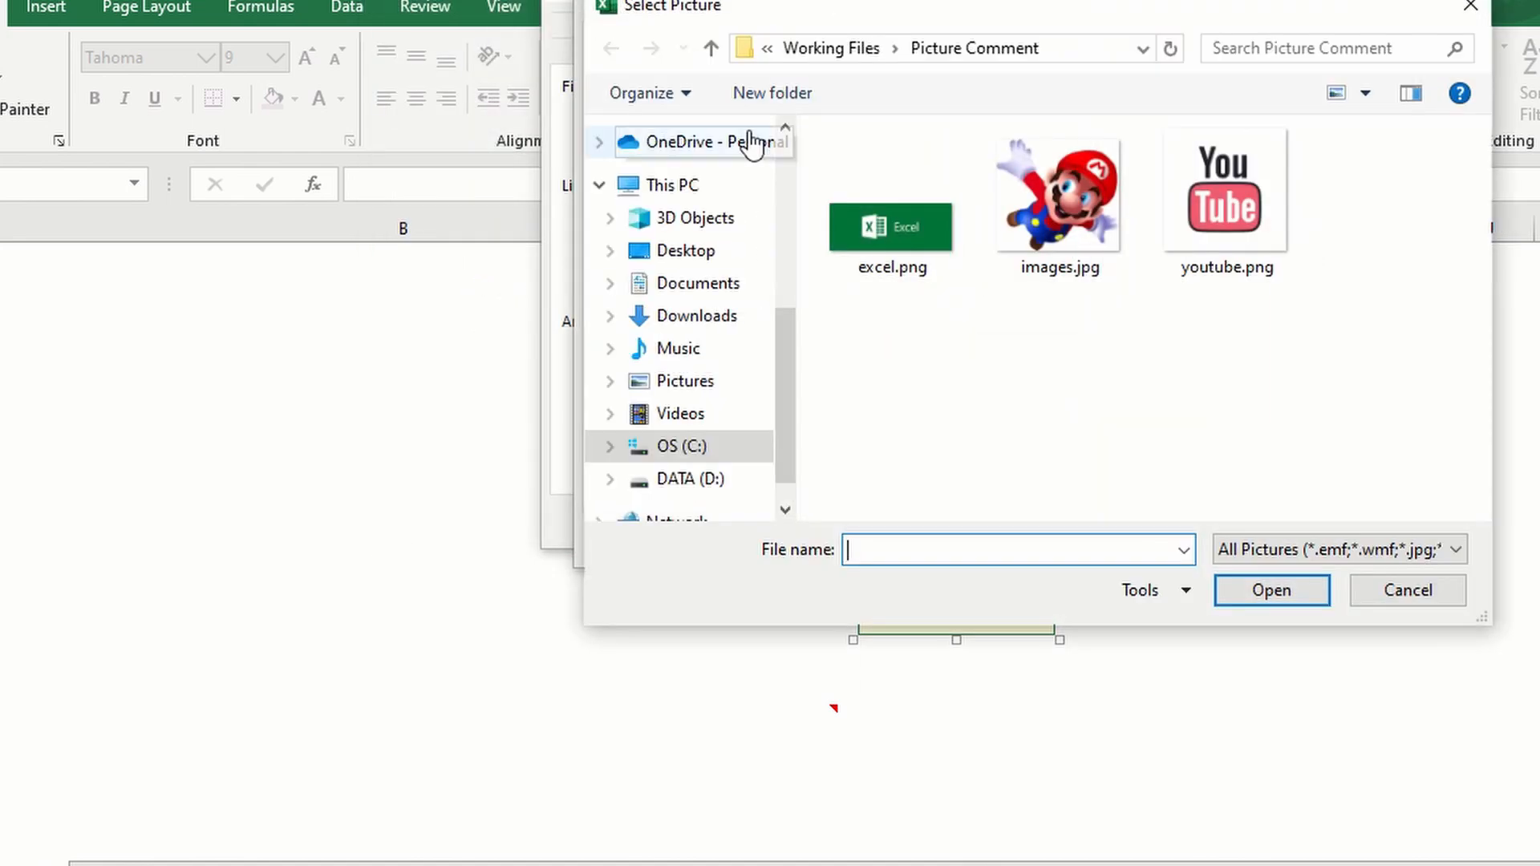
pyautogui.click(1225, 191)
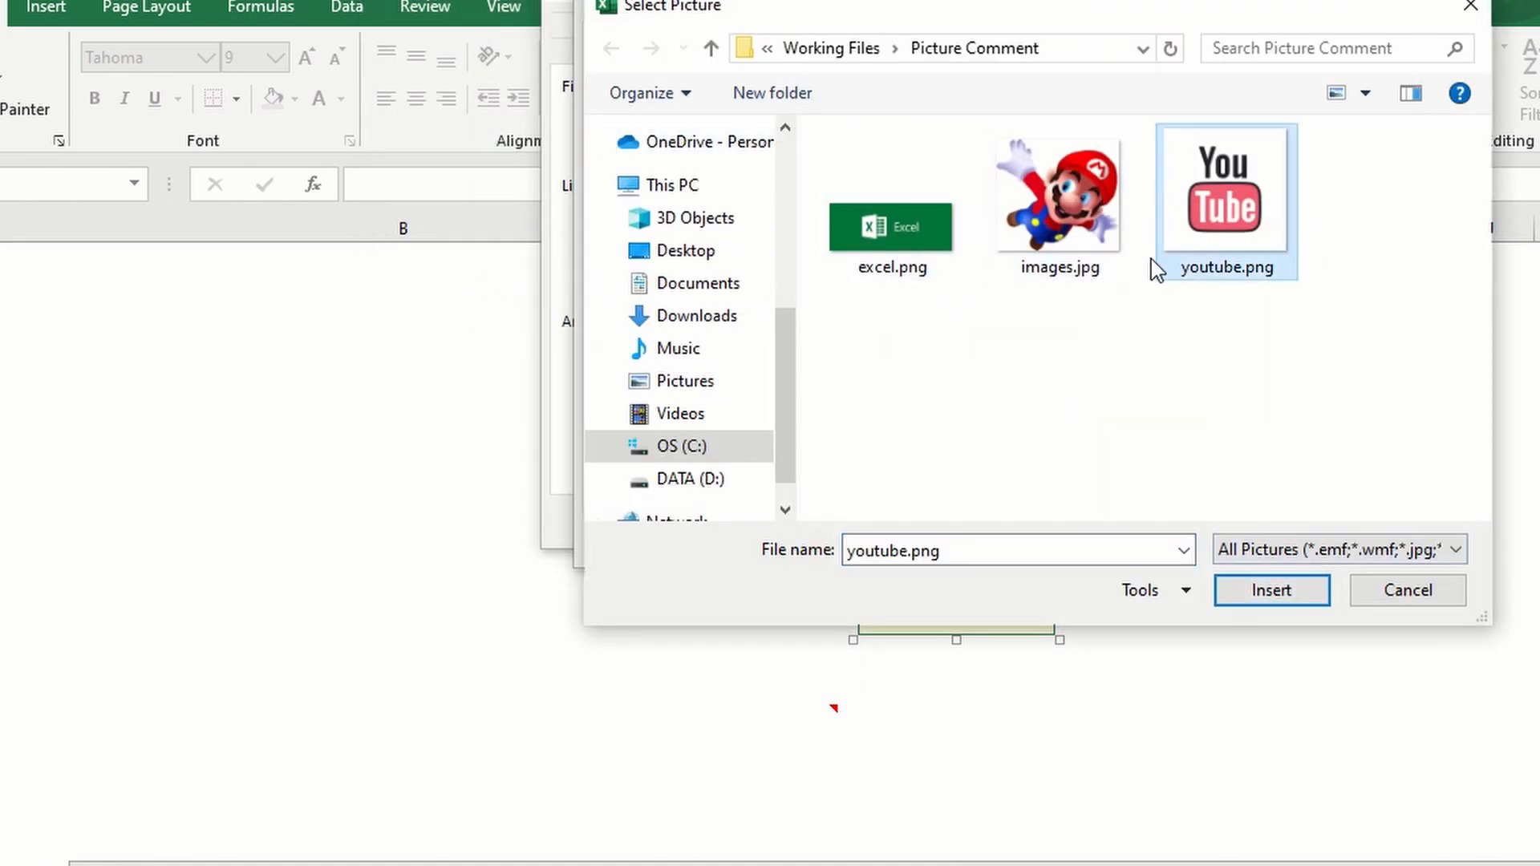
pyautogui.click(1270, 590)
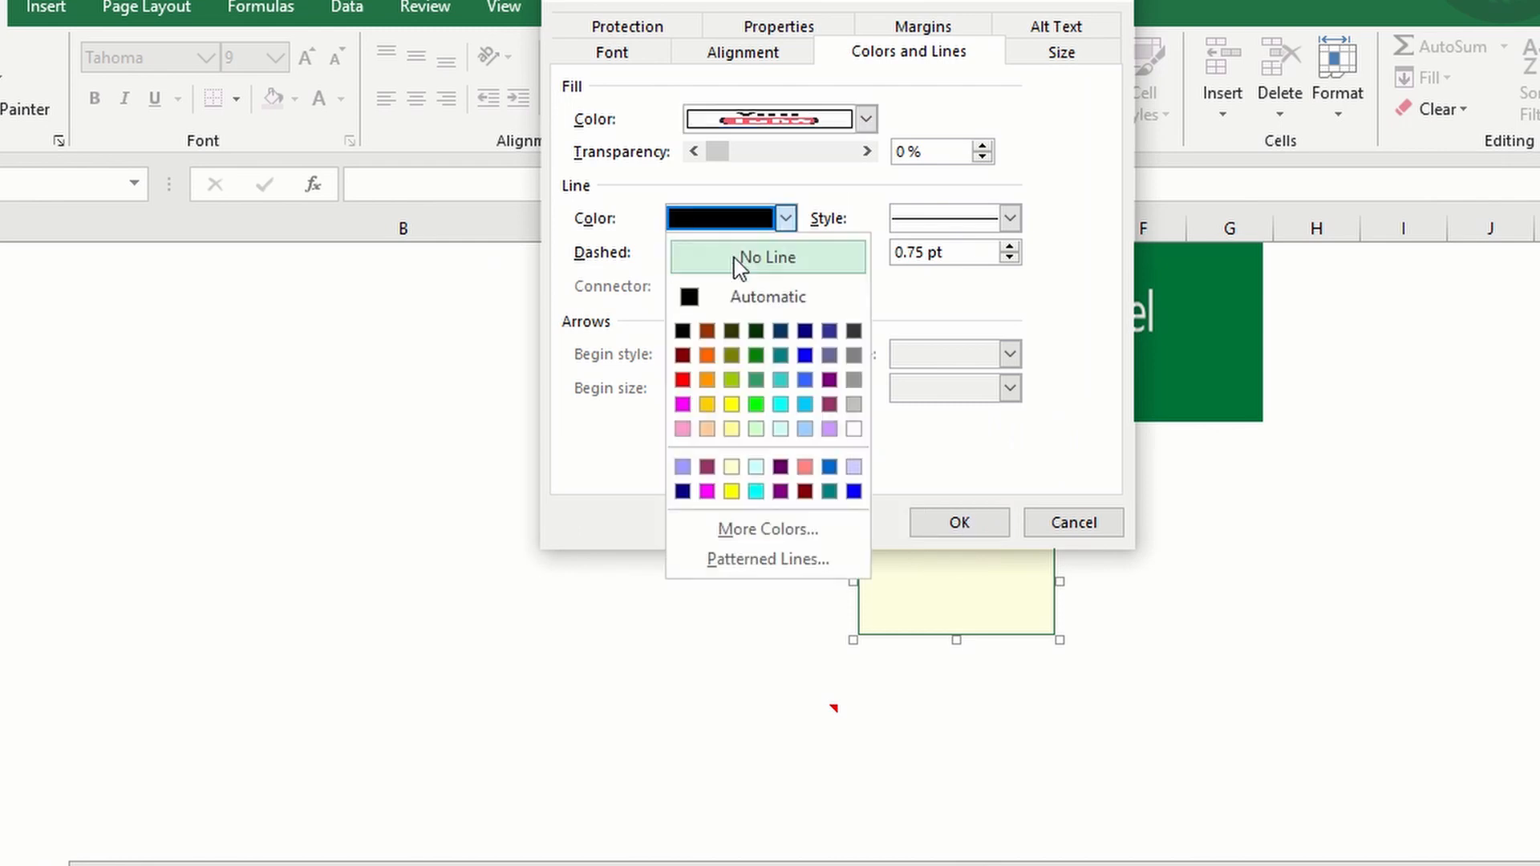
# Step: Set the YouTube comment's line to No Line and drag it larger
pyautogui.click(766, 257)
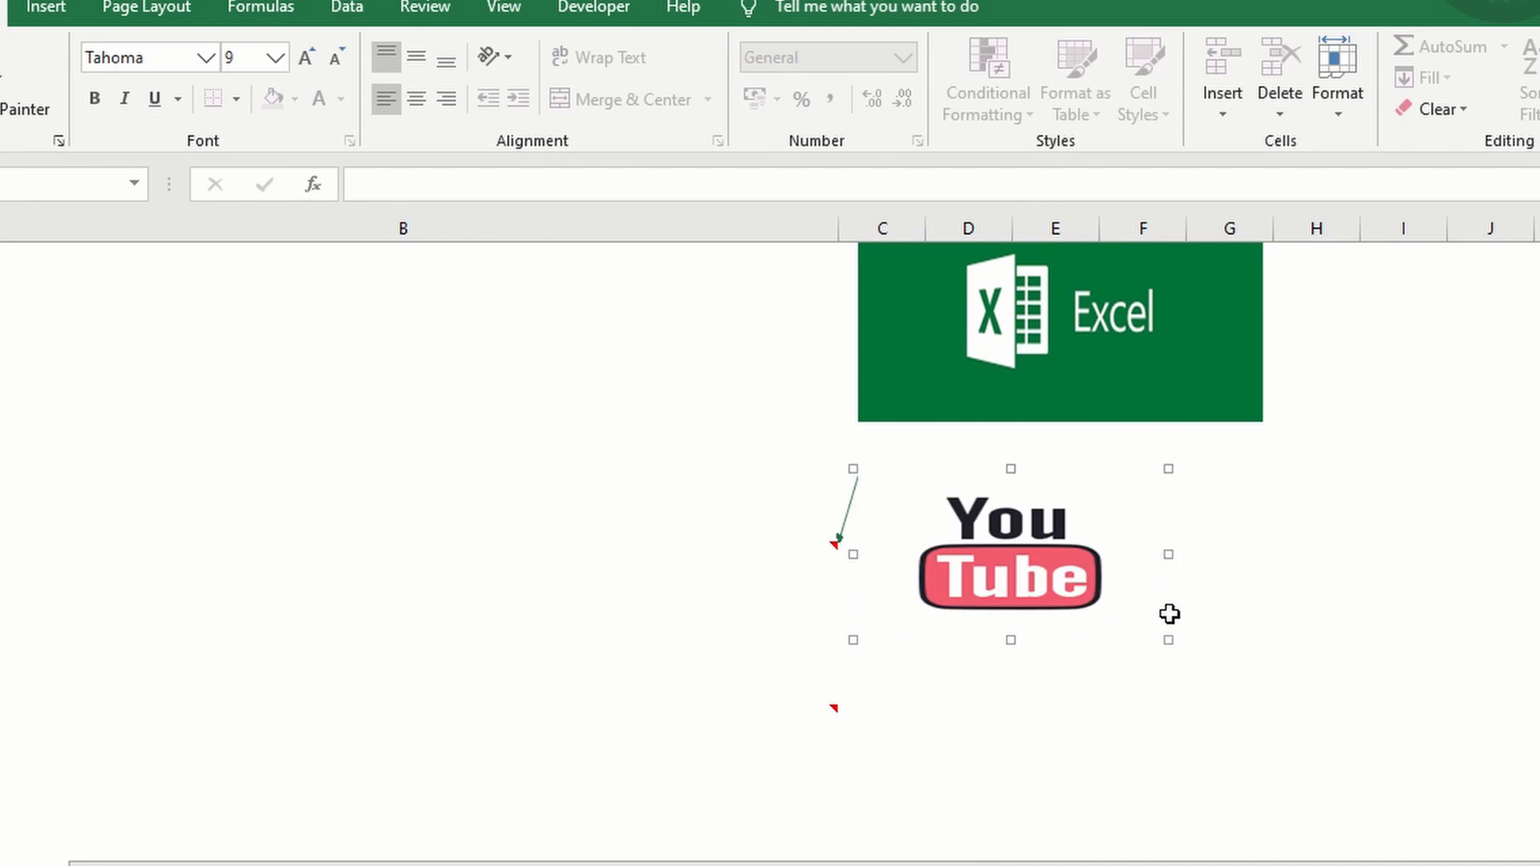
pyautogui.moveTo(1168, 639); pyautogui.dragTo(1241, 771)
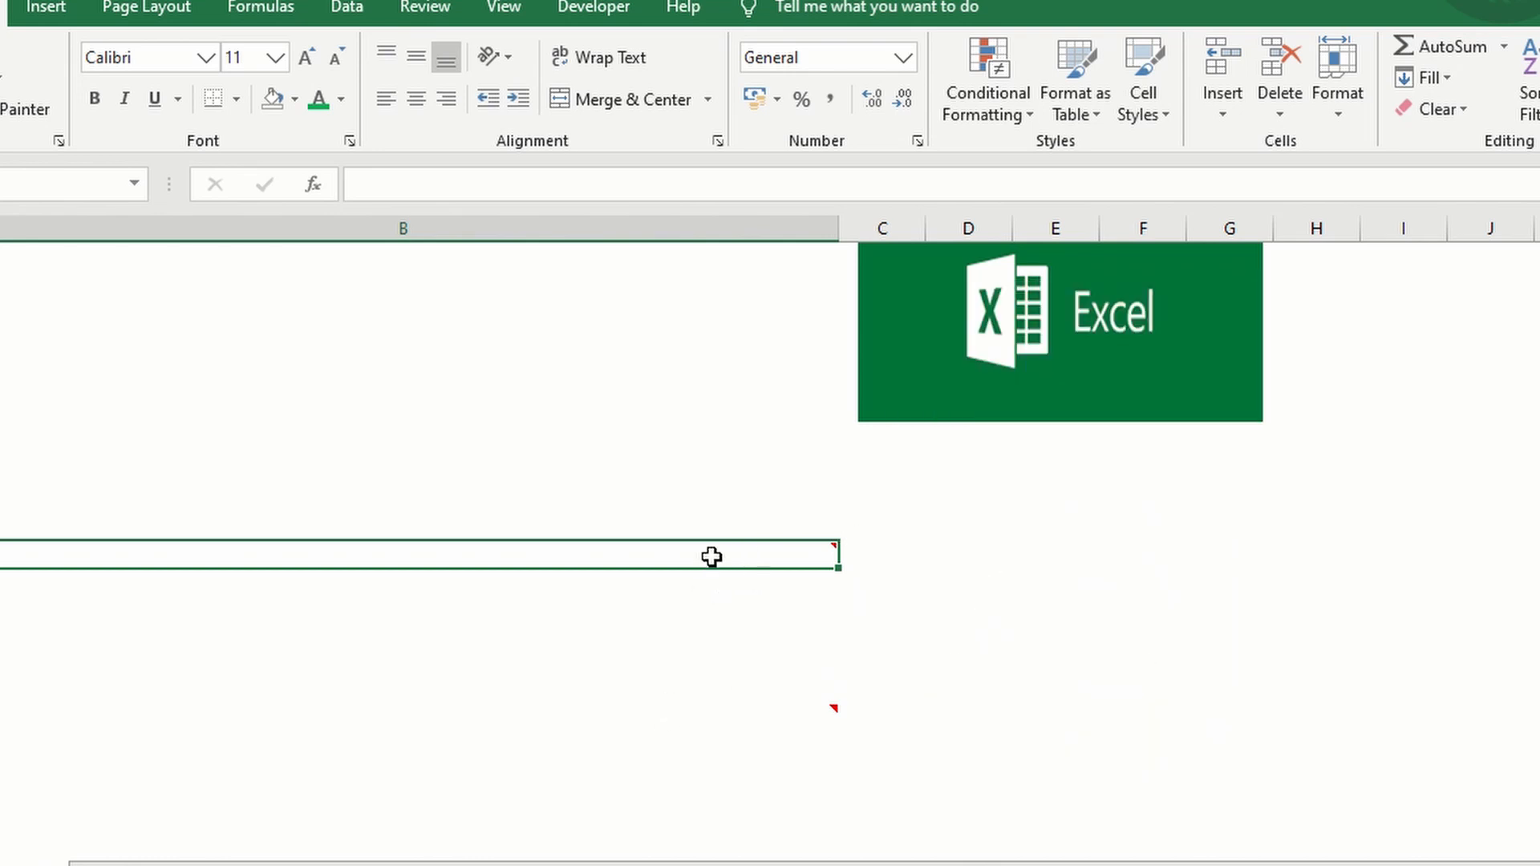
pyautogui.moveTo(703, 547)
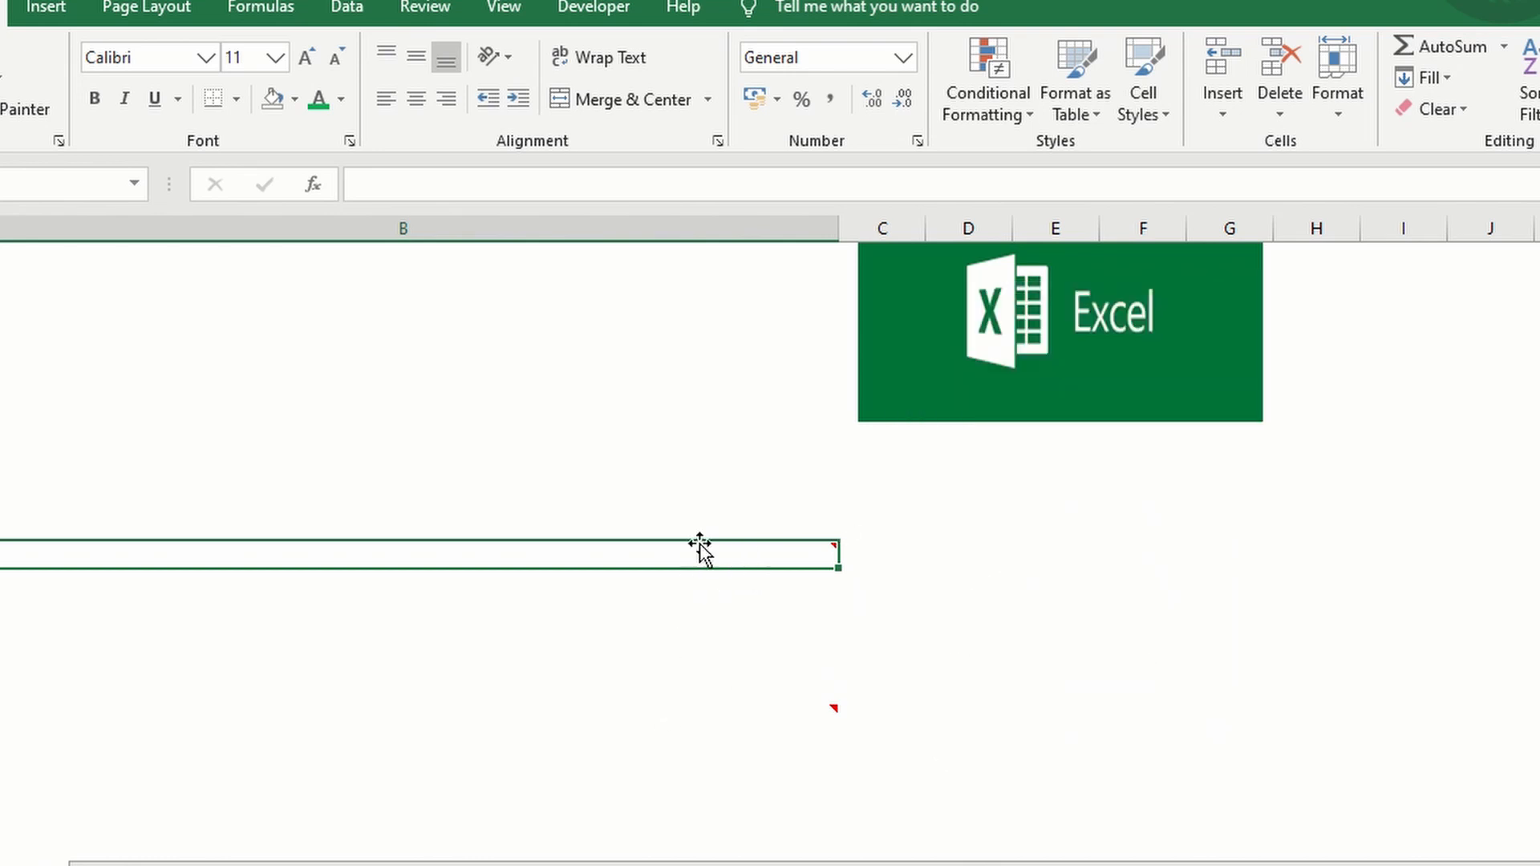
pyautogui.moveTo(686, 621)
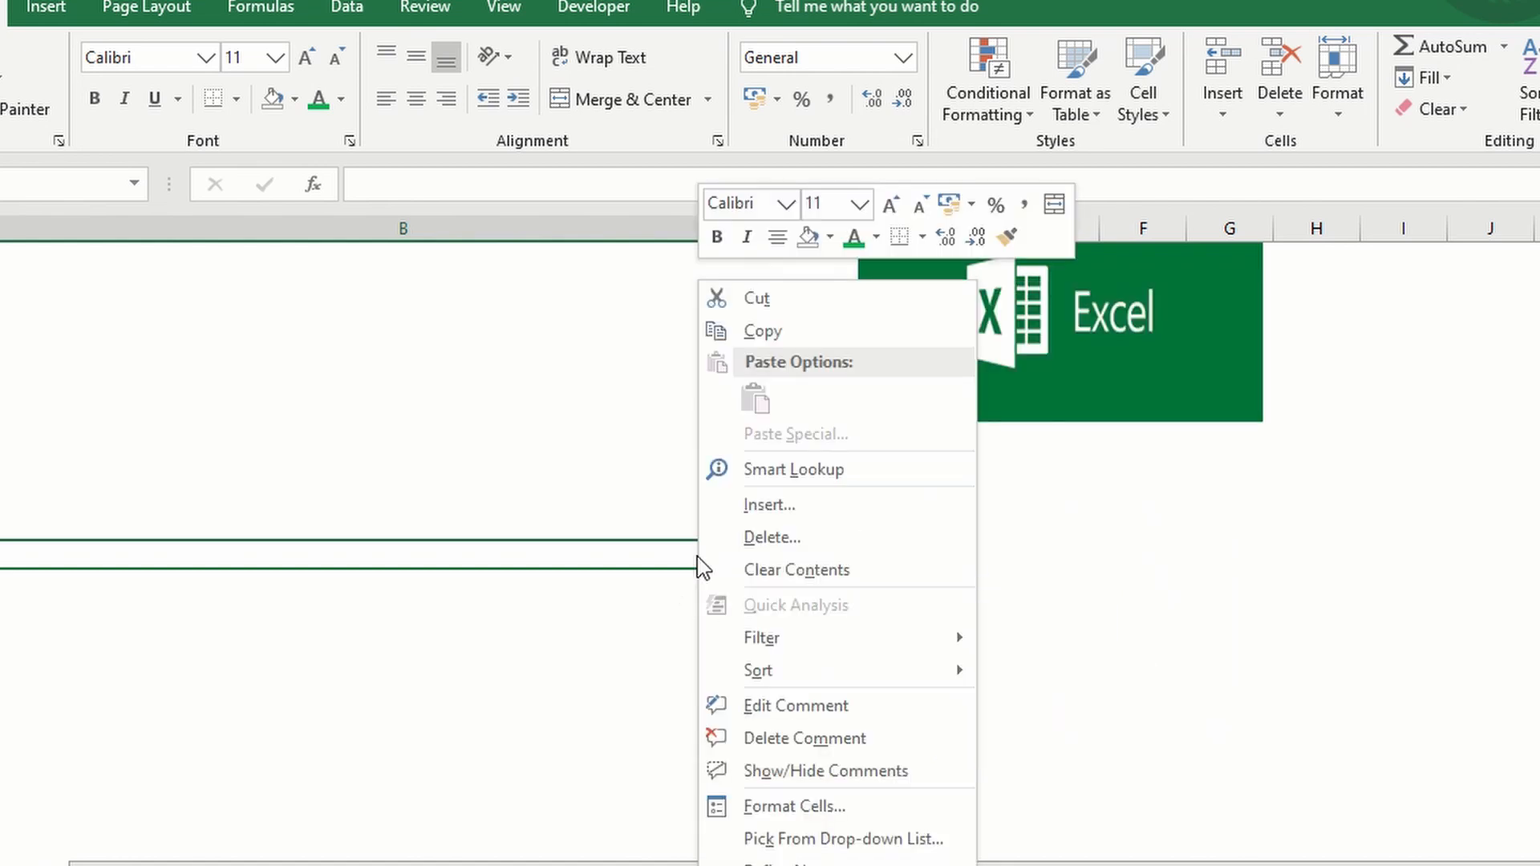
pyautogui.moveTo(804, 705)
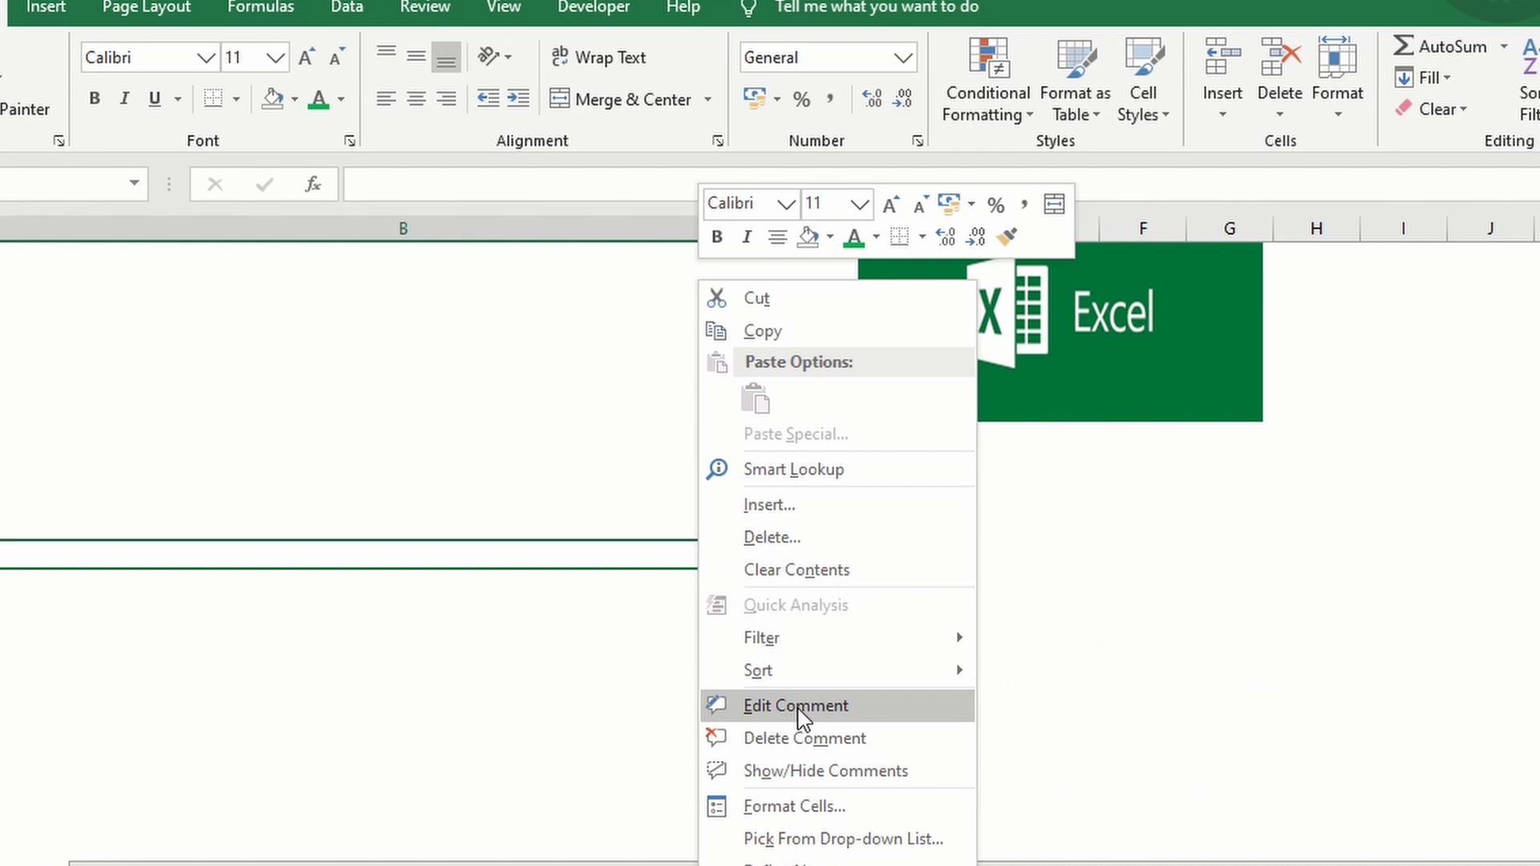
# Step: Type 'This is a sample picture comment.' into the picture comment
pyautogui.click(796, 705)
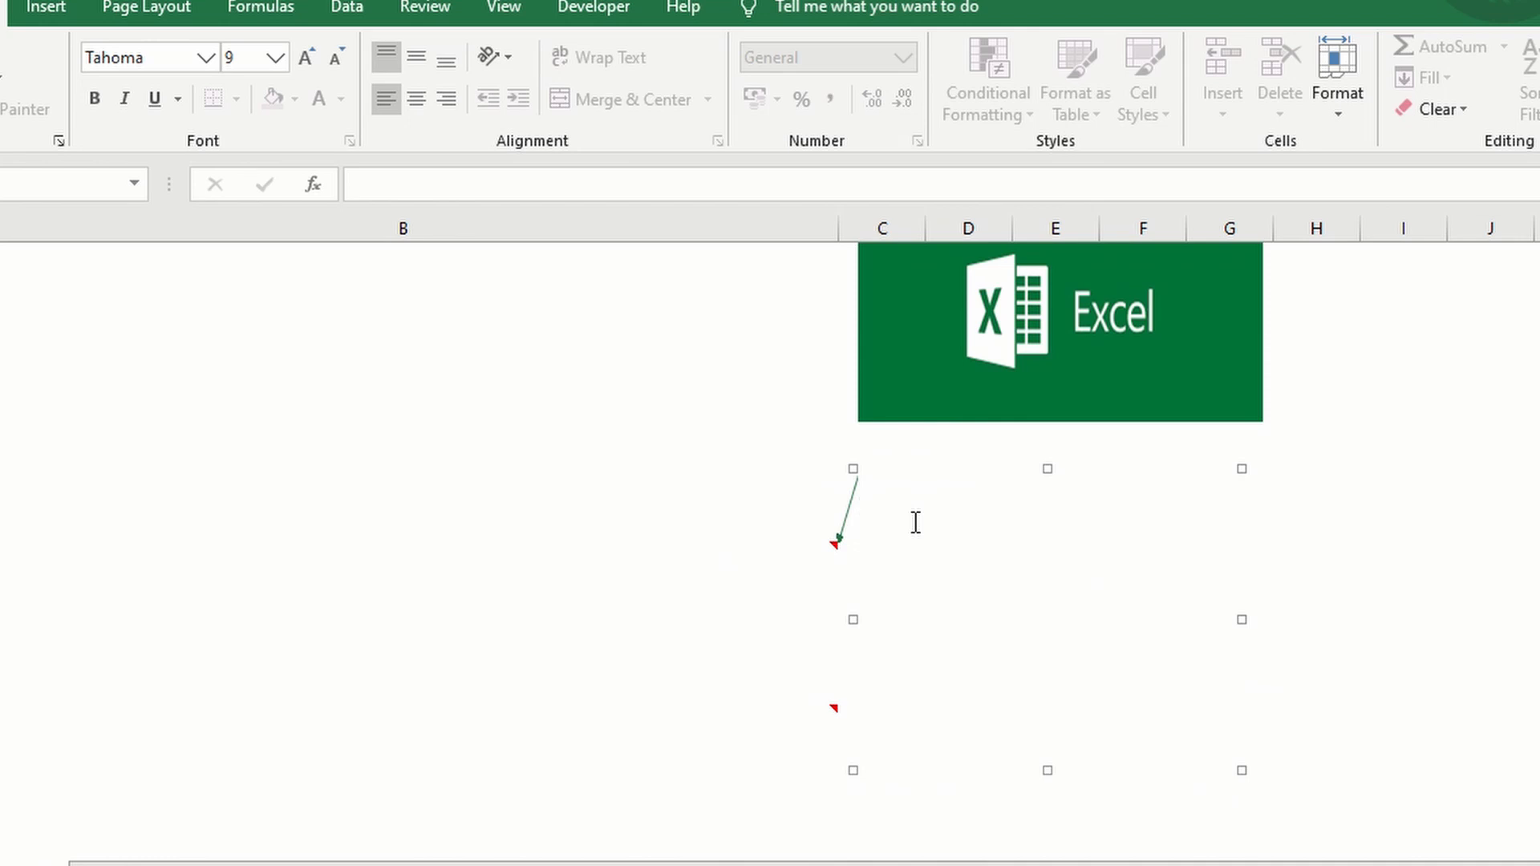
pyautogui.write('This is')
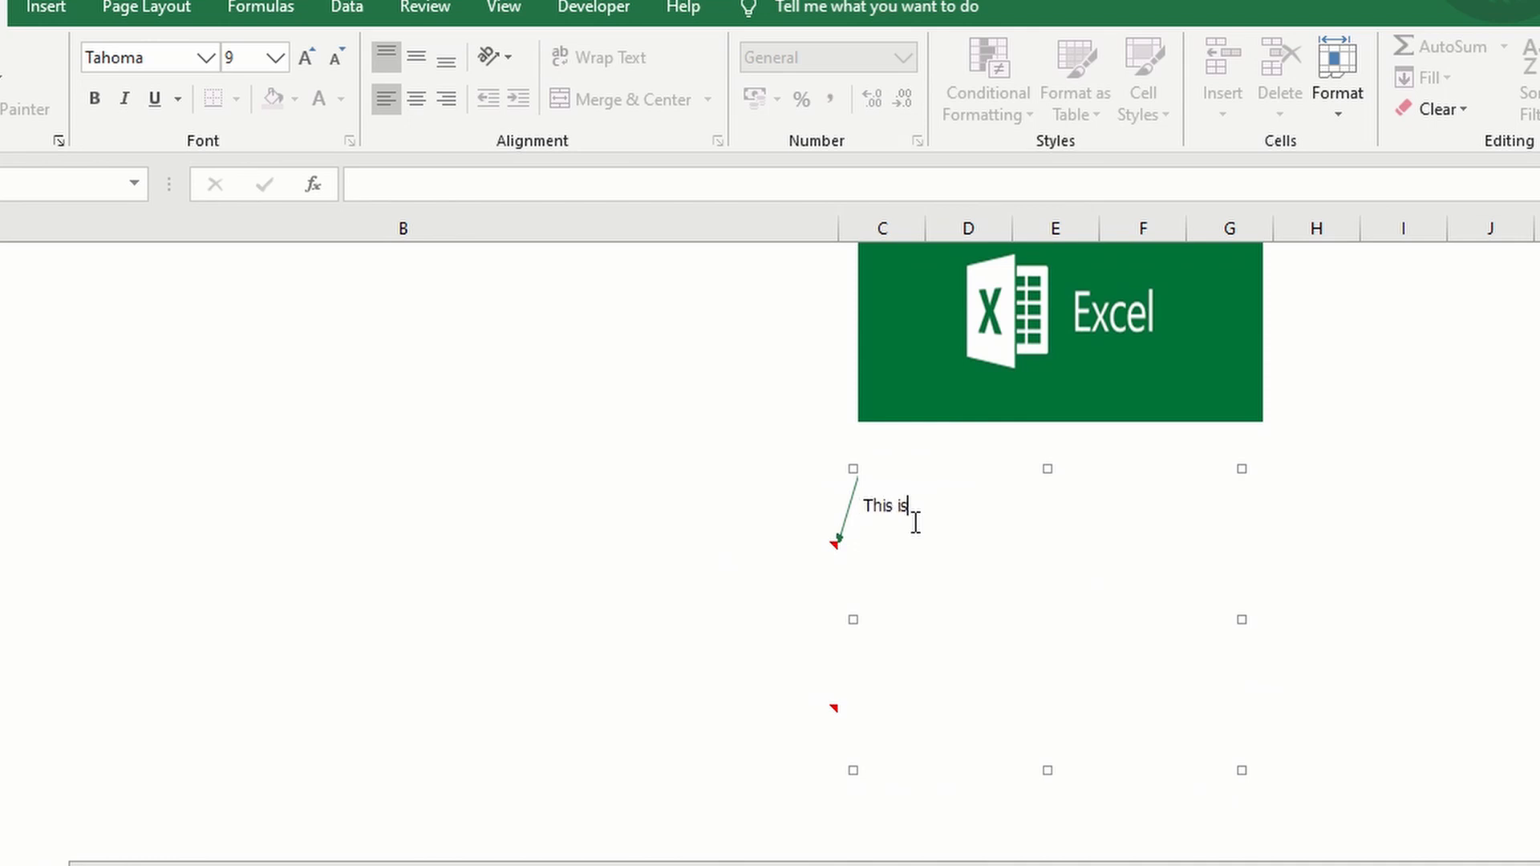
pyautogui.write('a')
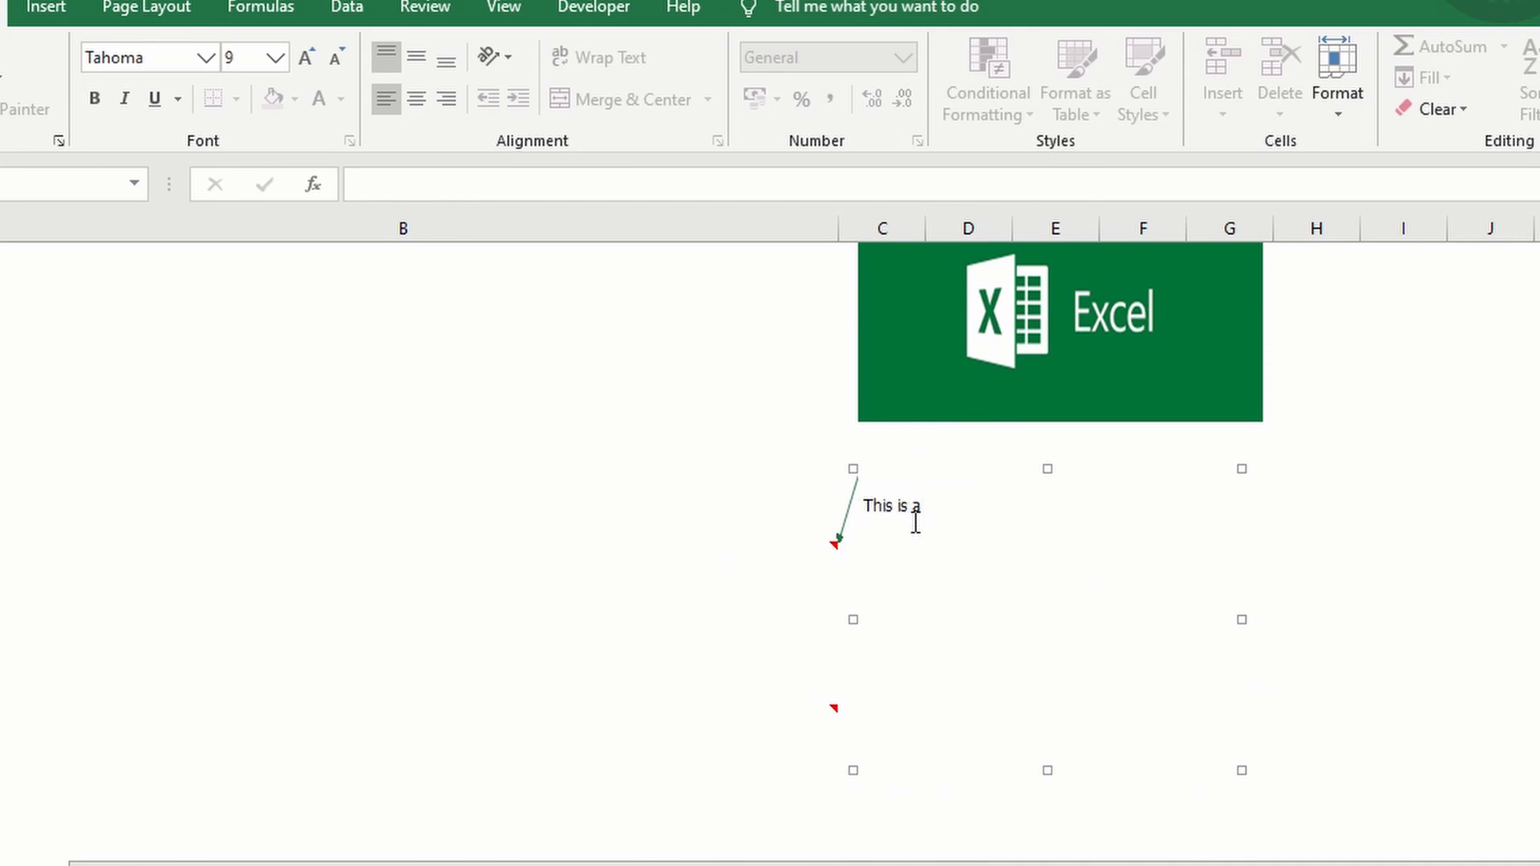
pyautogui.write('ampl')
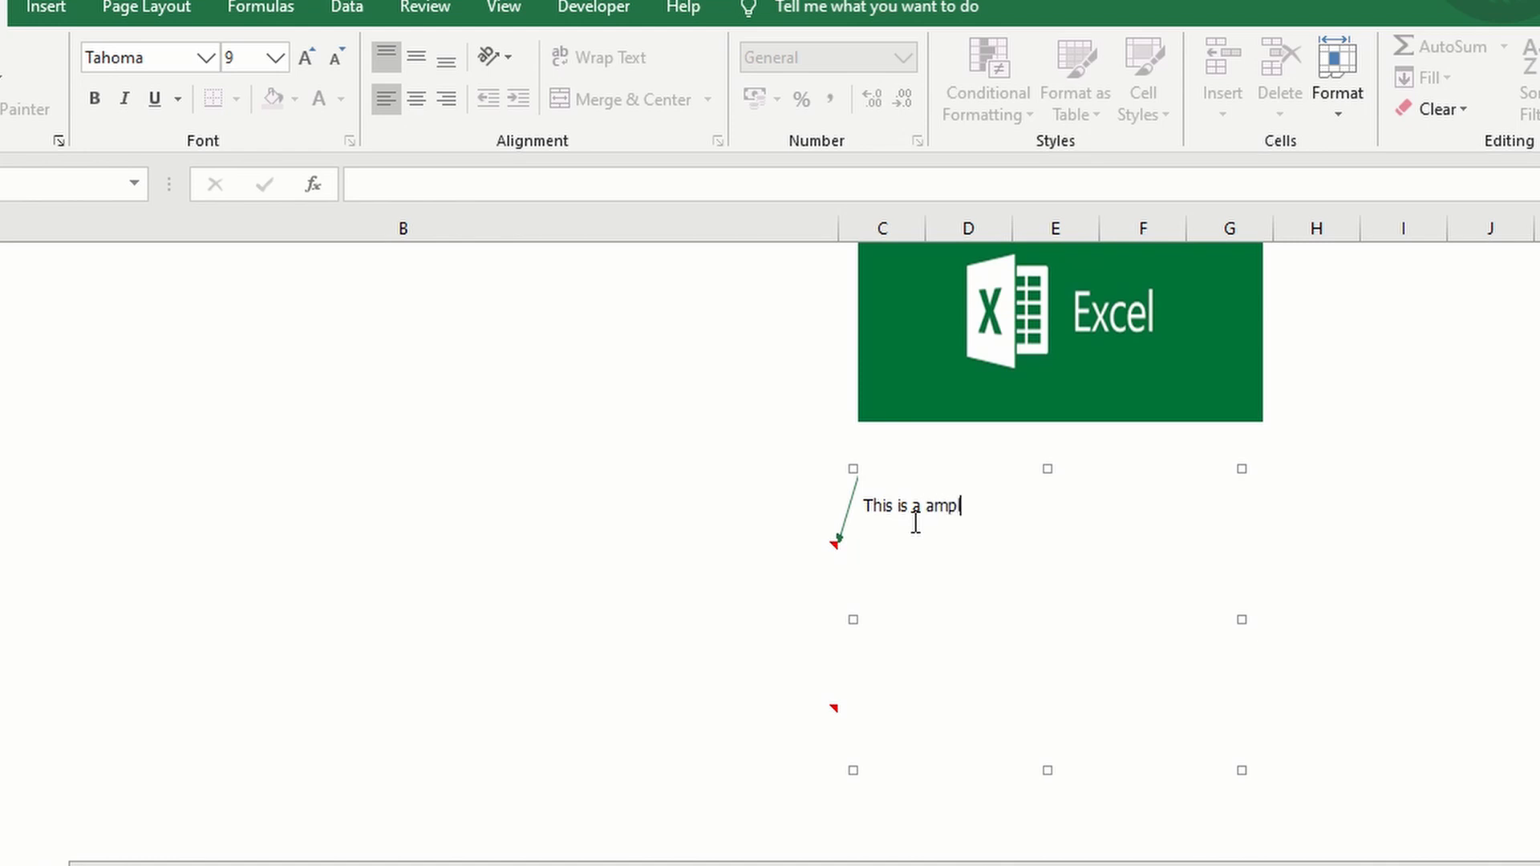
pyautogui.write('sample')
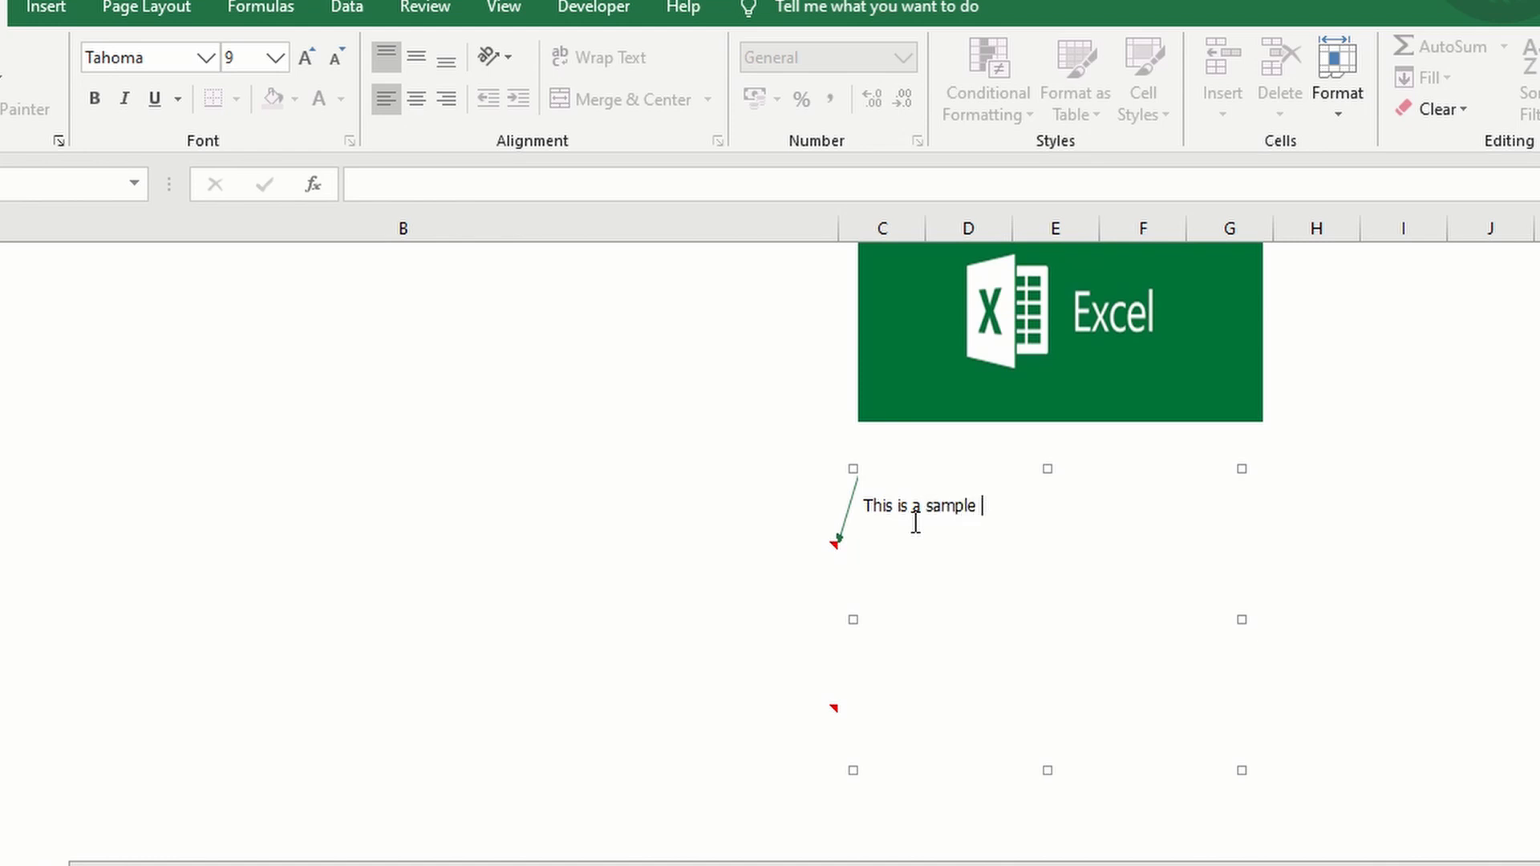
pyautogui.write('picture')
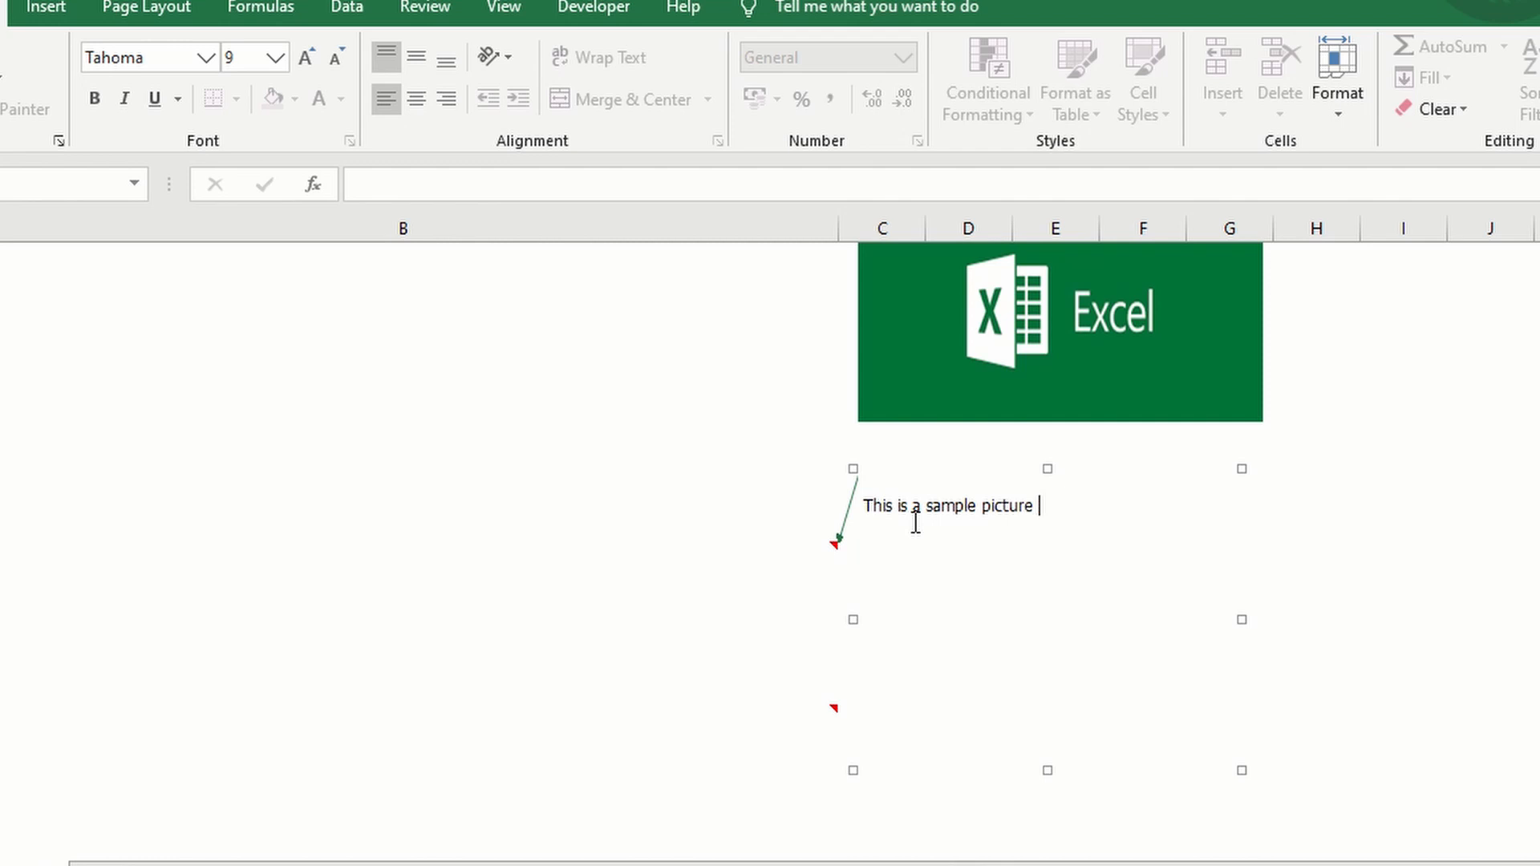
pyautogui.write('comment.')
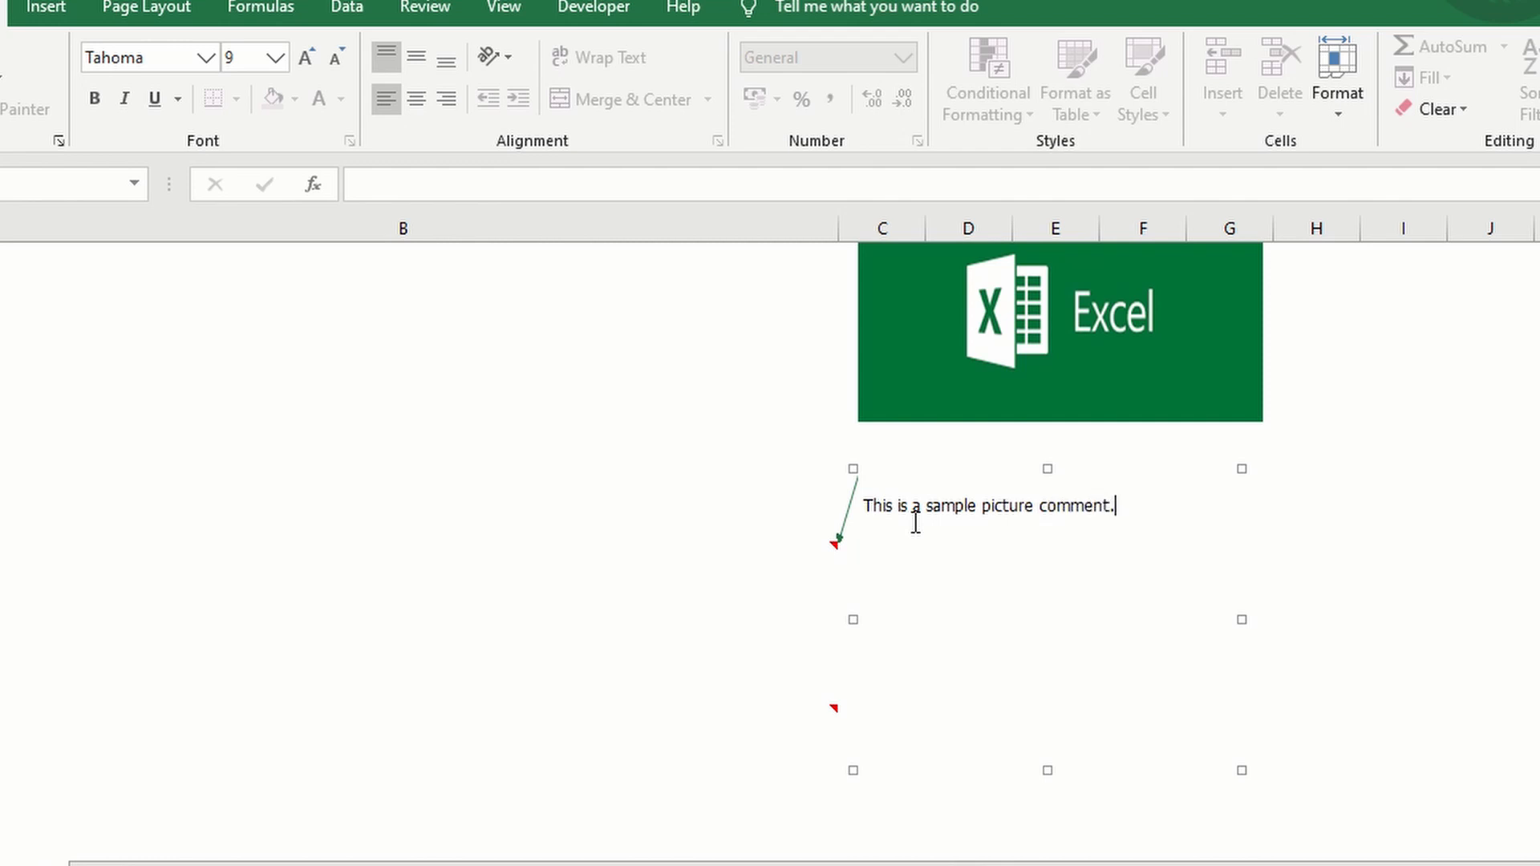